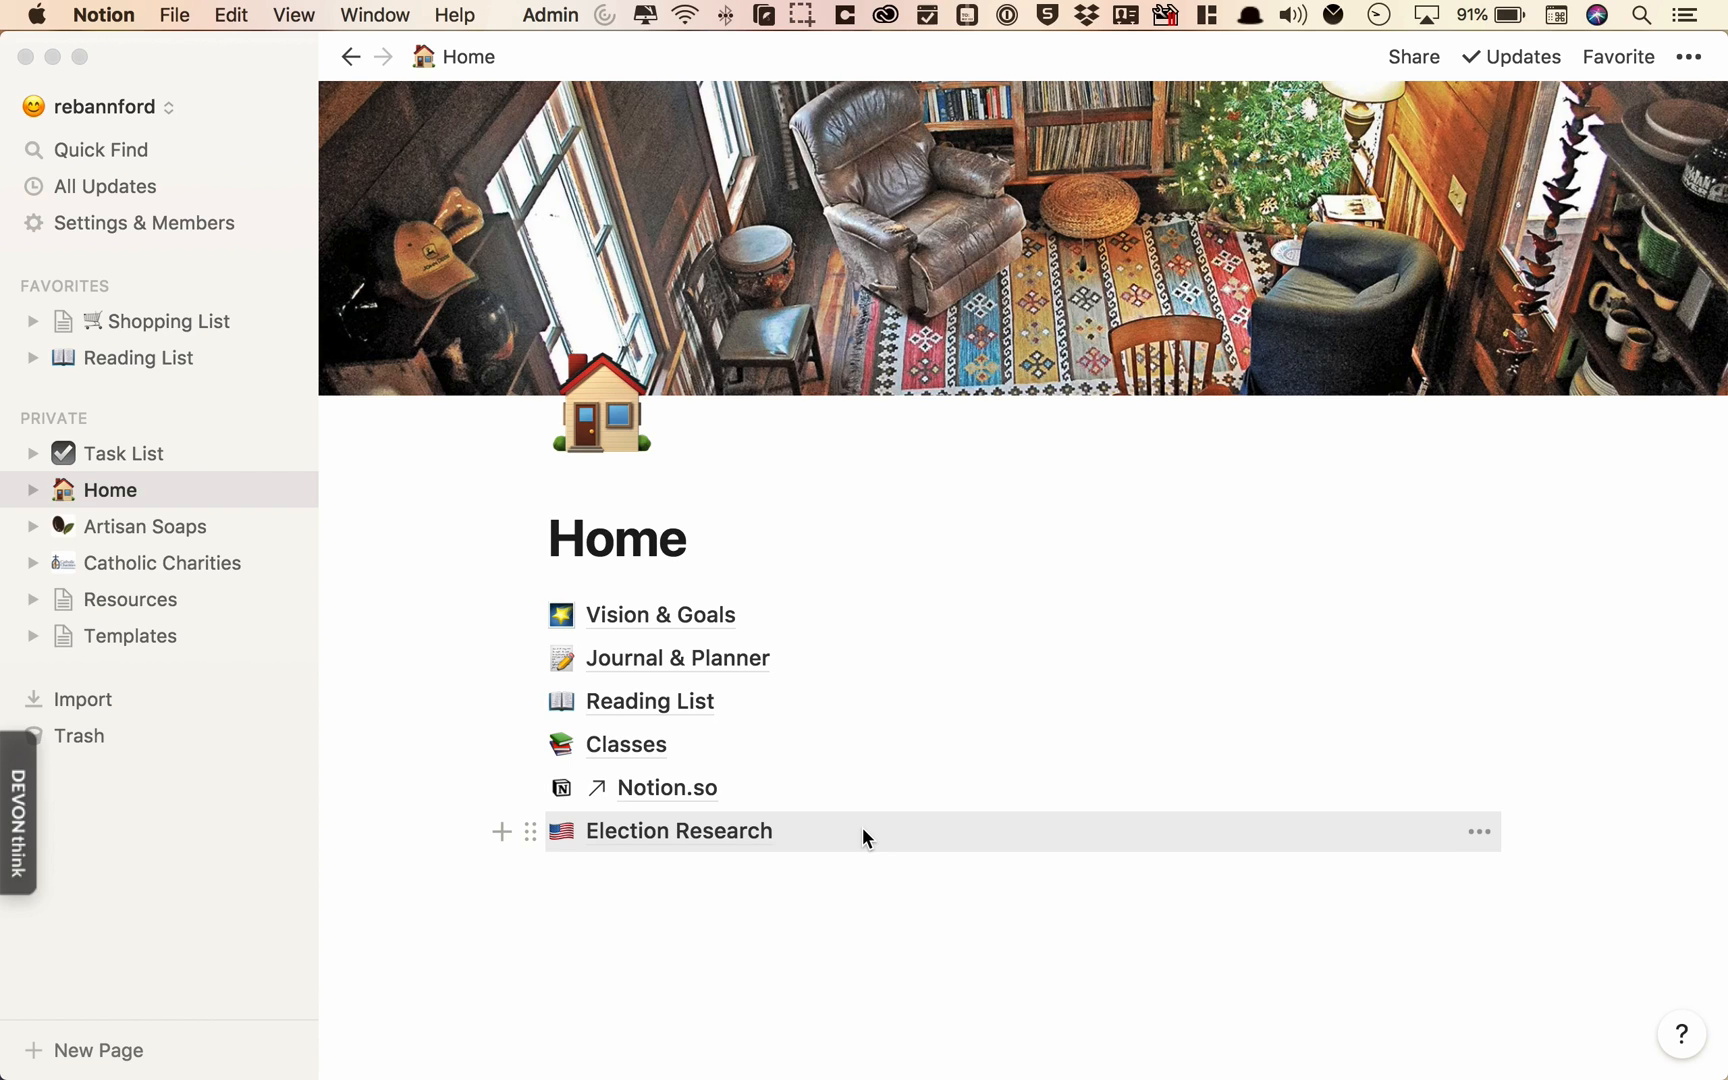
{"action": "mouse_move", "coordinate": [756, 636]}
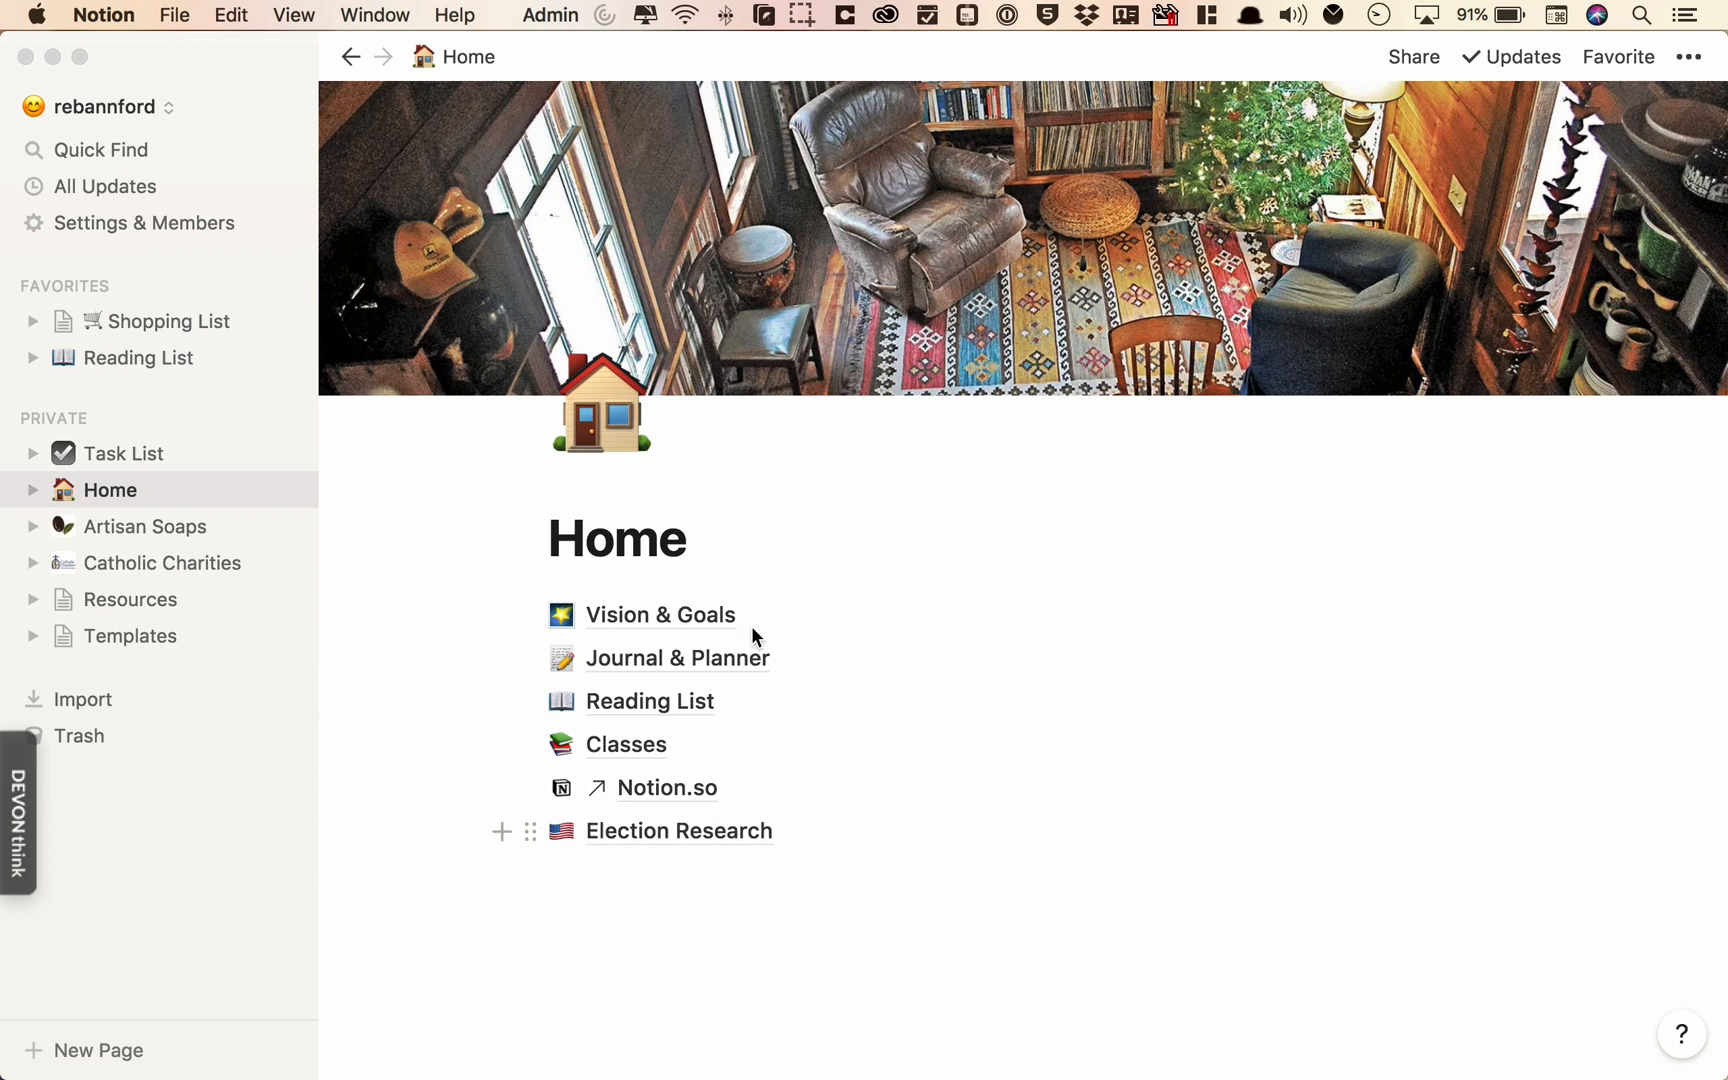
{"action": "mouse_move", "coordinate": [680, 666]}
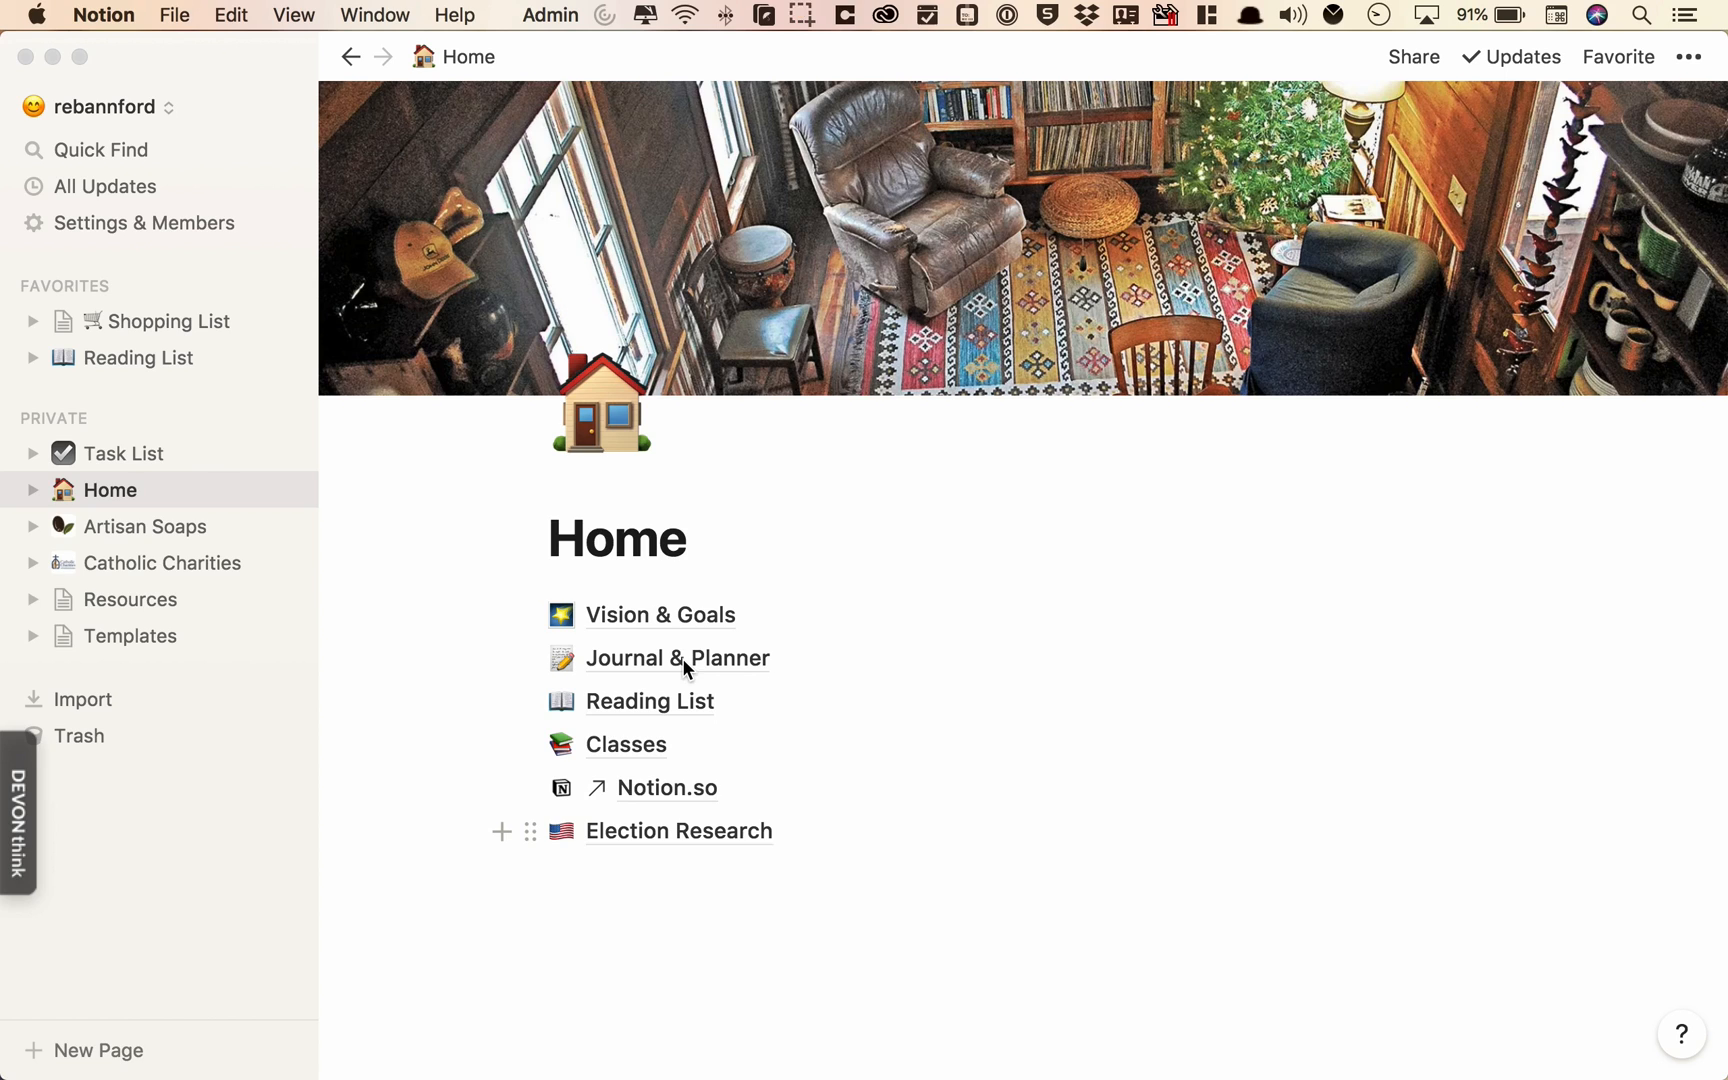
{"action": "mouse_move", "coordinate": [122, 454]}
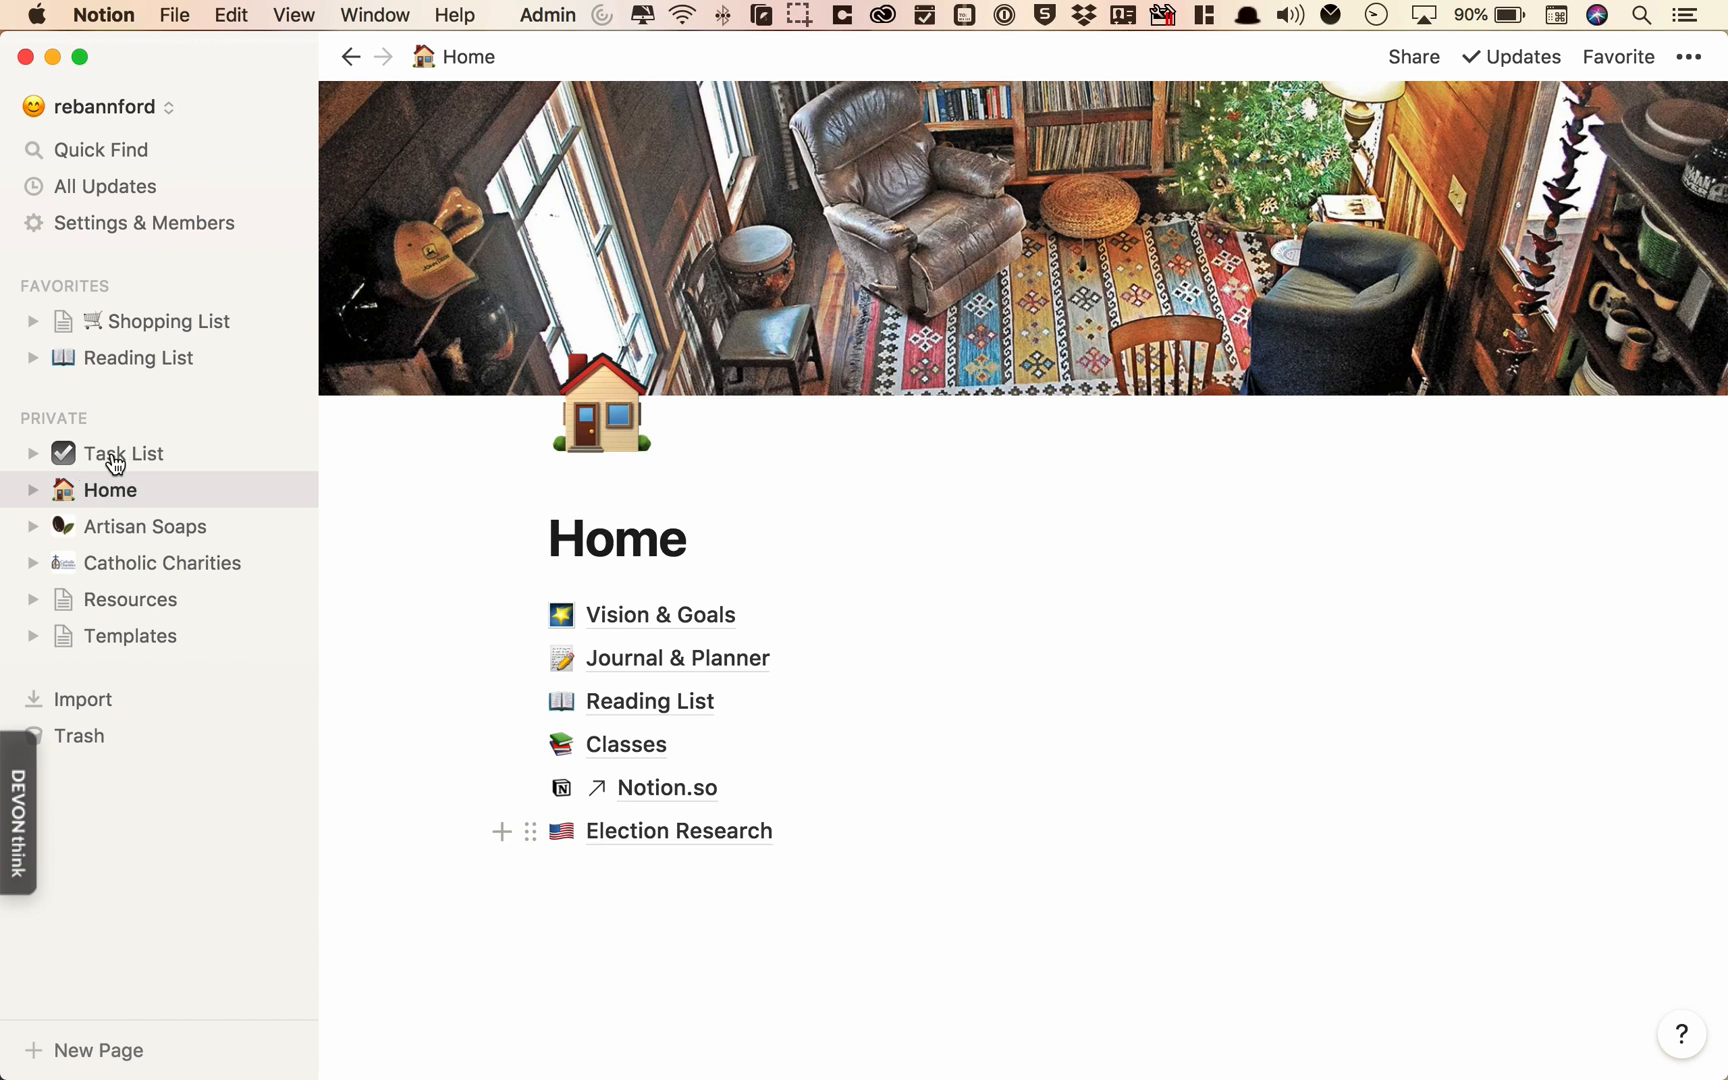
- Filter the Task List table by Project so only Wine Tasting Event tasks show (130 of 180)
{"action": "left_click", "coordinate": [124, 452]}
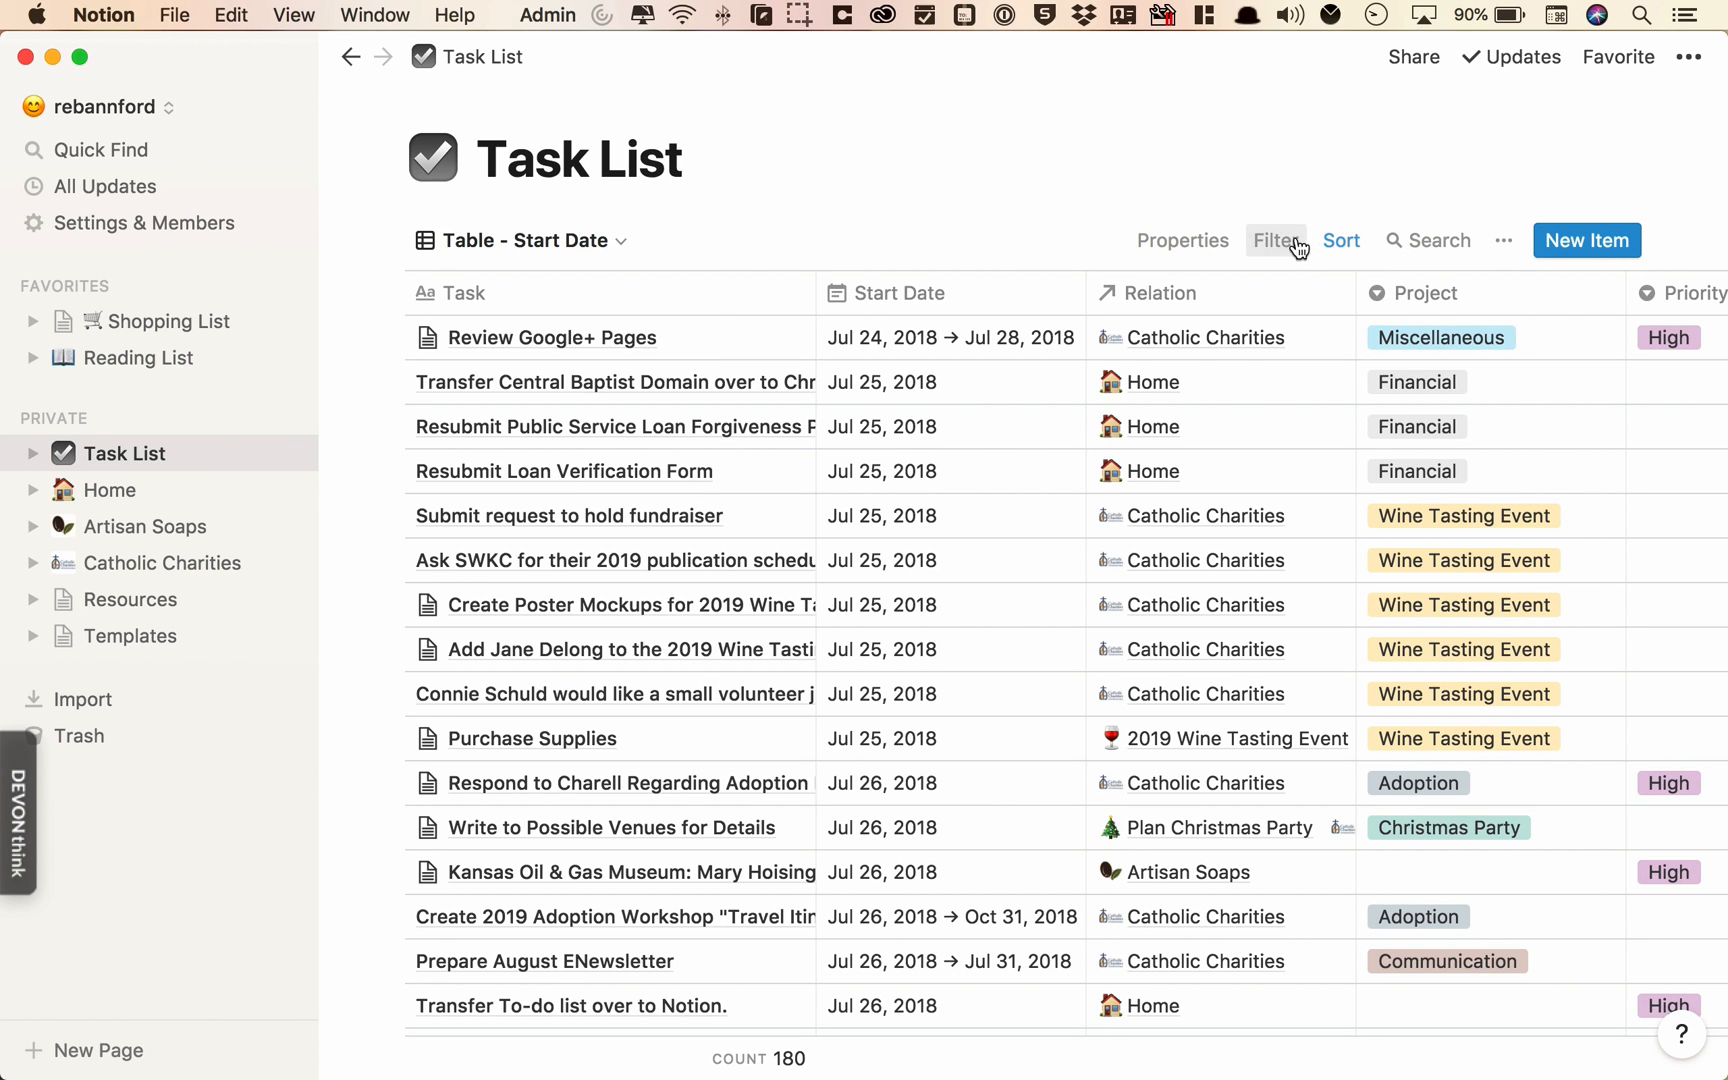
{"action": "left_click", "coordinate": [1276, 240]}
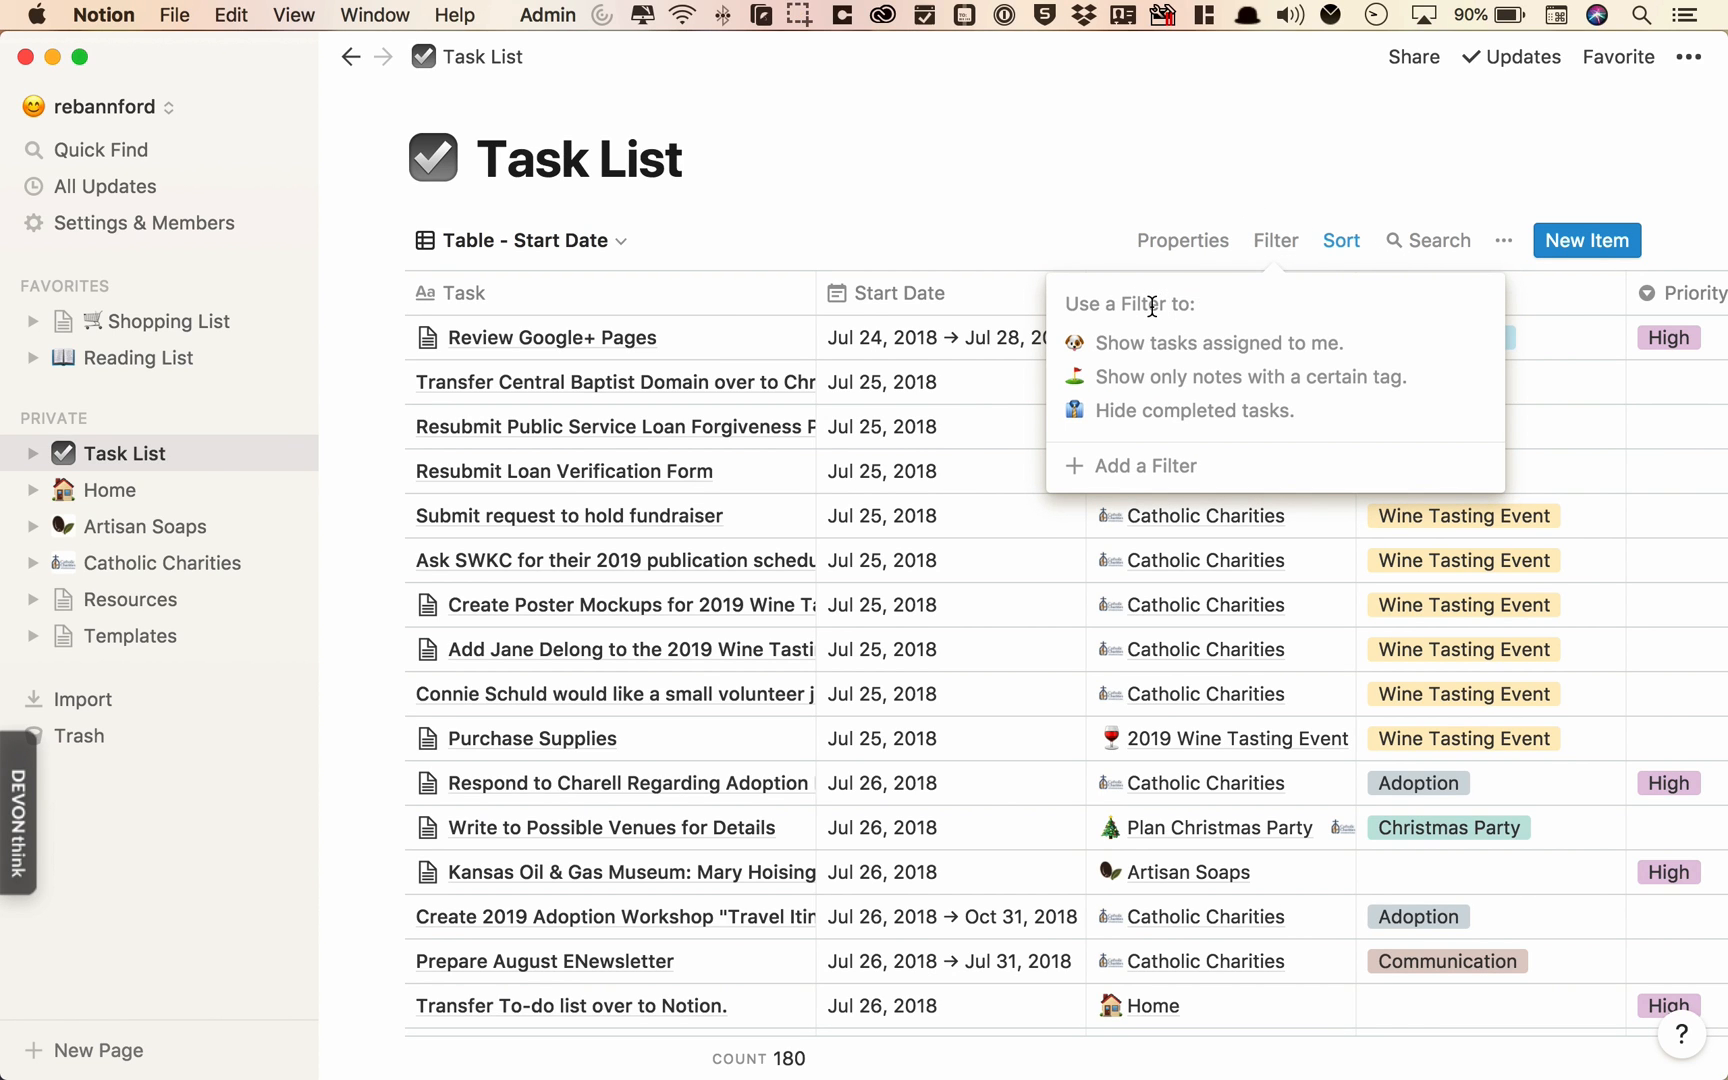
{"action": "left_click", "coordinate": [1142, 466]}
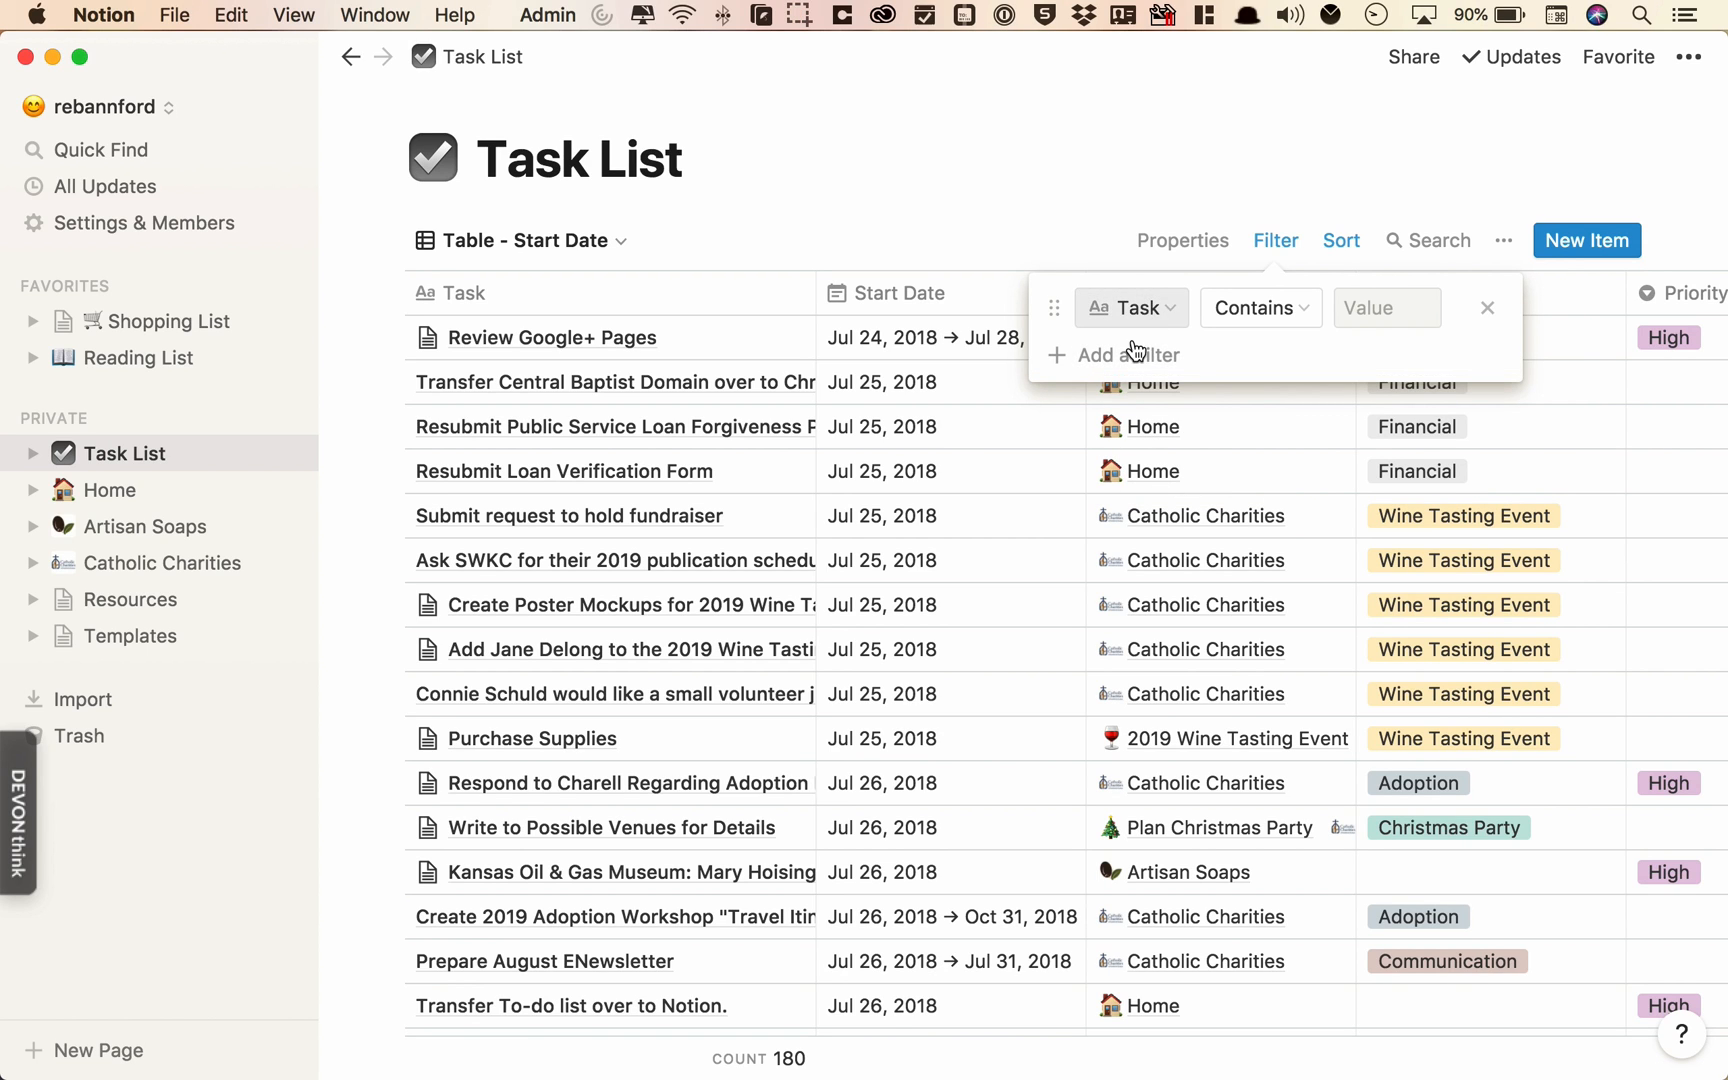
{"action": "left_click", "coordinate": [1128, 354]}
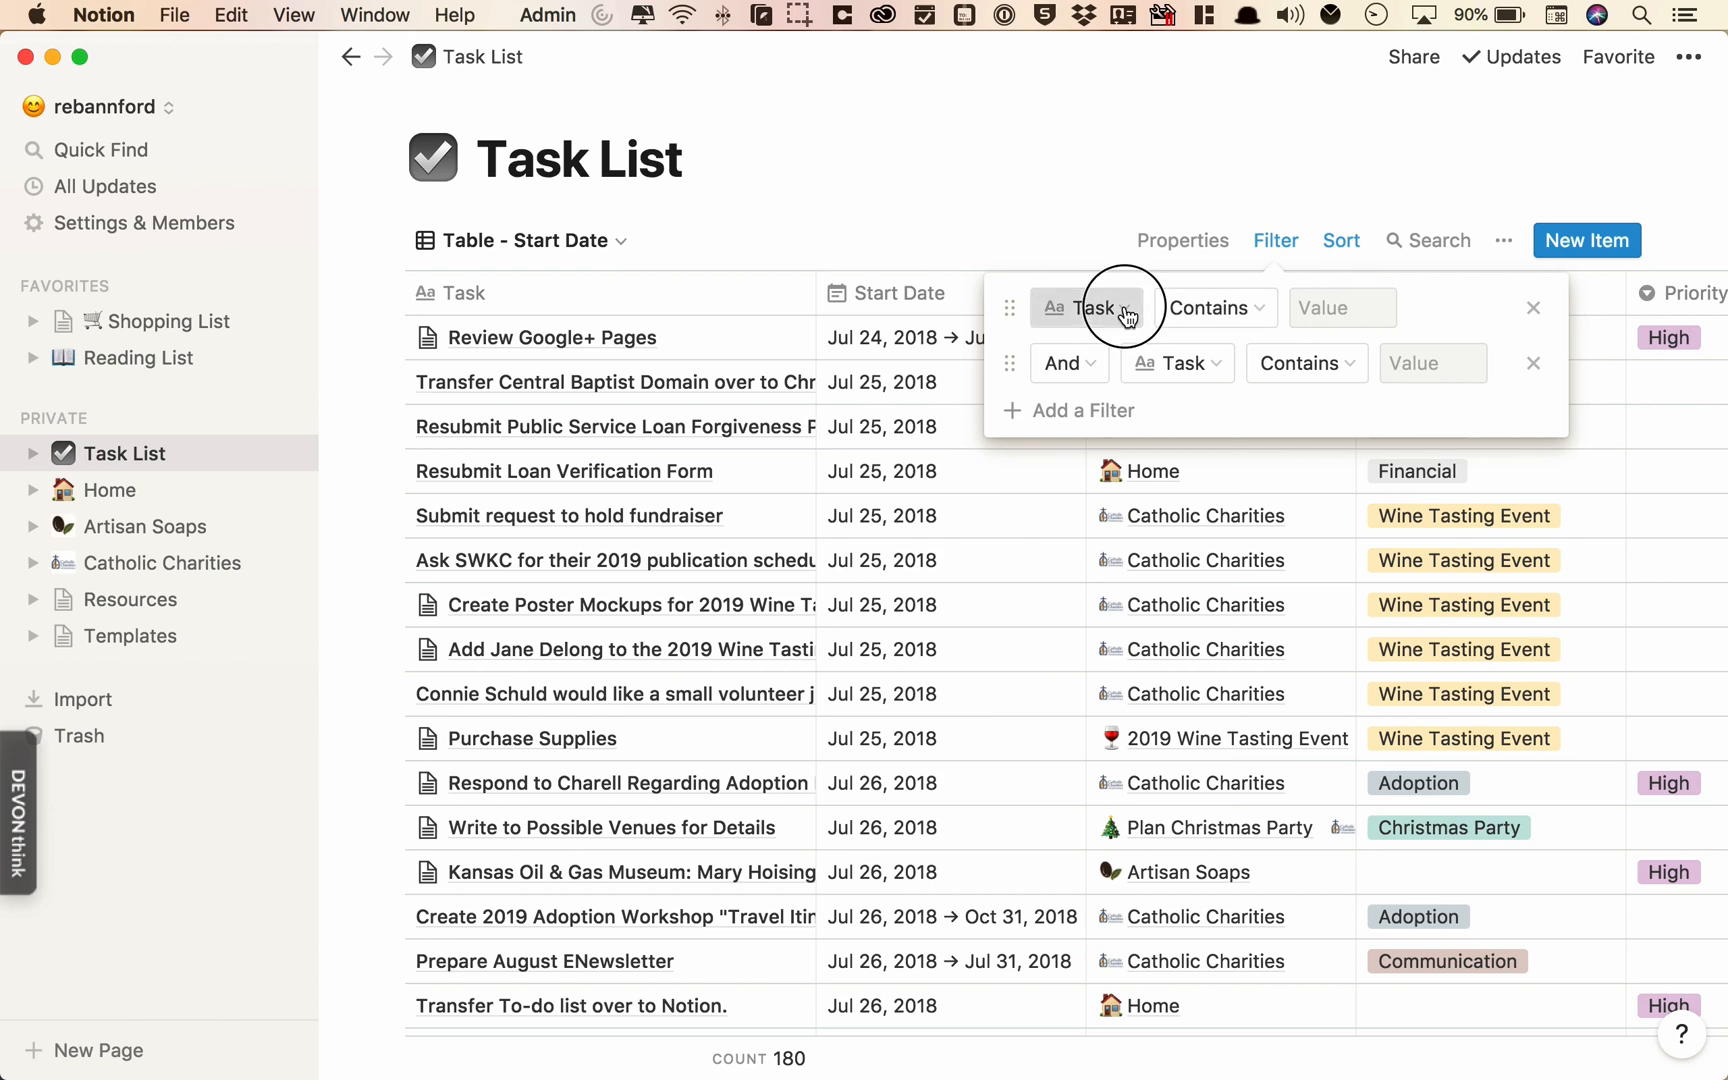
{"action": "left_click", "coordinate": [1088, 308]}
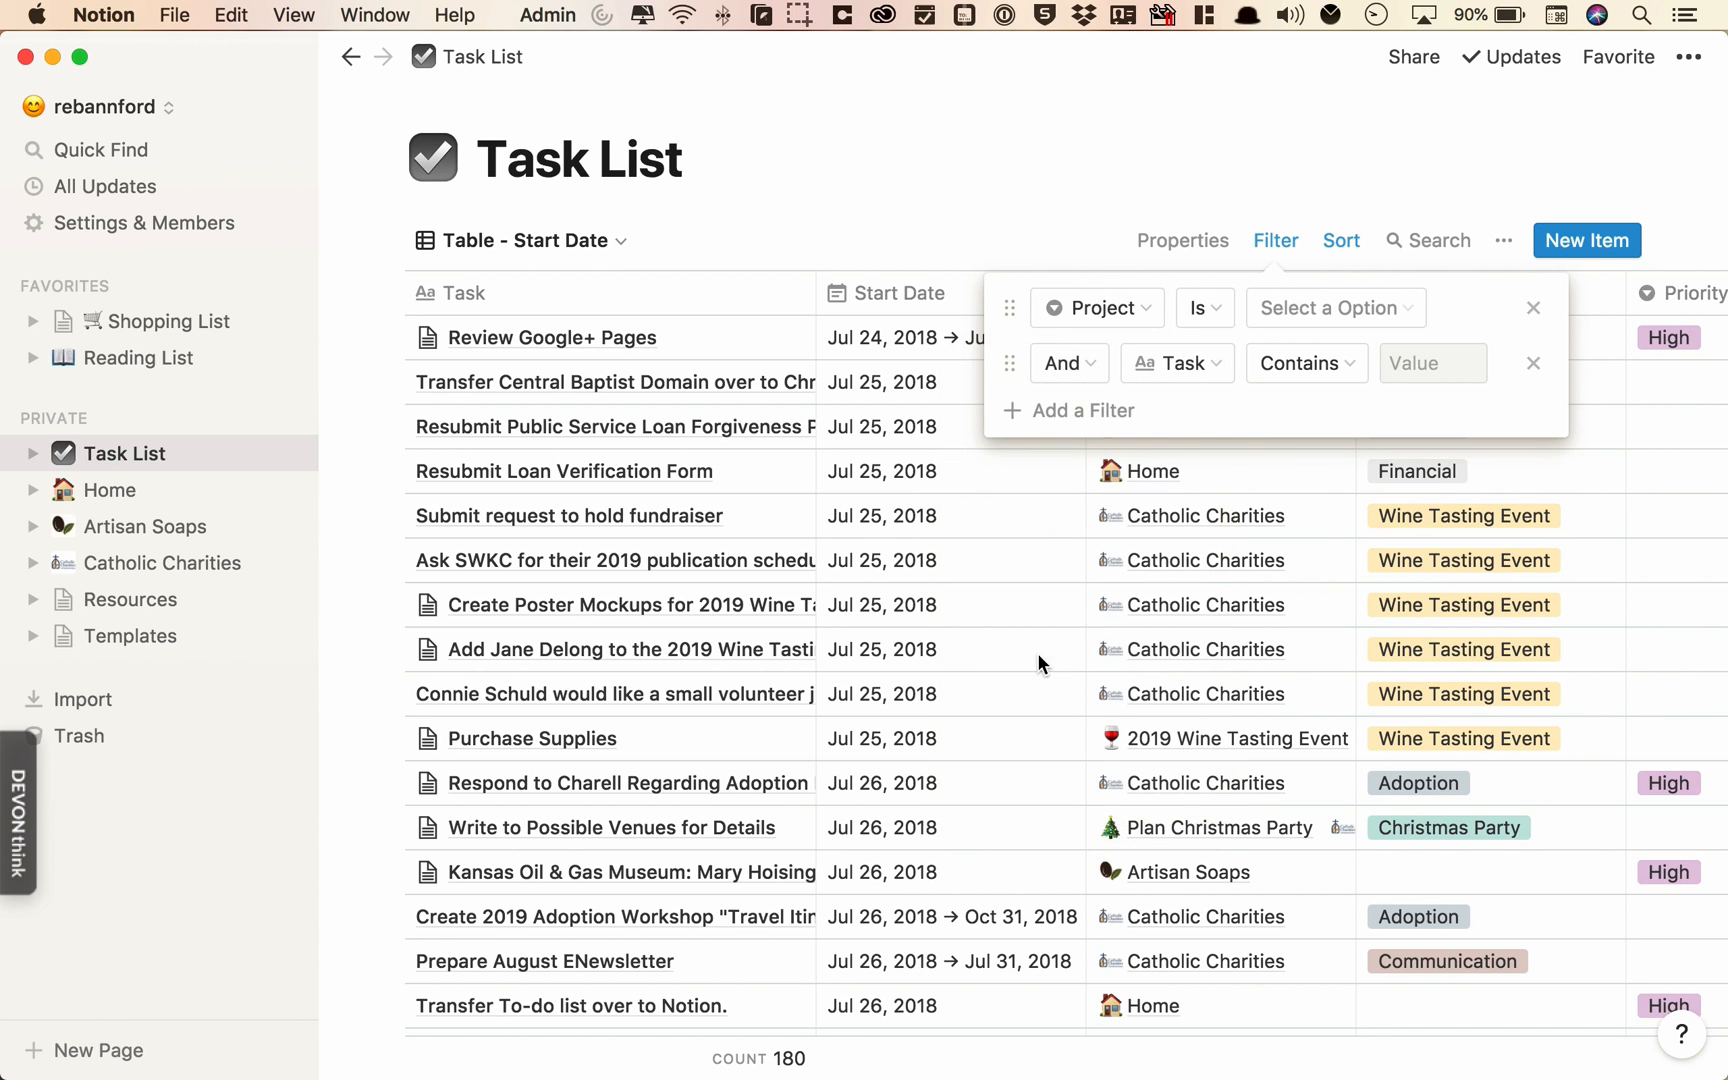
{"action": "left_click", "coordinate": [1334, 308]}
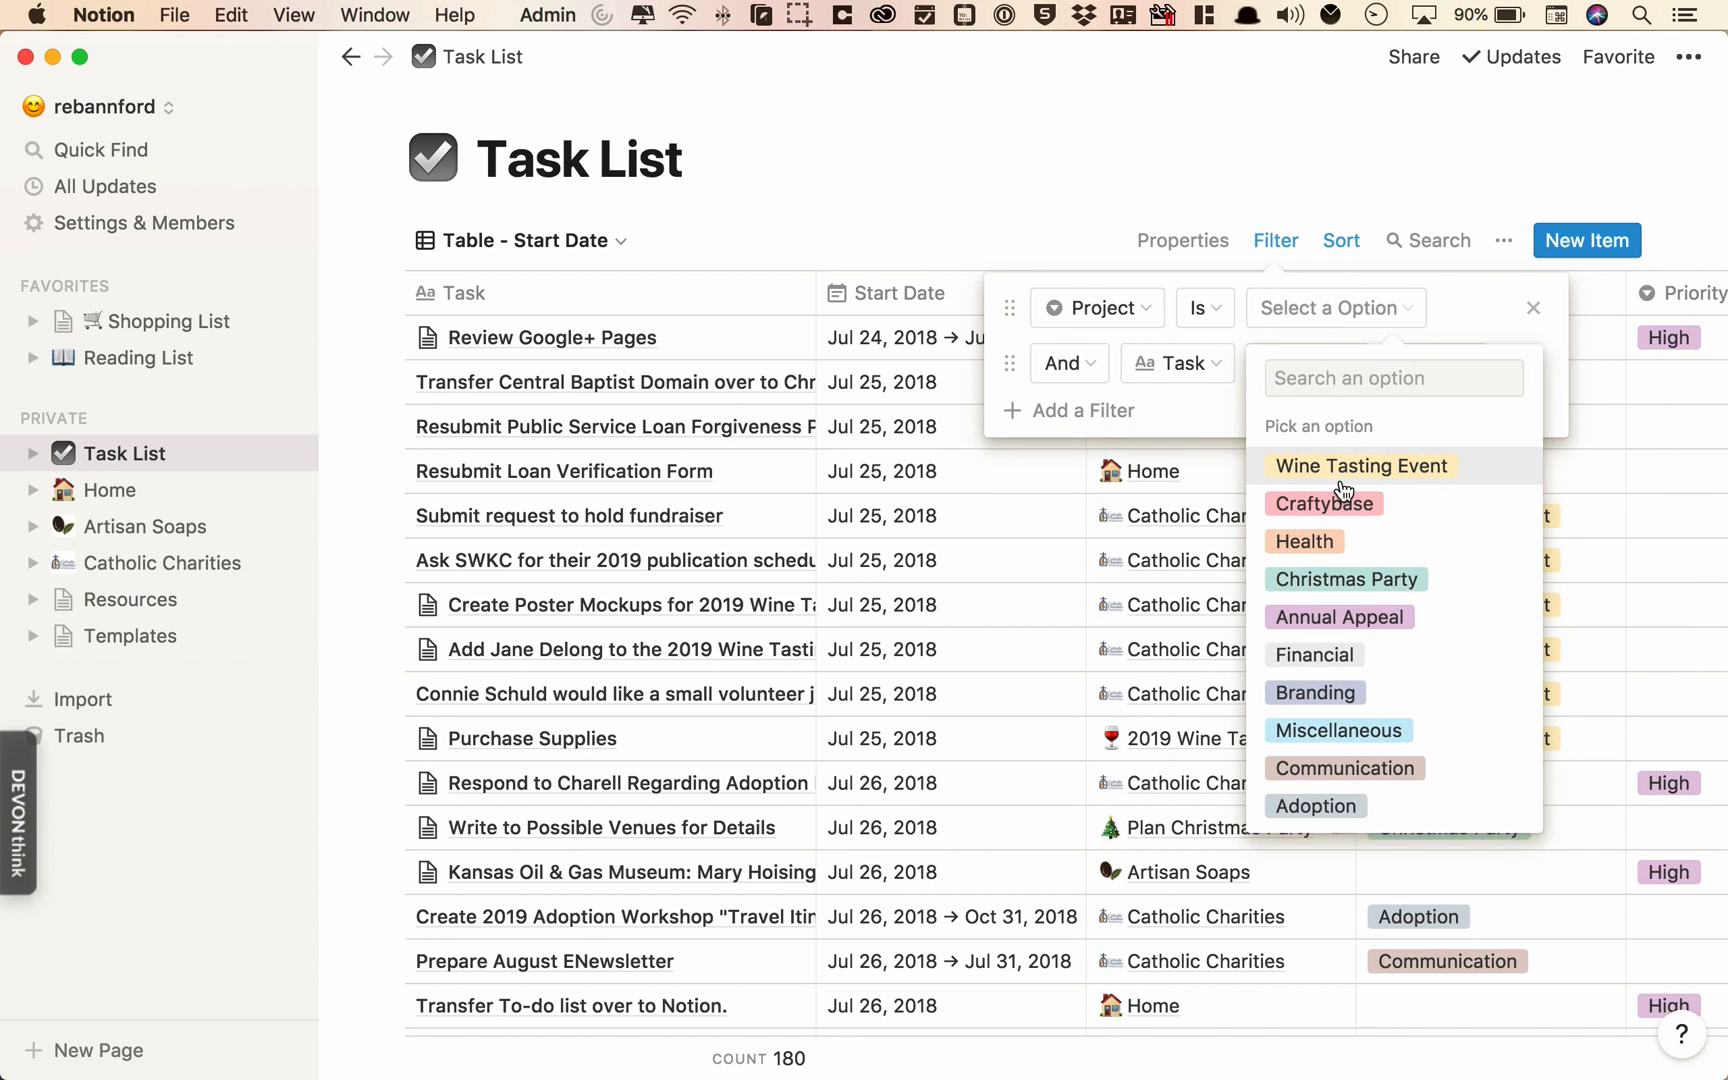
{"action": "left_click", "coordinate": [1360, 466]}
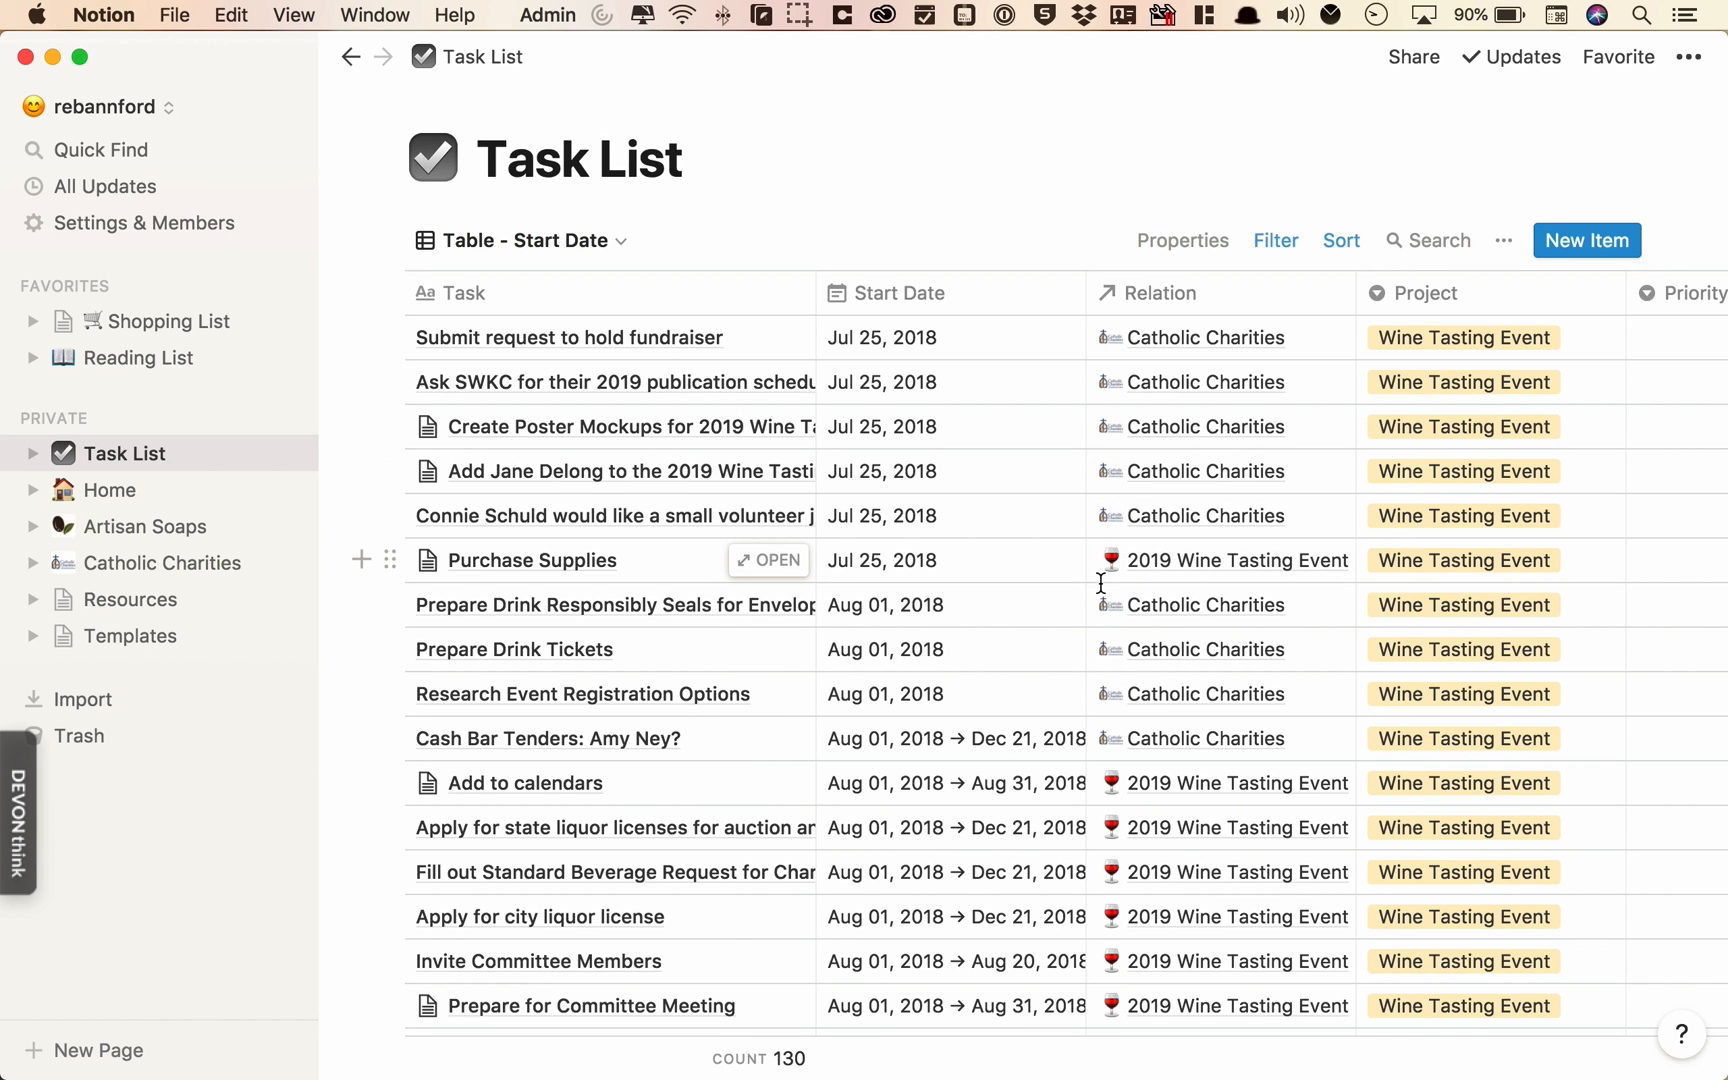
{"action": "mouse_move", "coordinate": [1312, 234]}
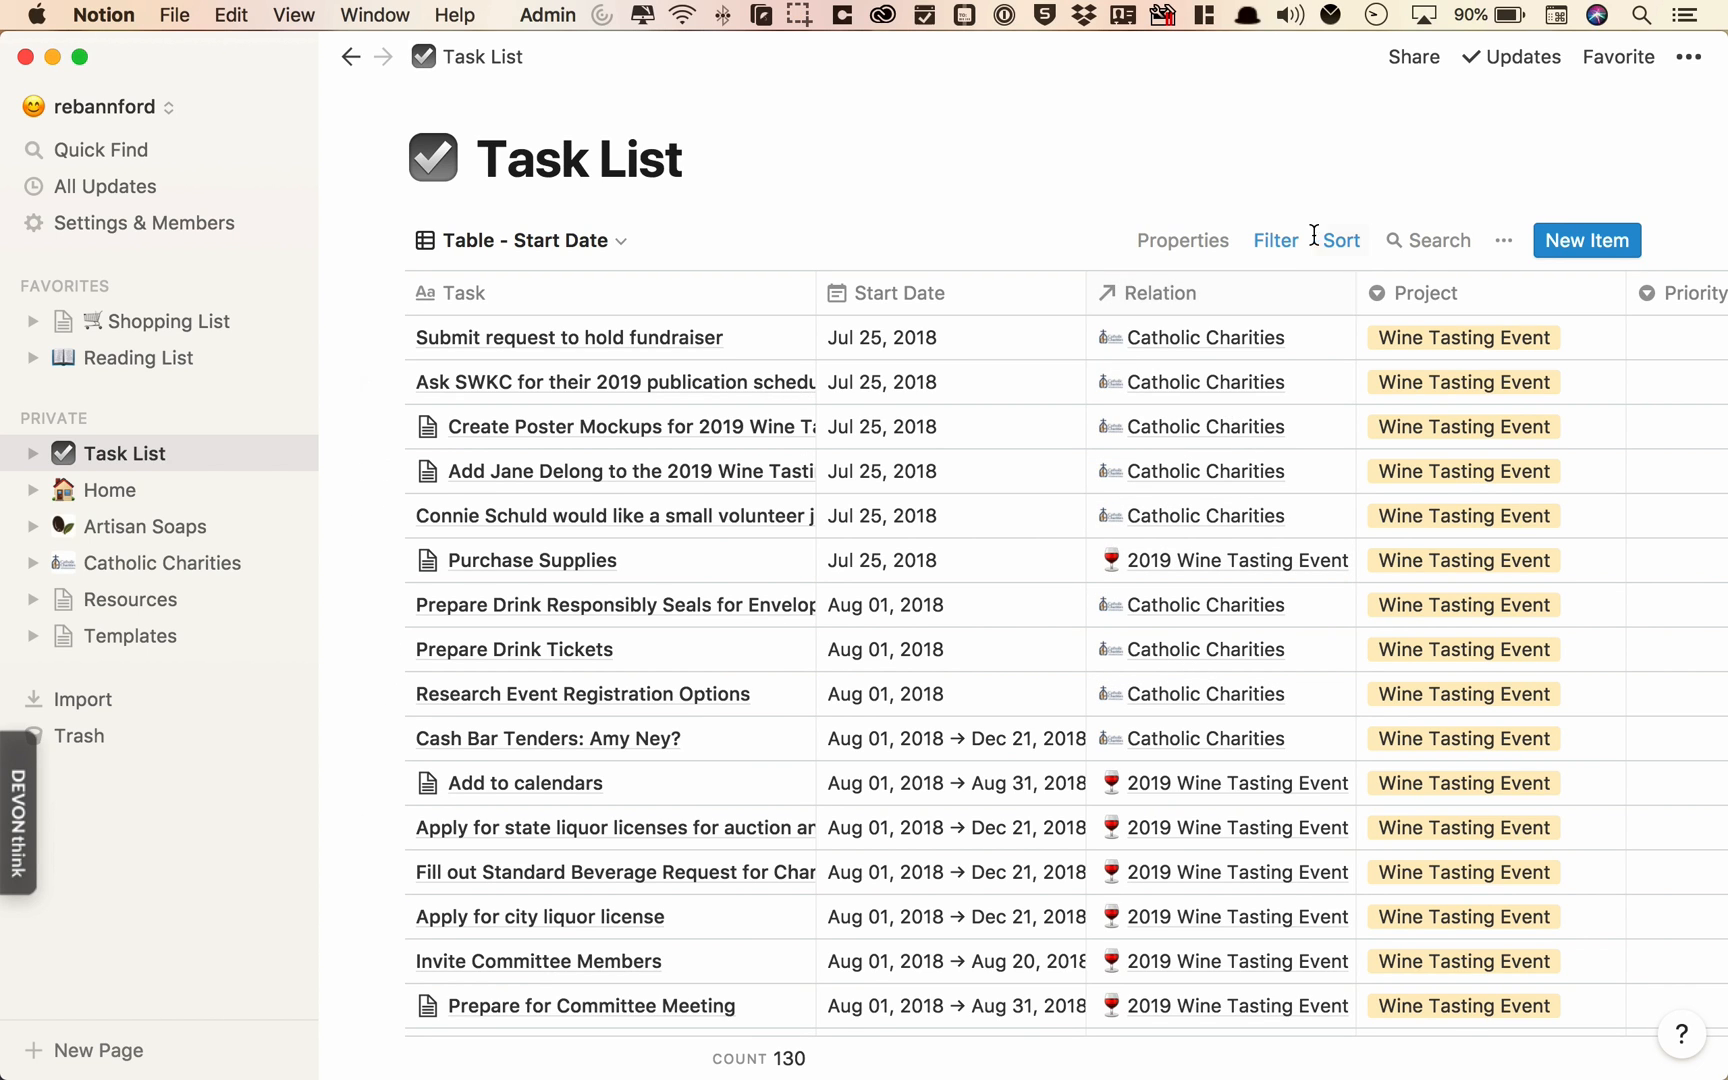
- Clear the Wine Tasting Event filter, check the sort options, and return to Home
{"action": "left_click", "coordinate": [1274, 240]}
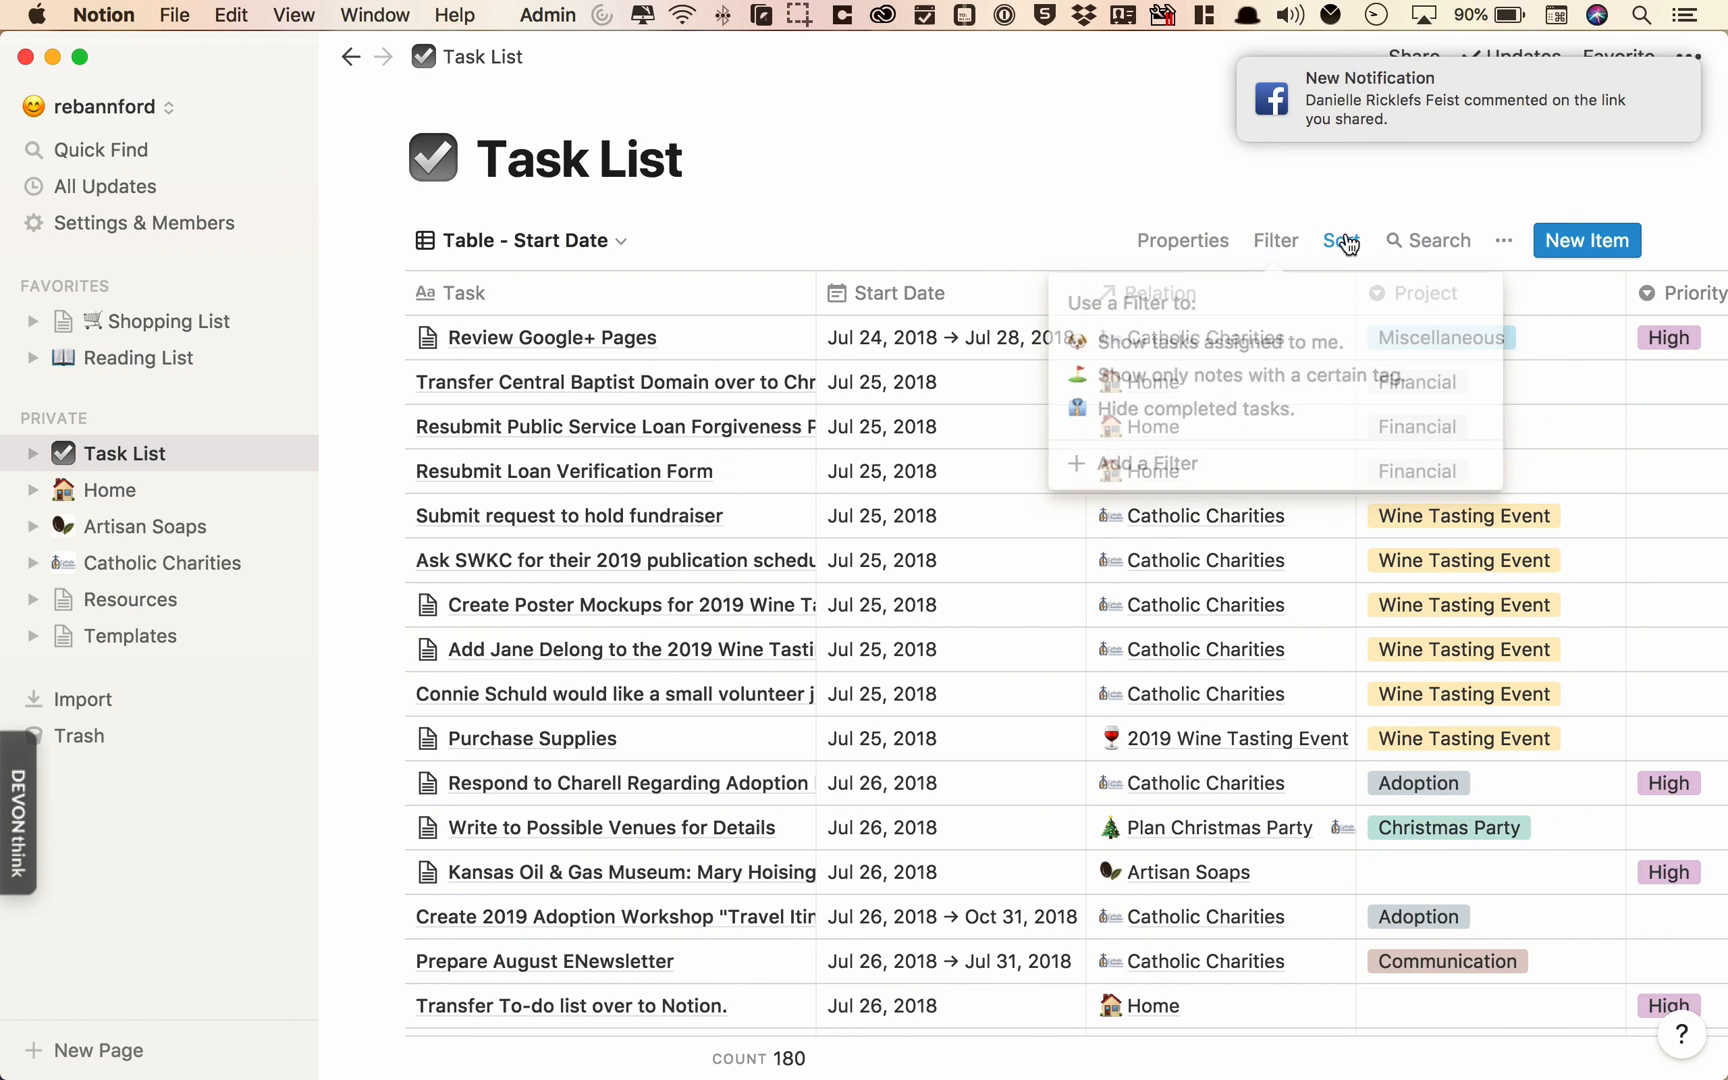
{"action": "left_click", "coordinate": [1340, 240]}
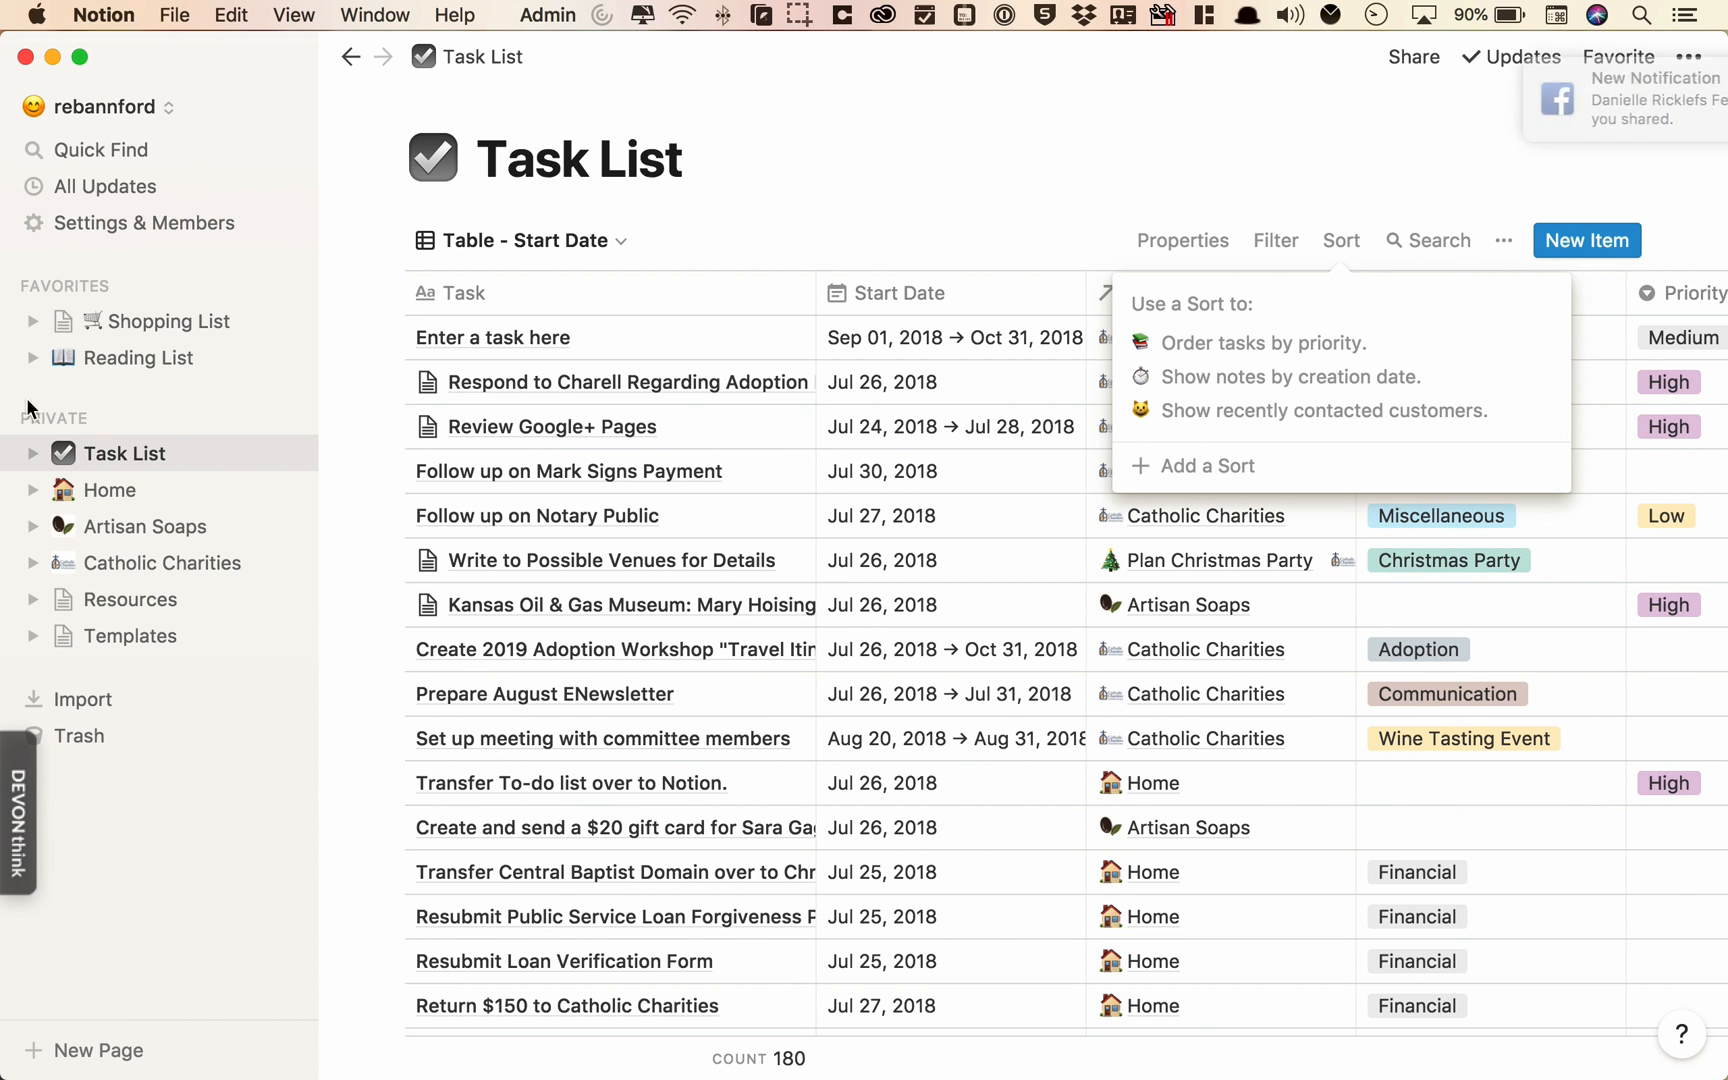
{"action": "left_click", "coordinate": [110, 490]}
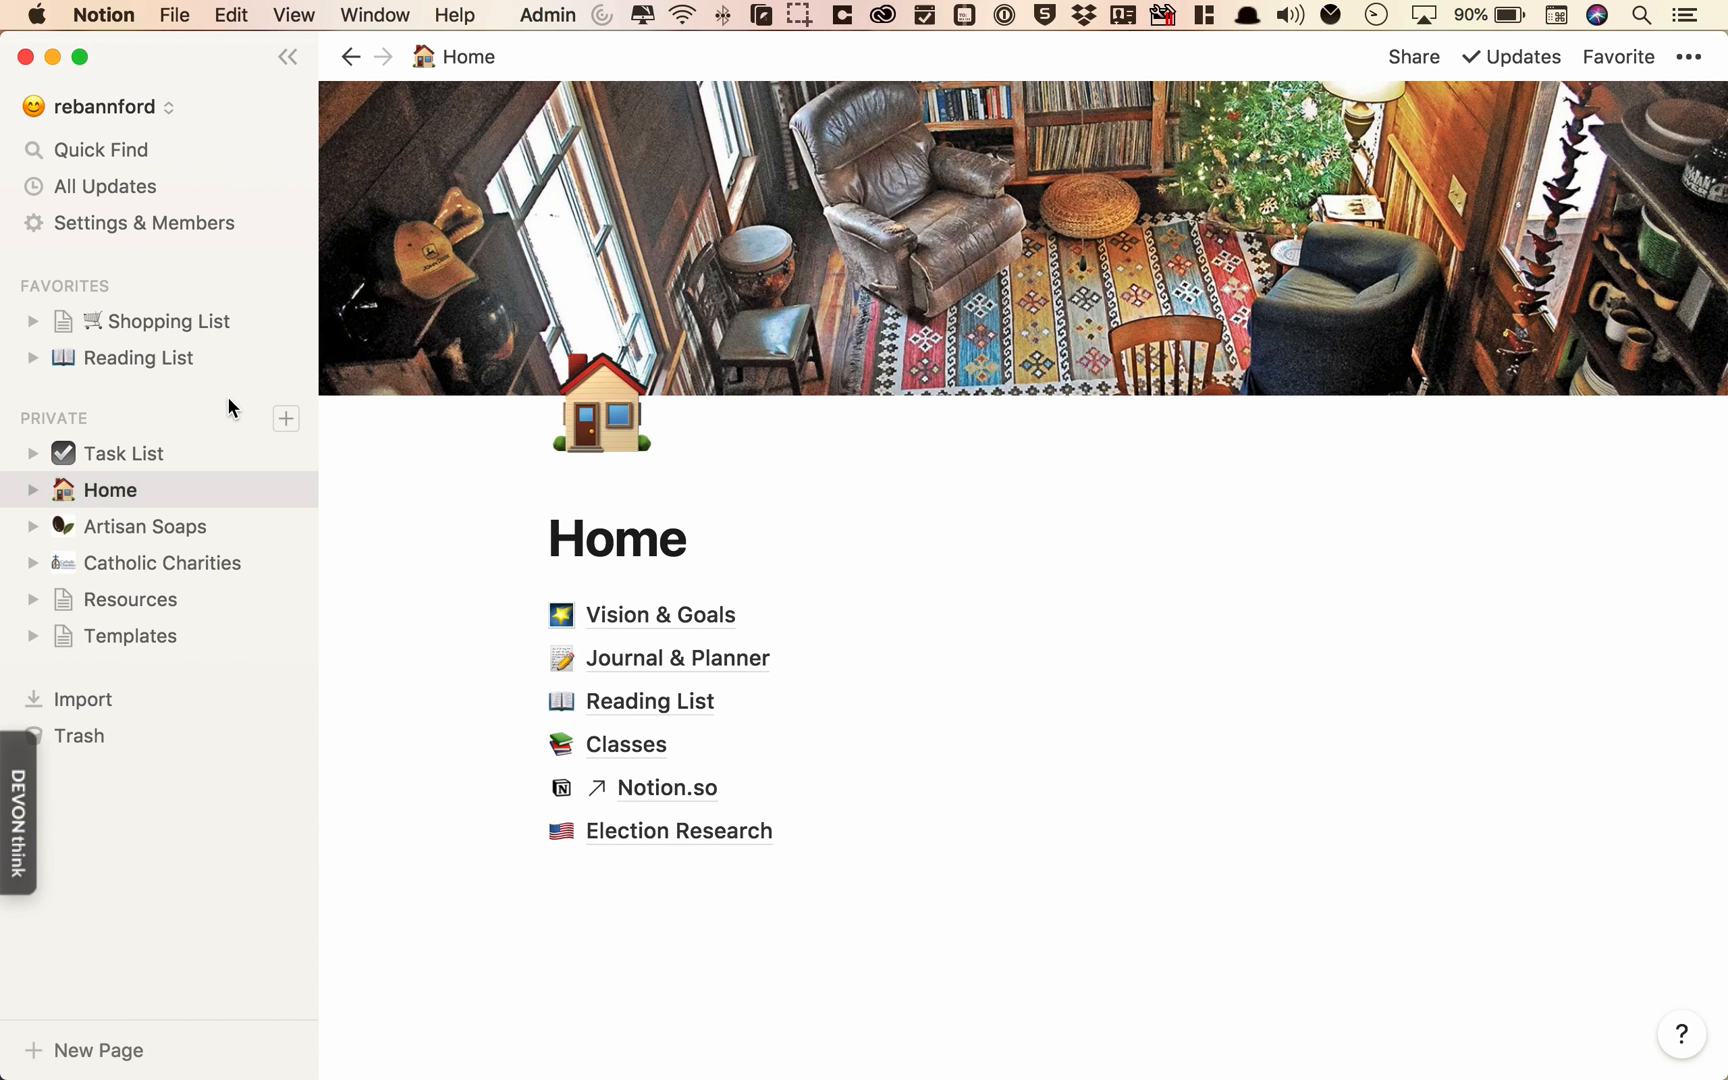
{"action": "mouse_move", "coordinate": [128, 598]}
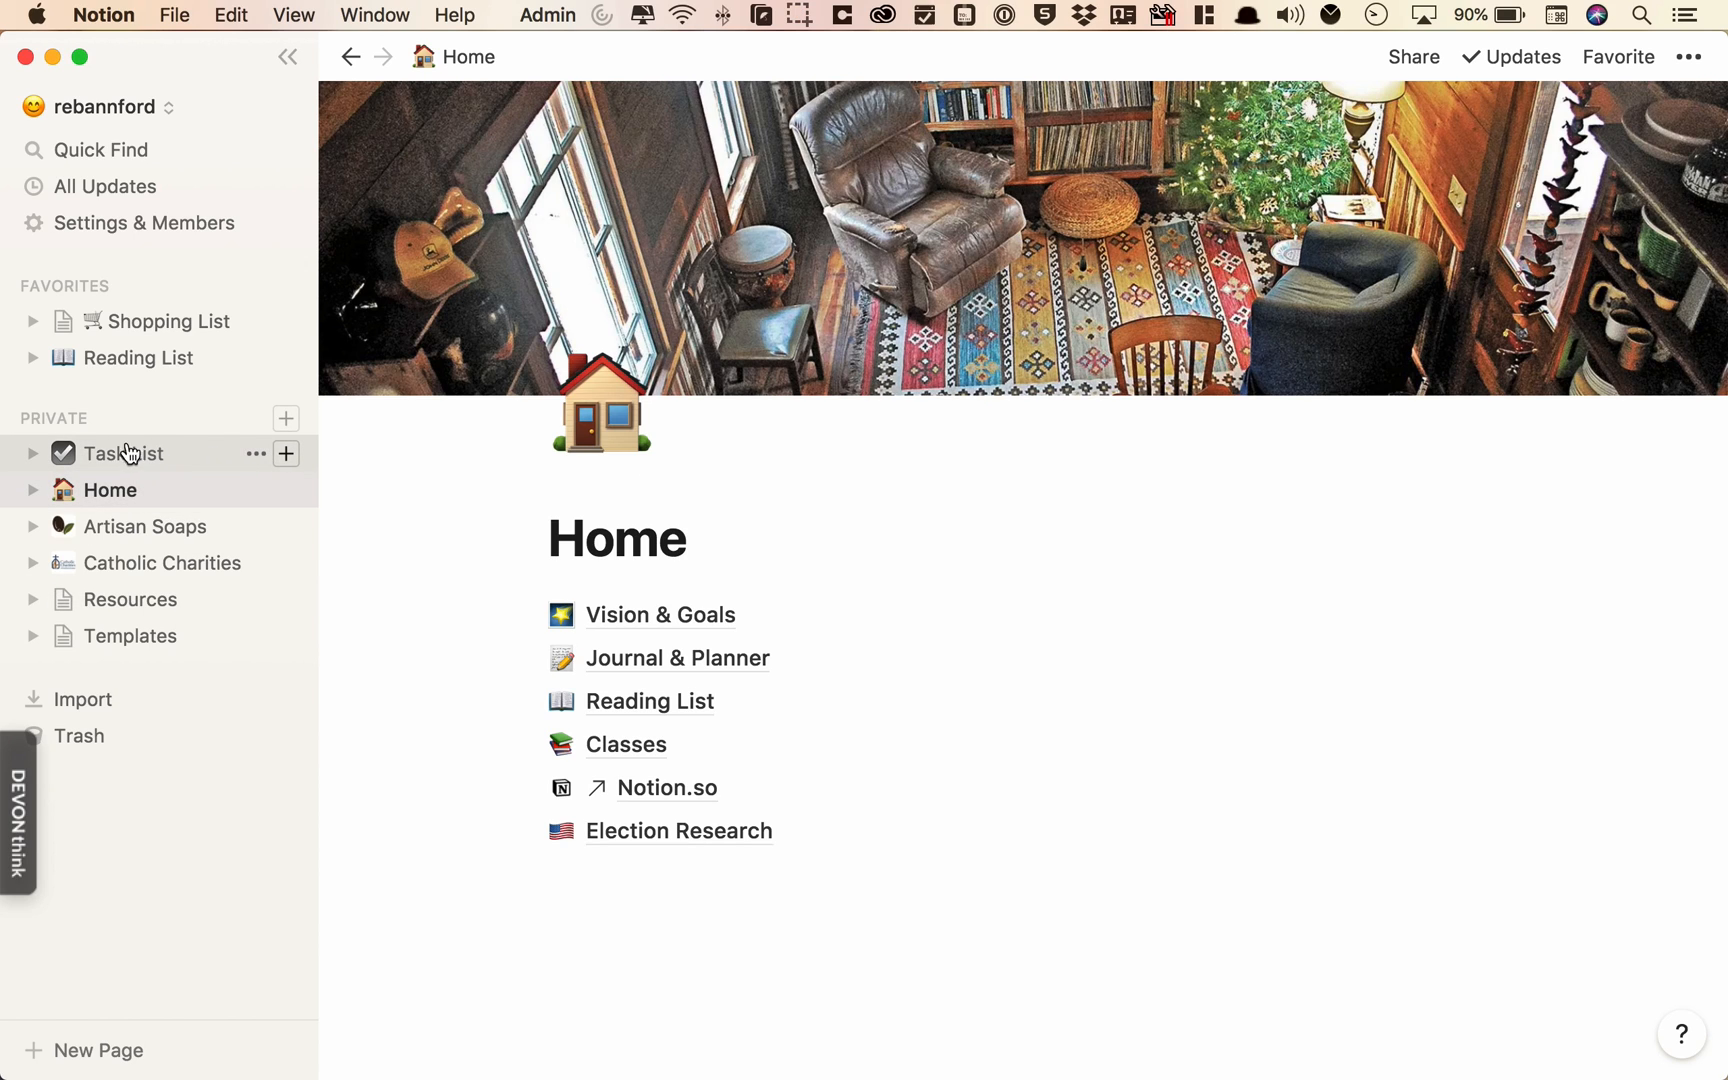
{"action": "mouse_move", "coordinate": [158, 462]}
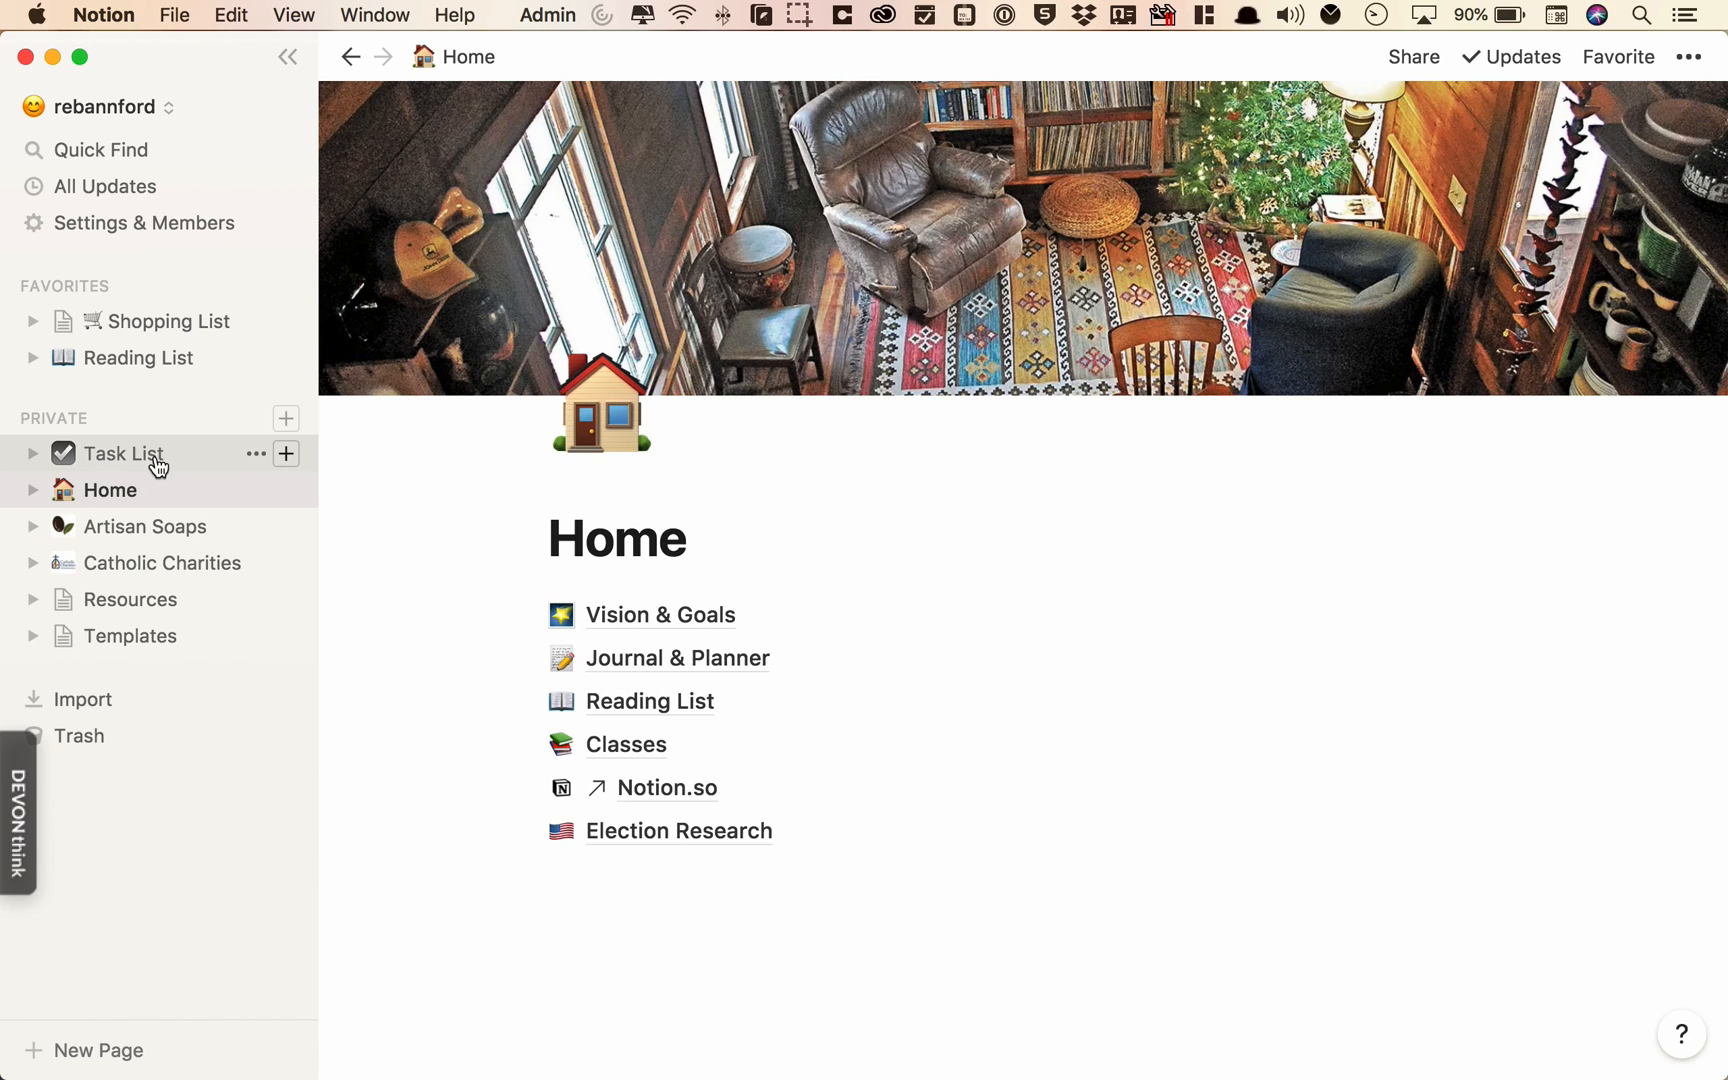
{"action": "mouse_move", "coordinate": [144, 526]}
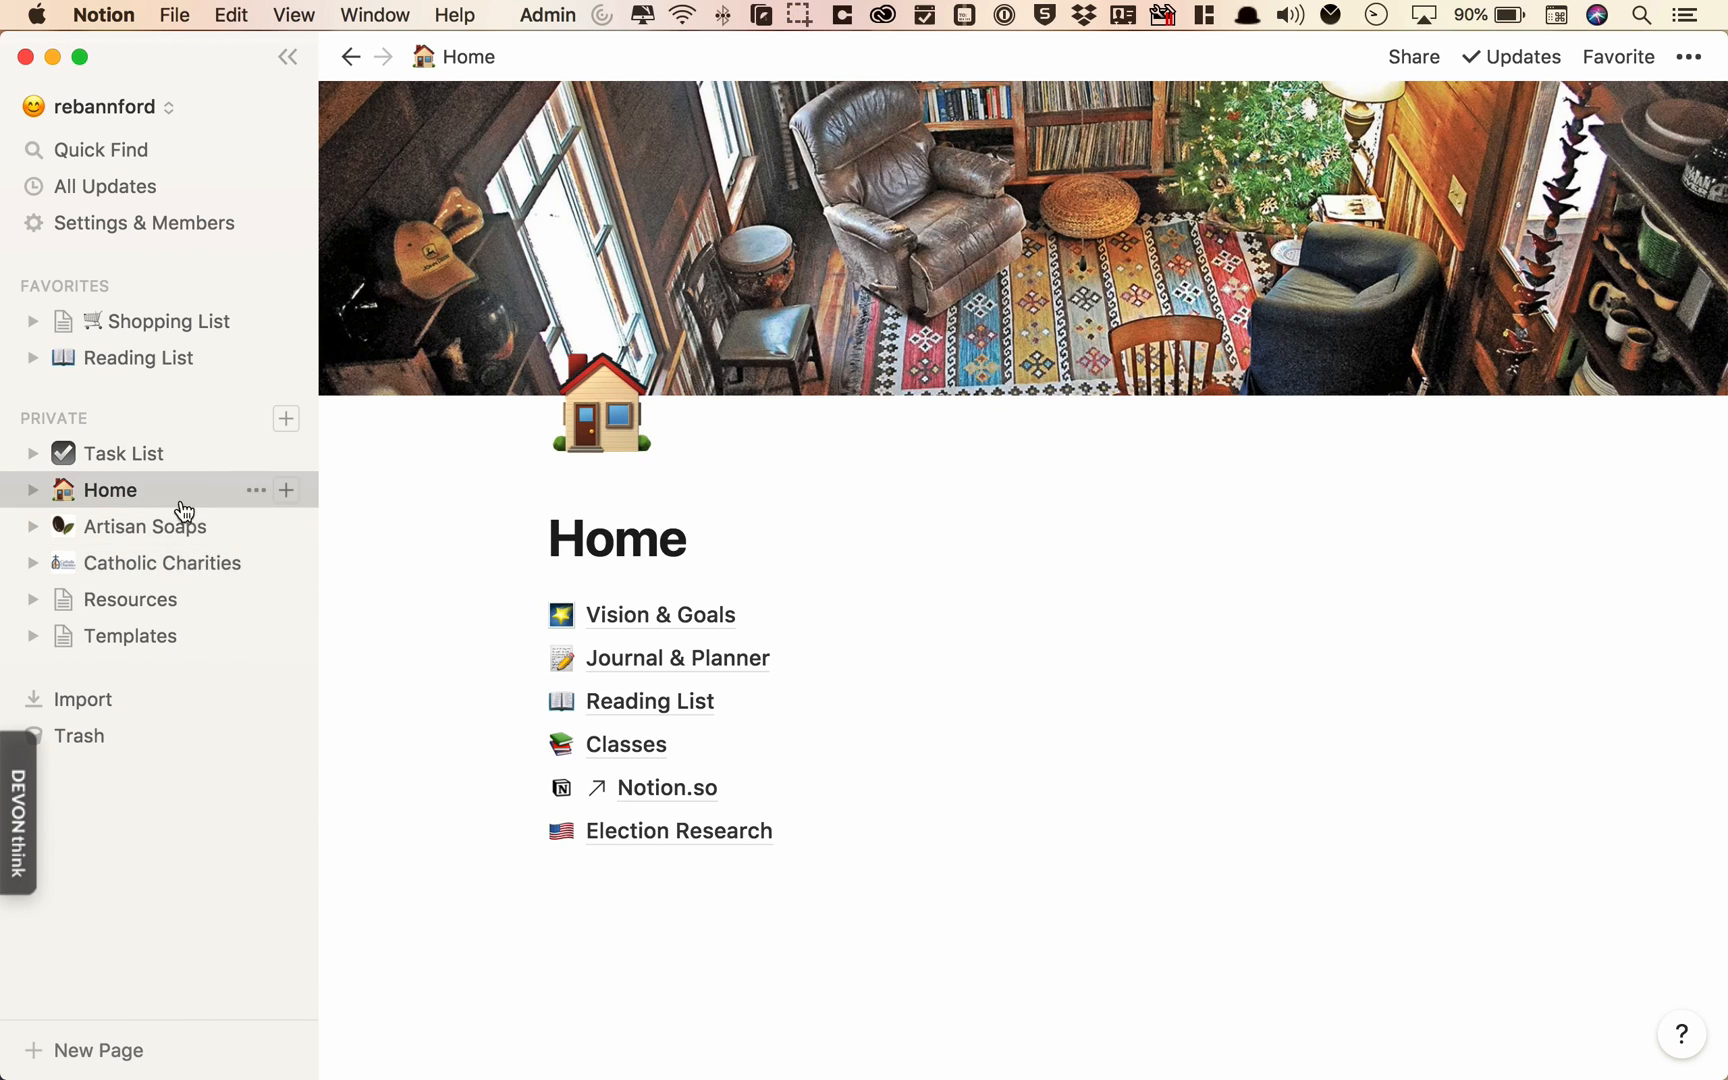
{"action": "mouse_move", "coordinate": [188, 544]}
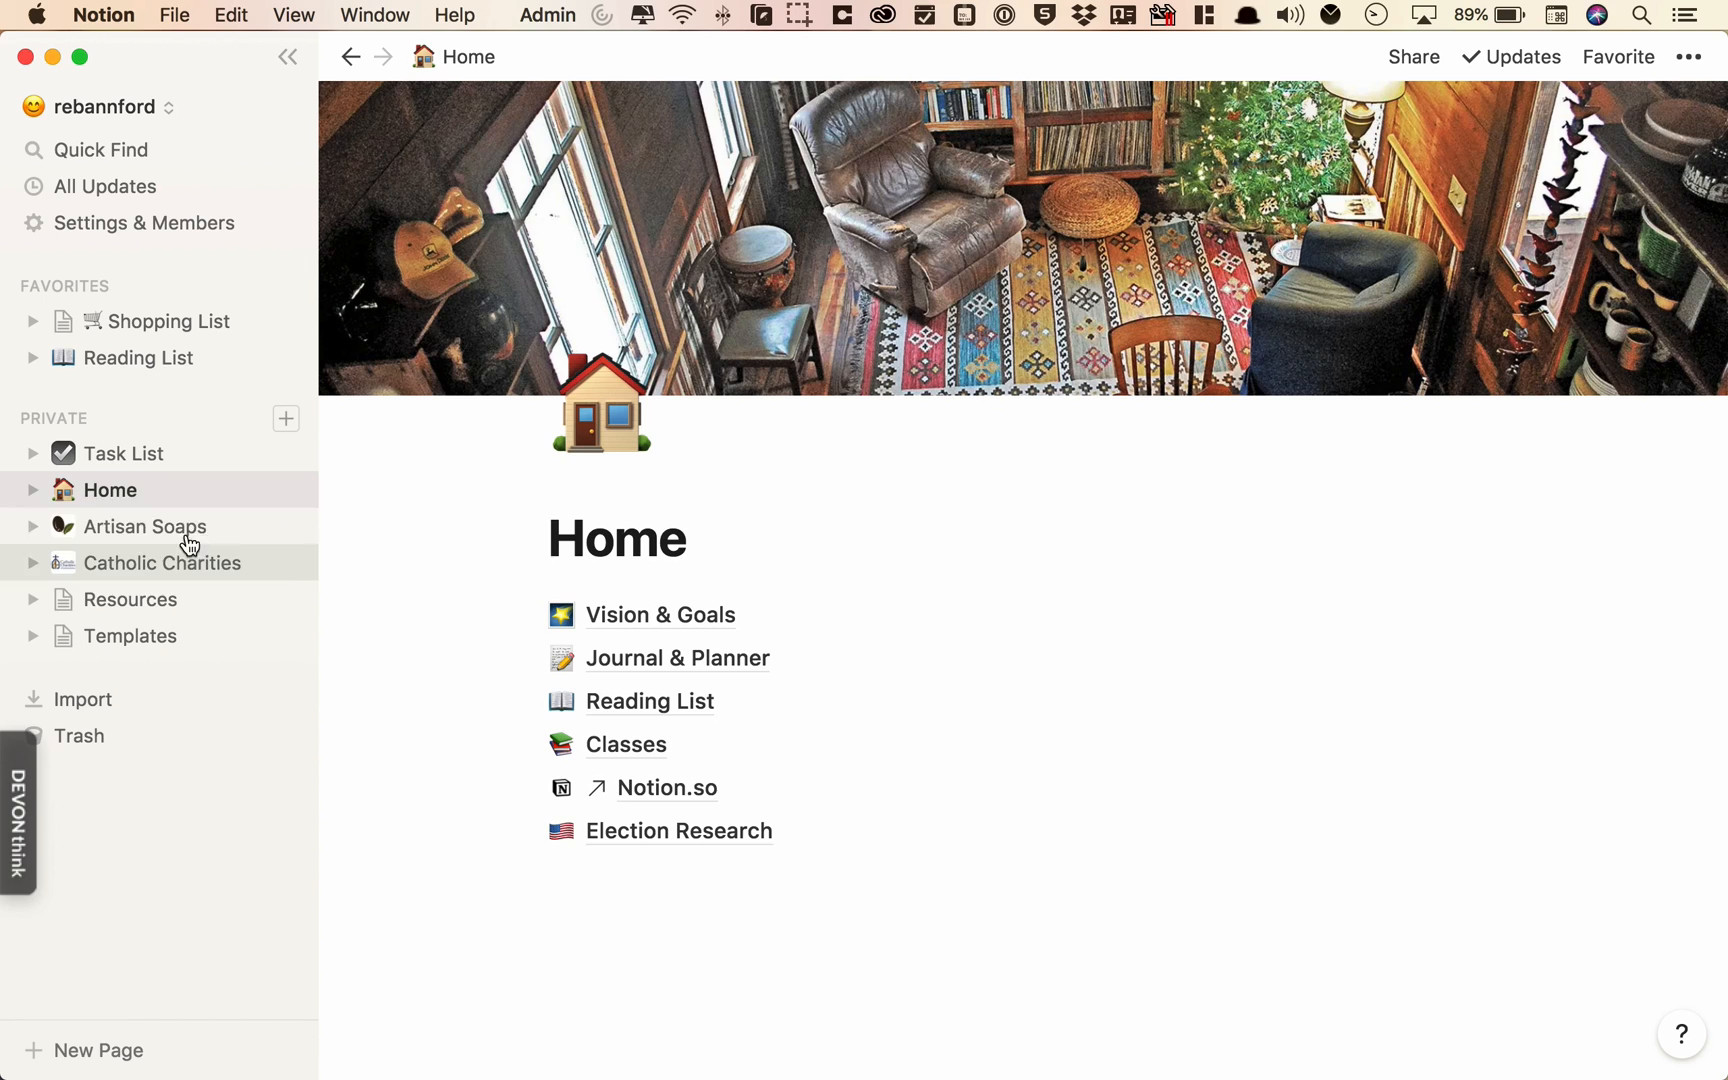
{"action": "mouse_move", "coordinate": [160, 564]}
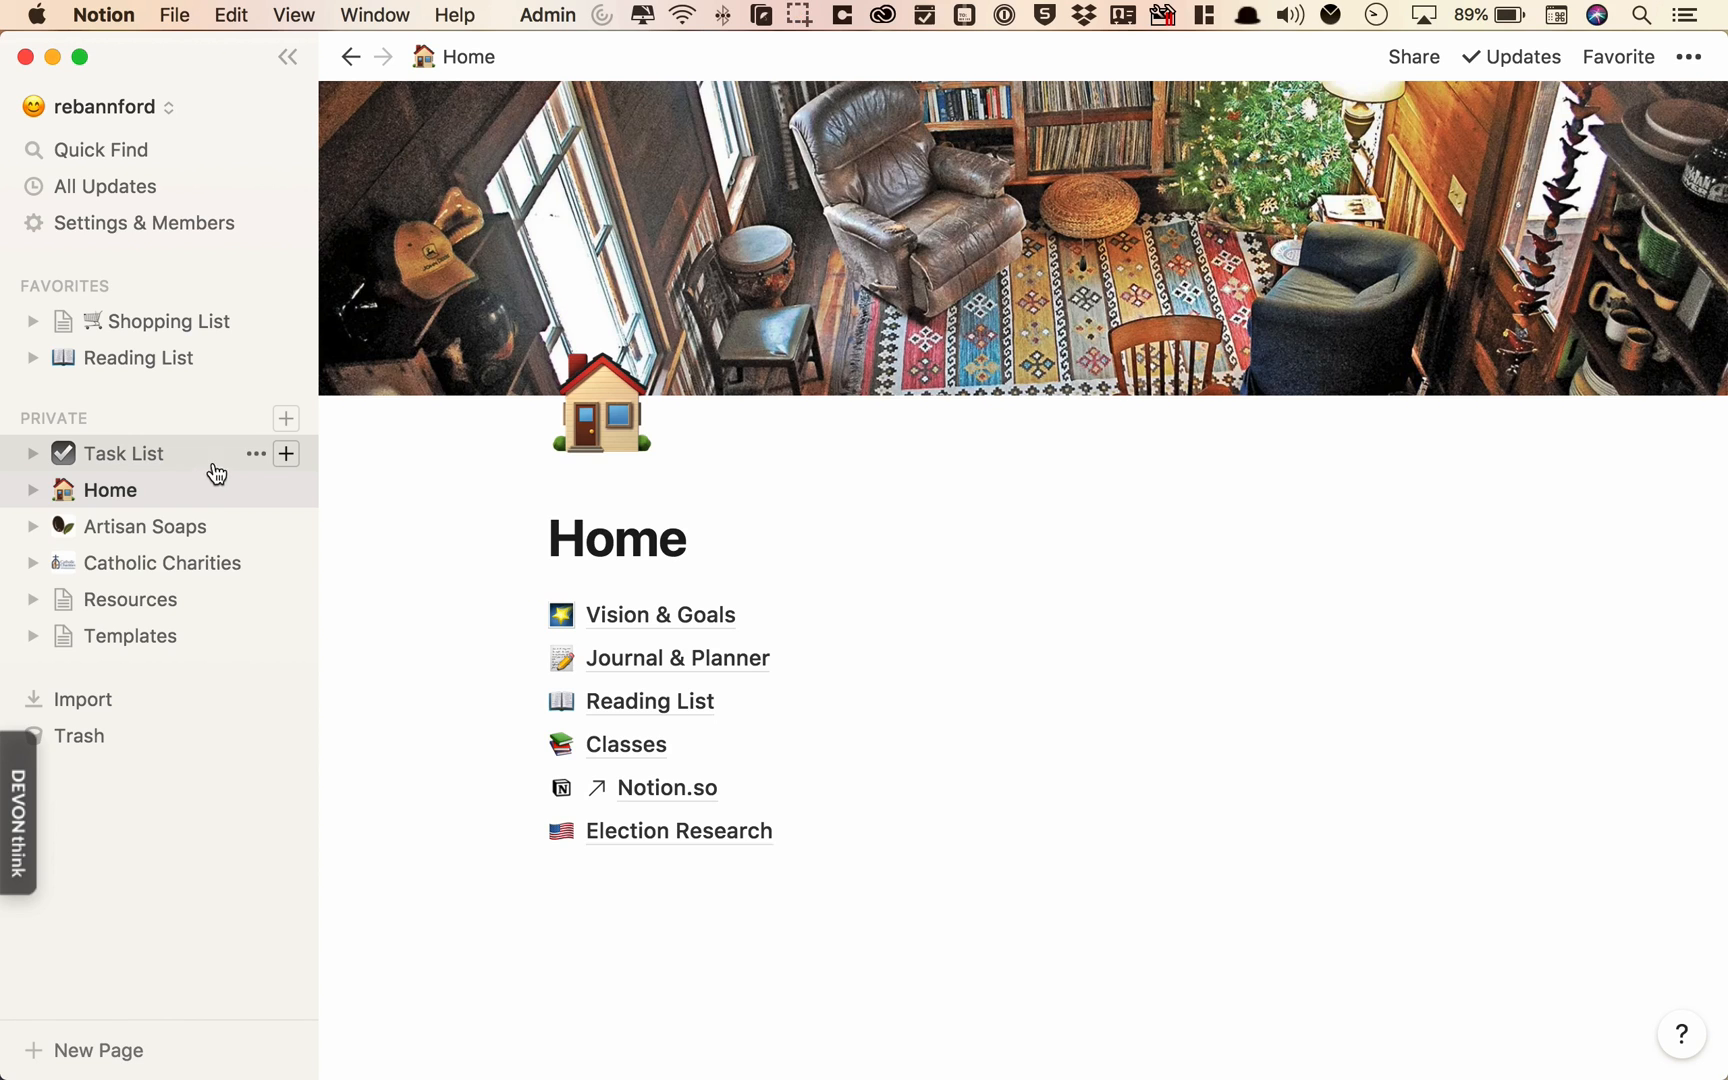
{"action": "mouse_move", "coordinate": [160, 460]}
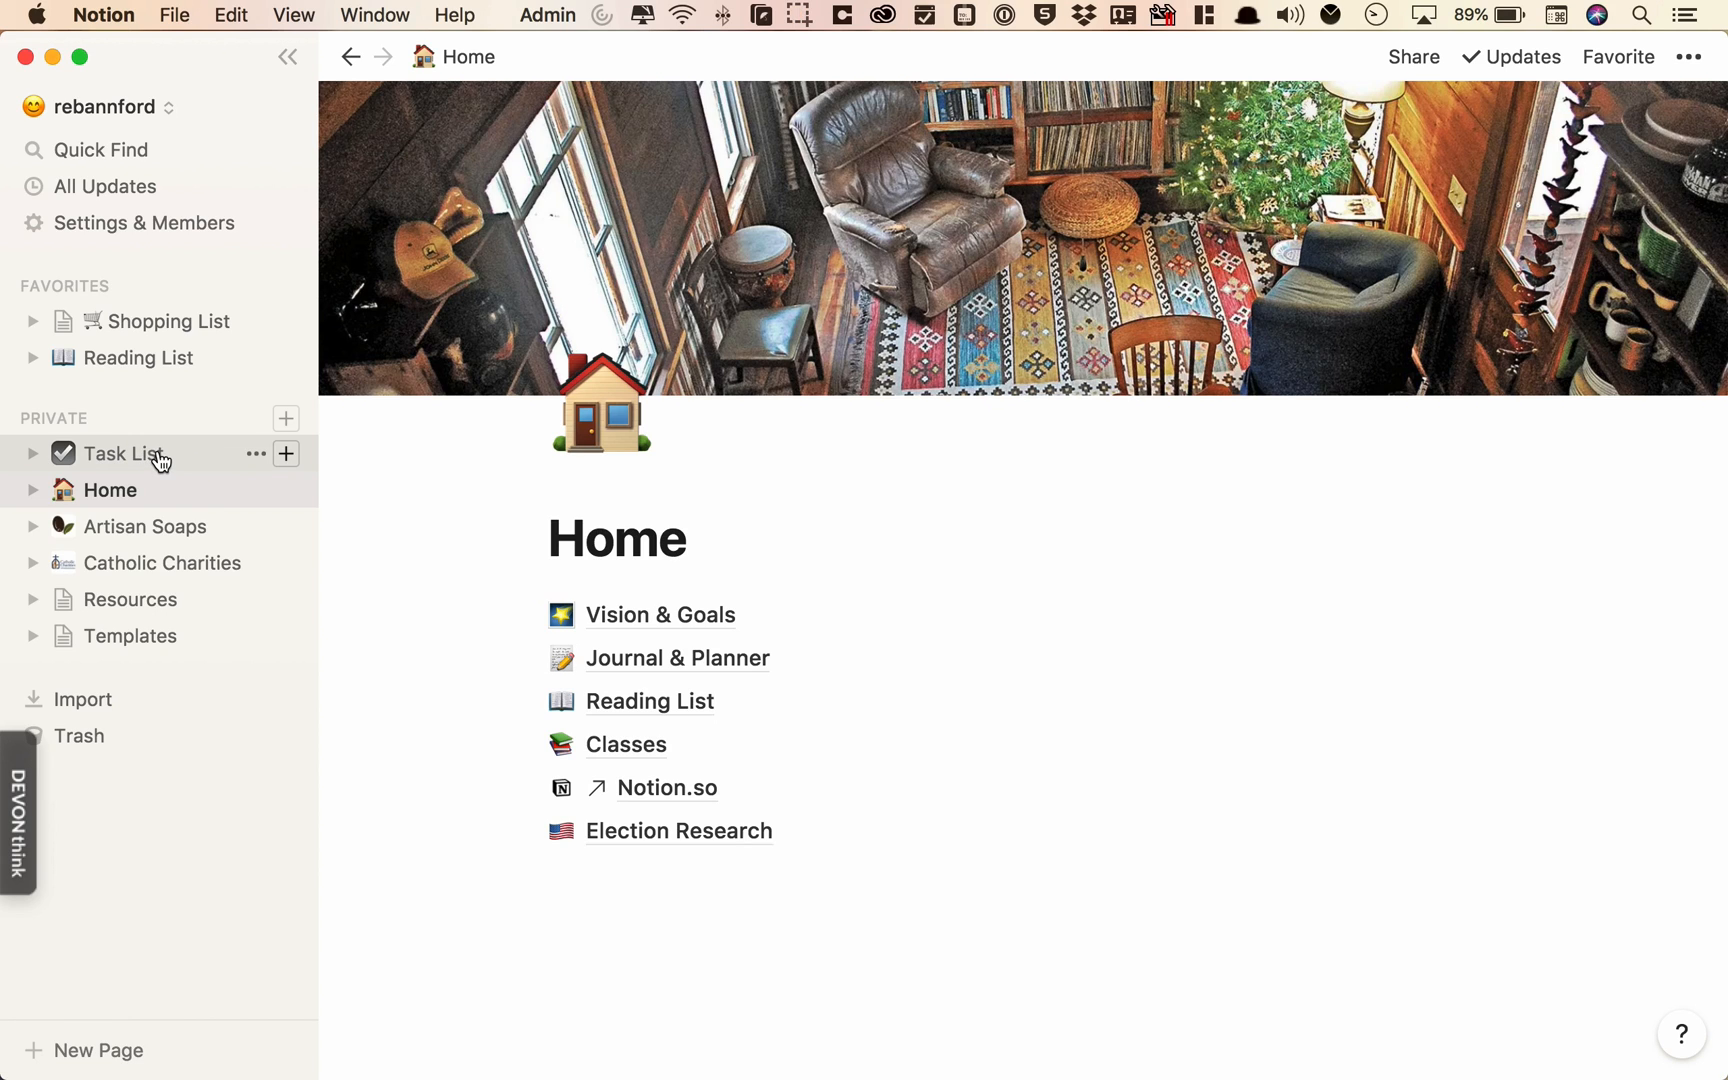
{"action": "mouse_move", "coordinate": [122, 458]}
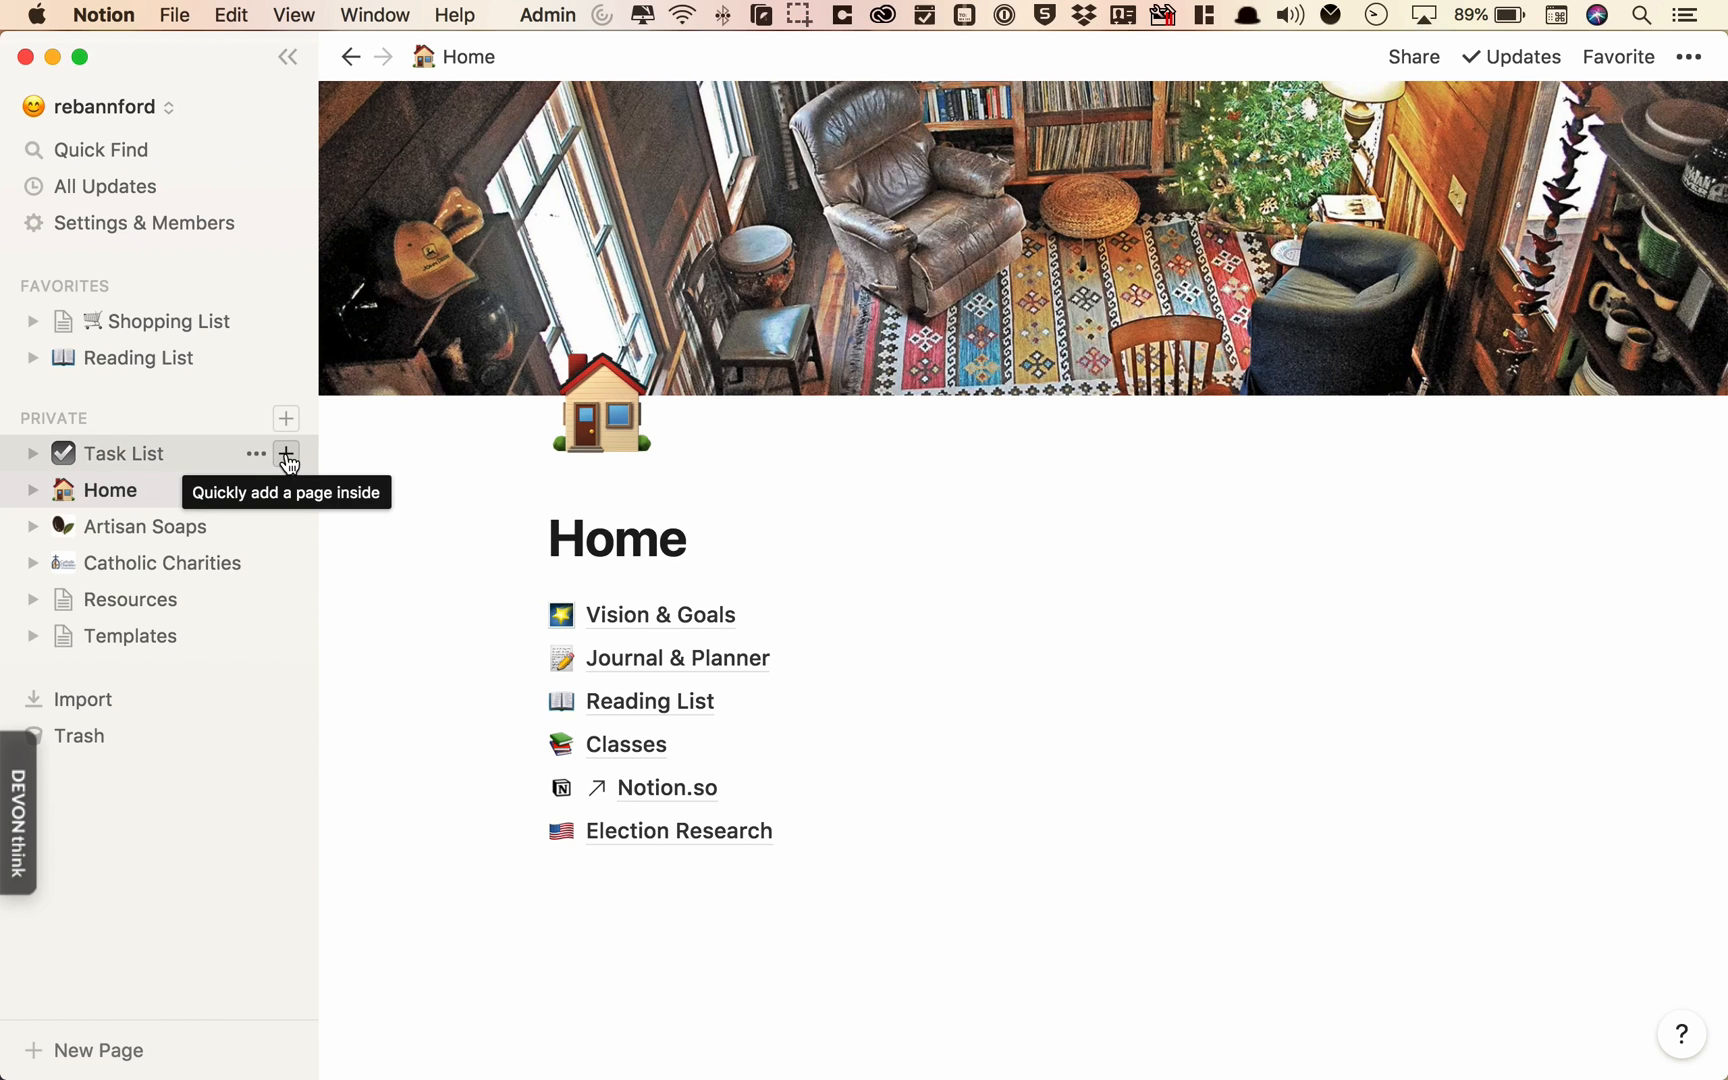
{"action": "mouse_move", "coordinate": [154, 462]}
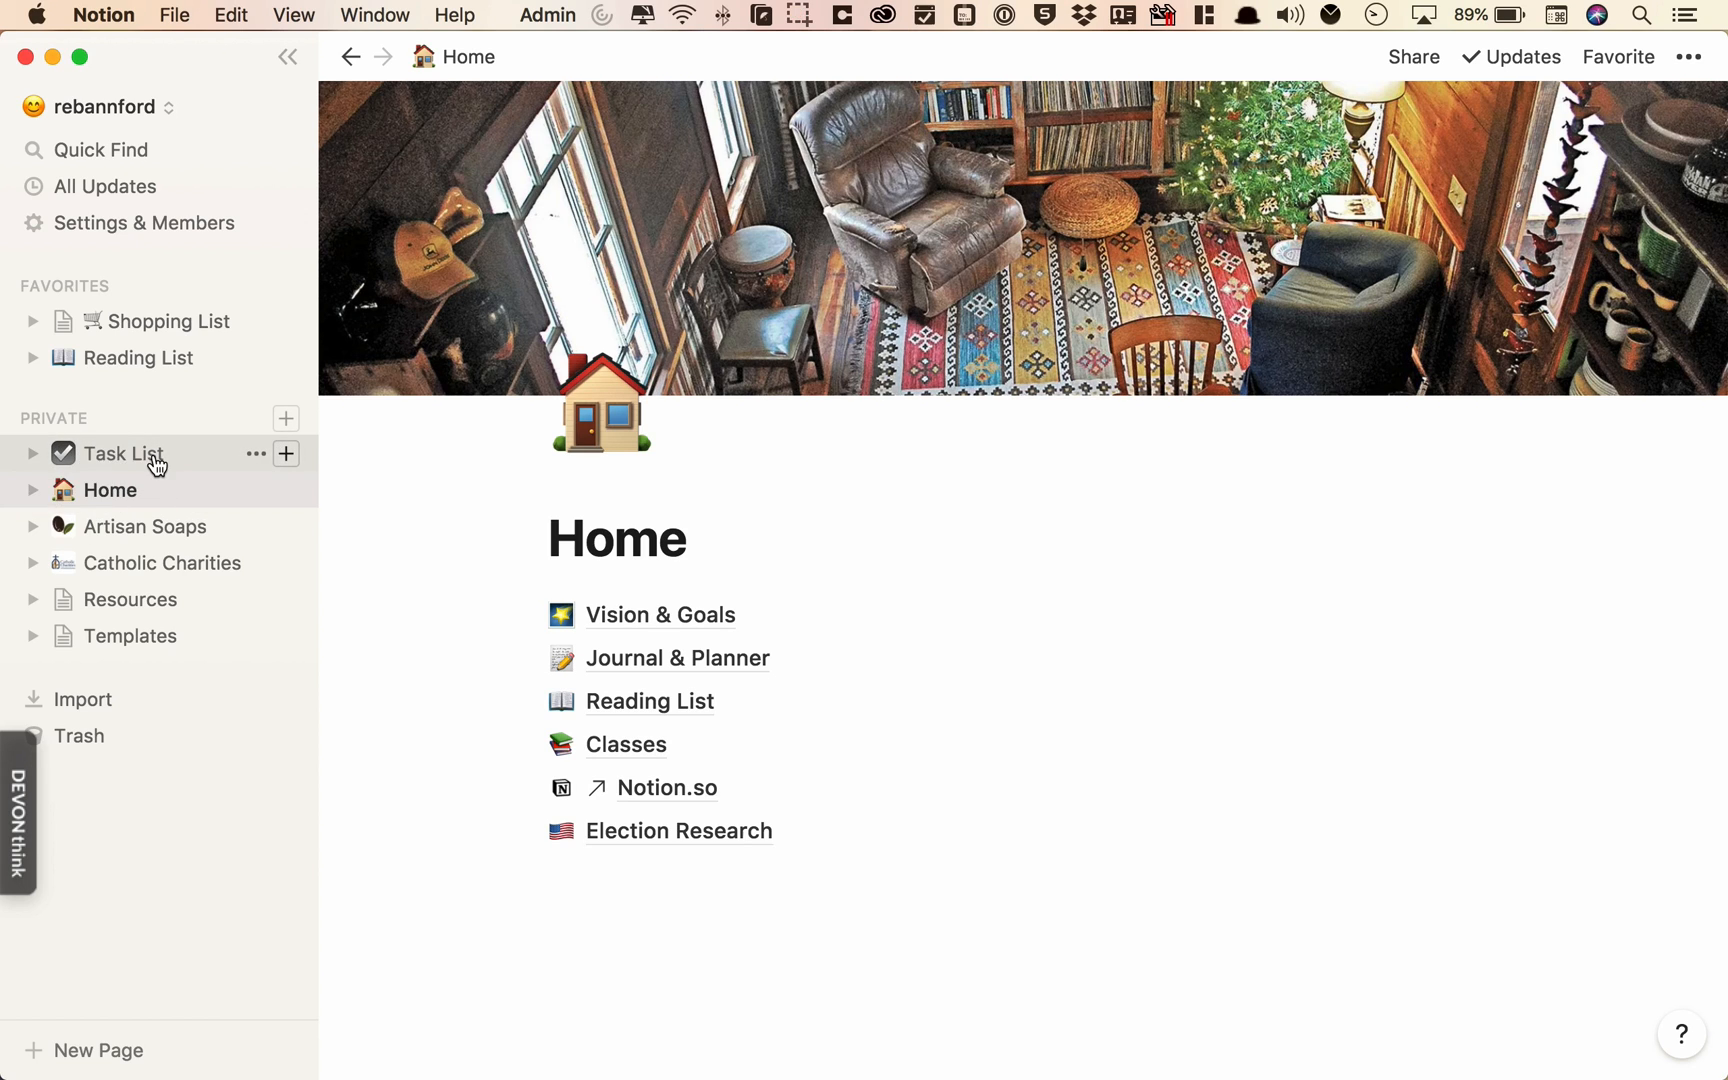
- Browse the Task List's Board by Project, Board by Priority and Table - Start Date views
{"action": "left_click", "coordinate": [124, 452]}
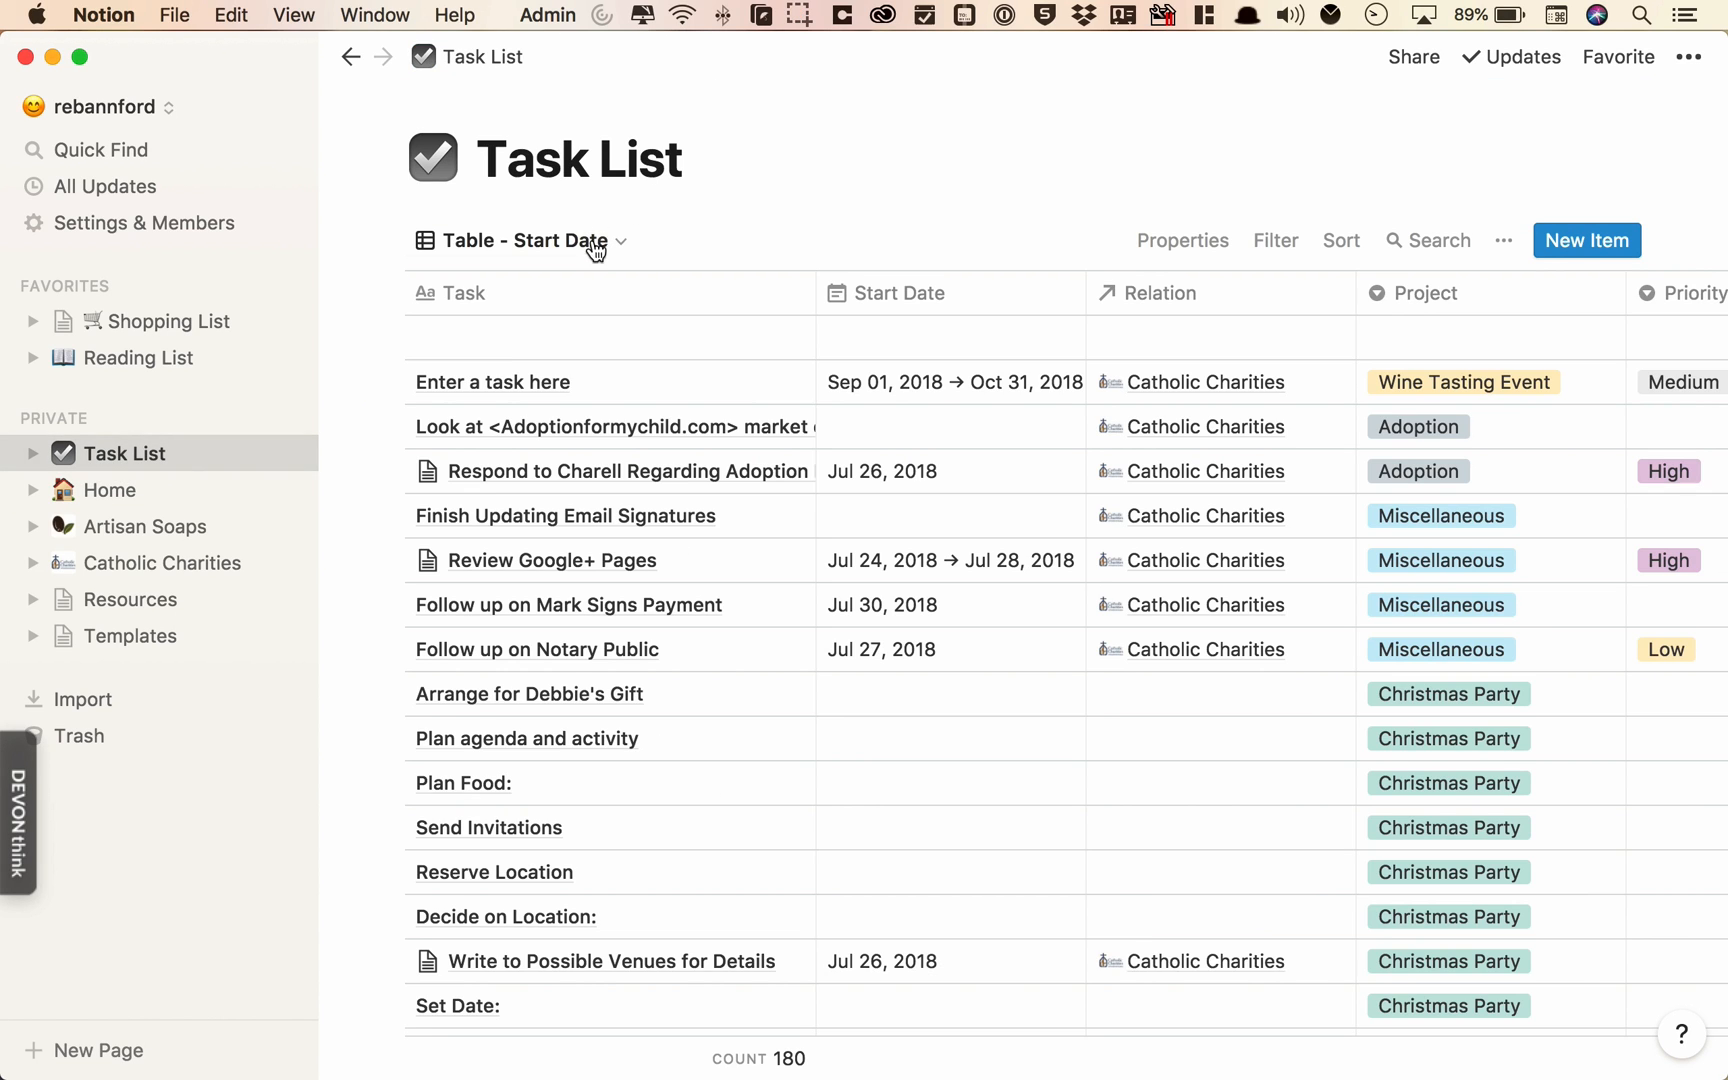
{"action": "left_click", "coordinate": [34, 452]}
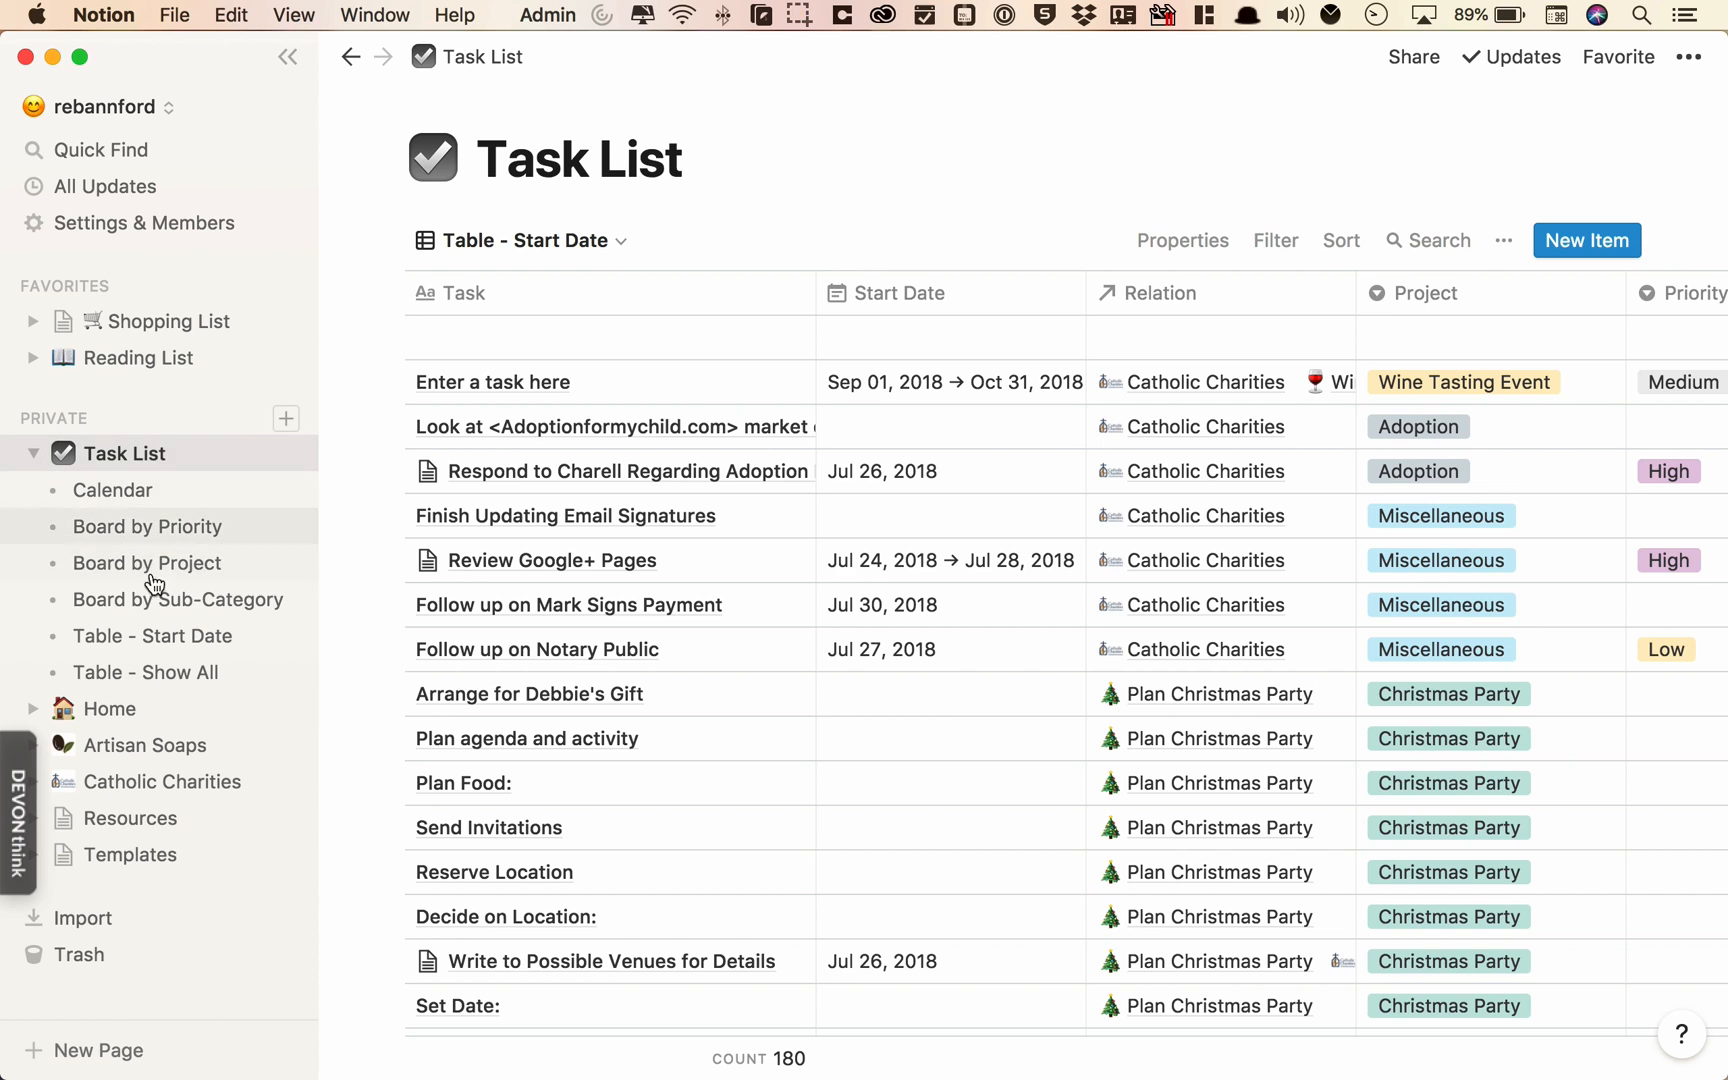
{"action": "left_click", "coordinate": [146, 564]}
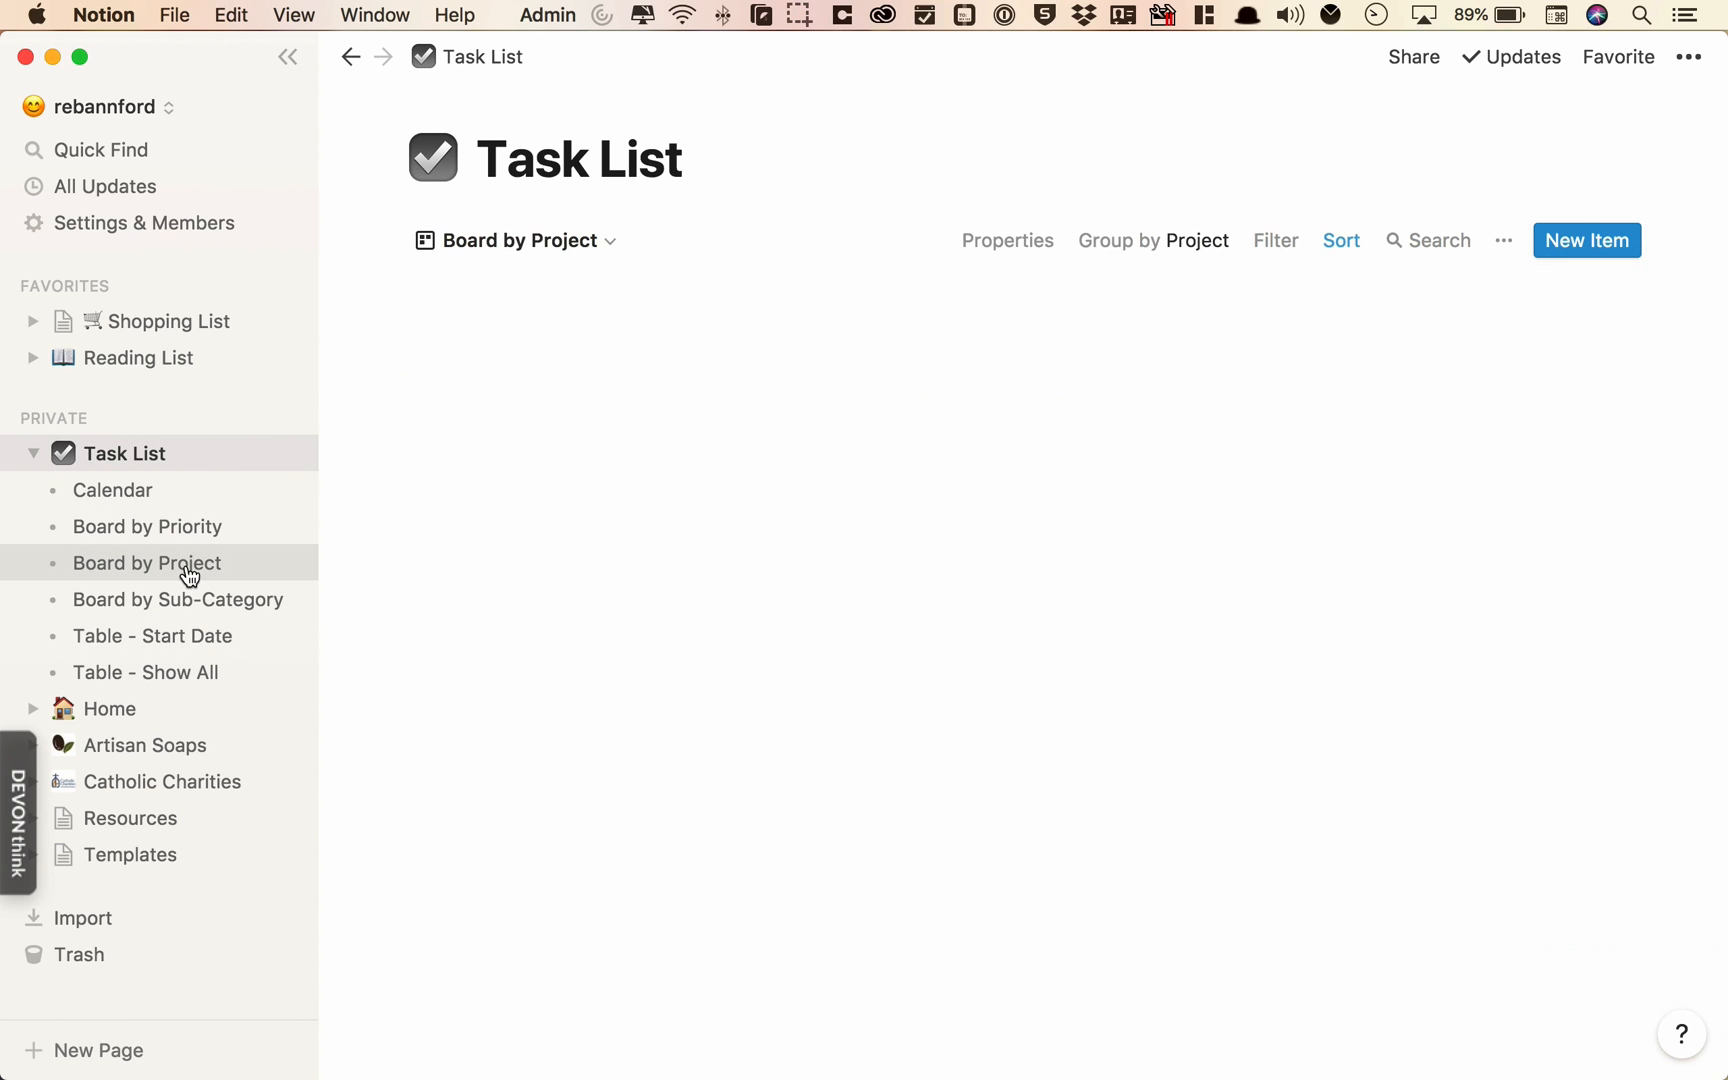
{"action": "left_click", "coordinate": [146, 562]}
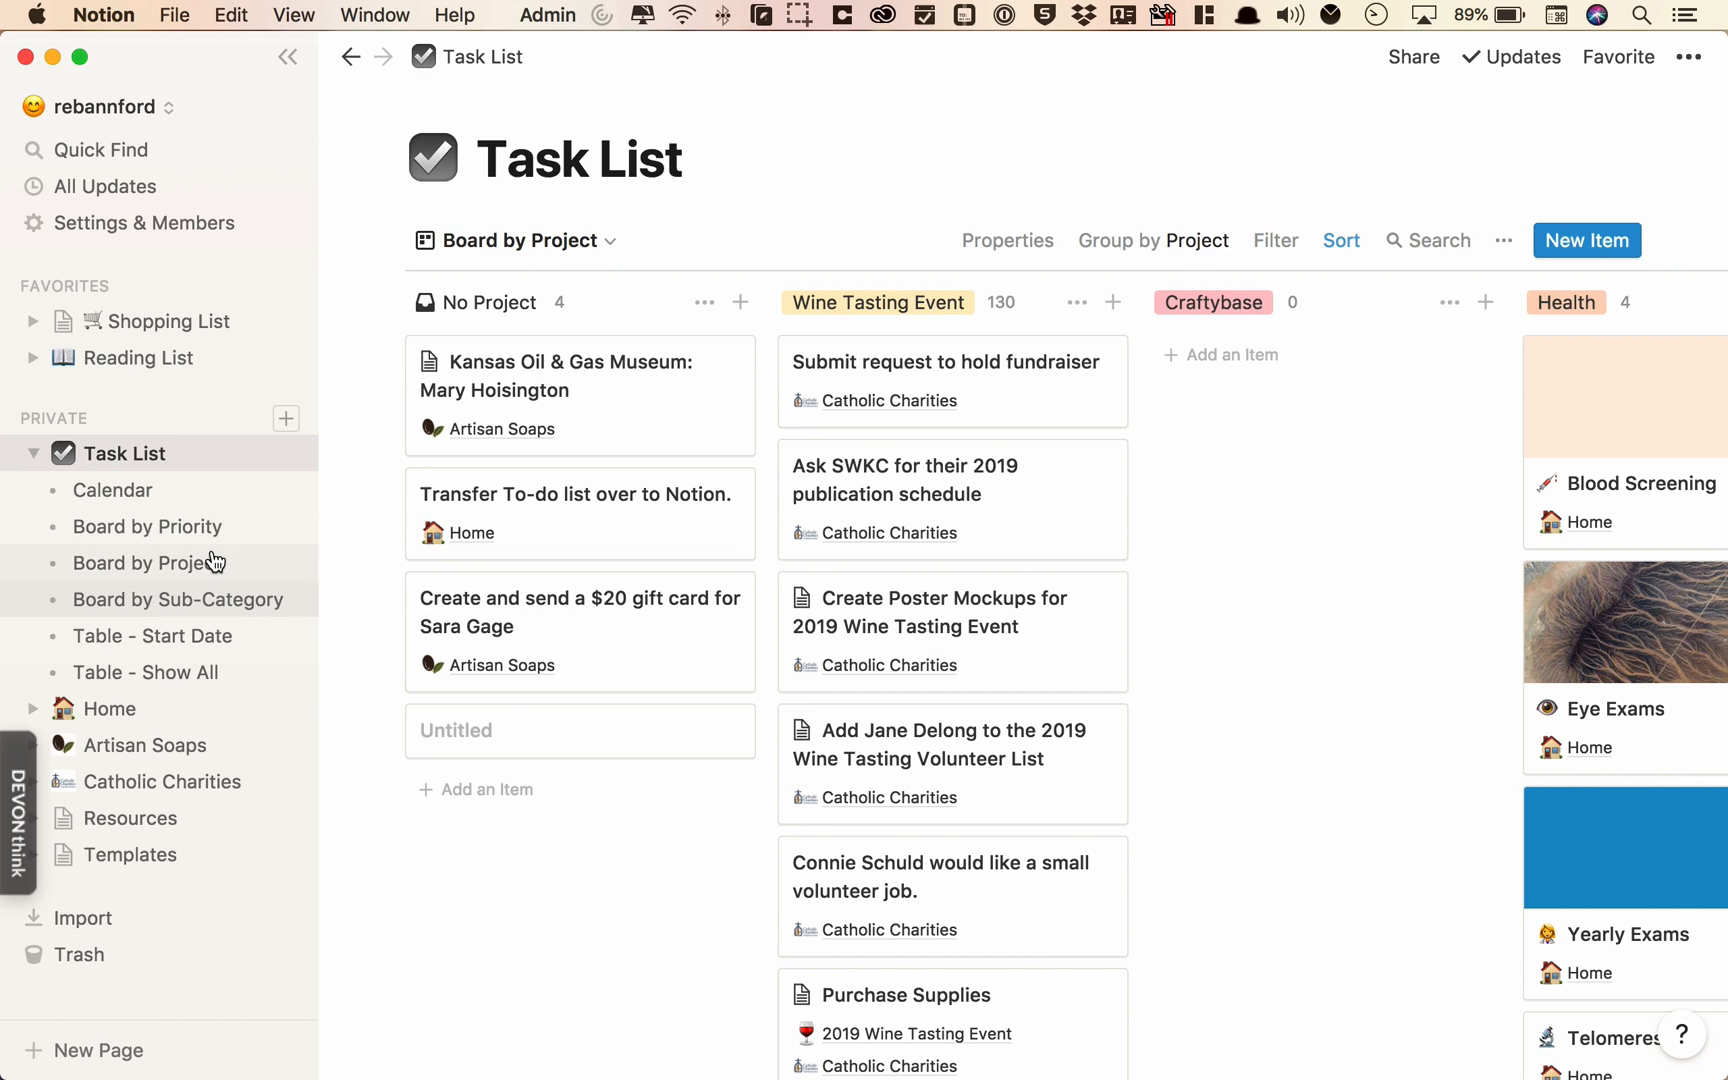
{"action": "left_click", "coordinate": [146, 526]}
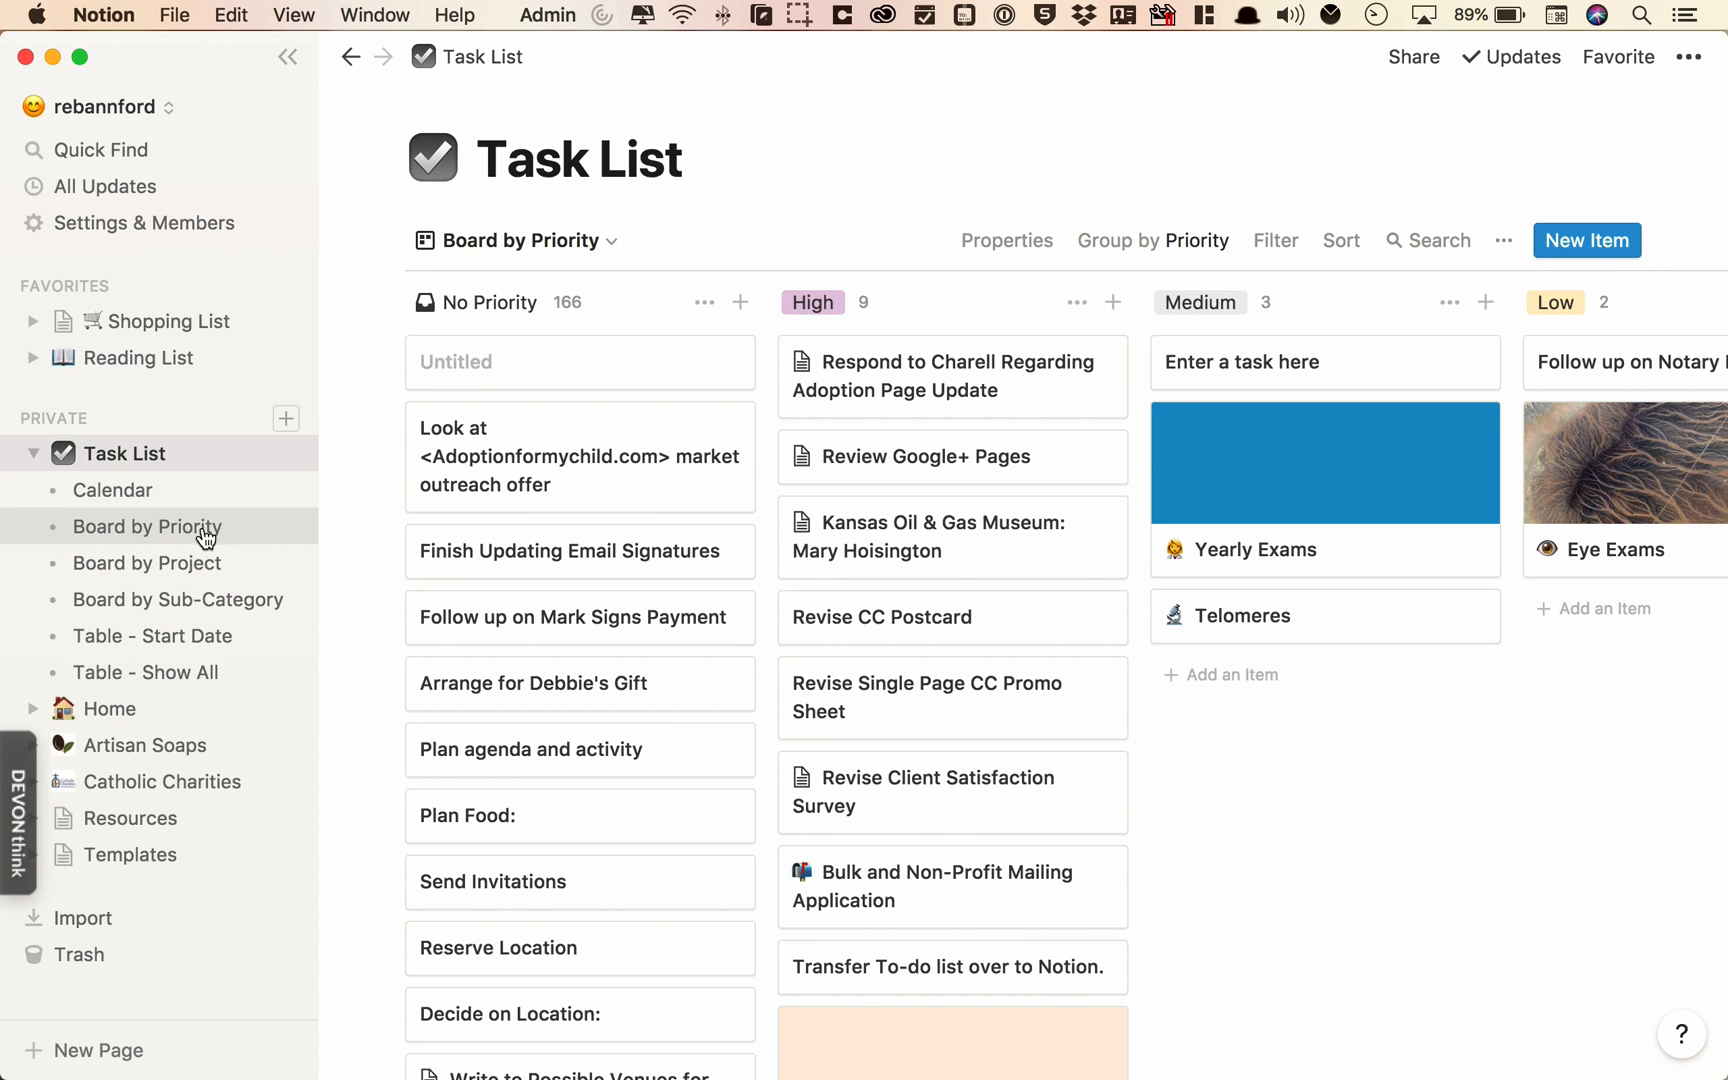
{"action": "left_click", "coordinate": [152, 636]}
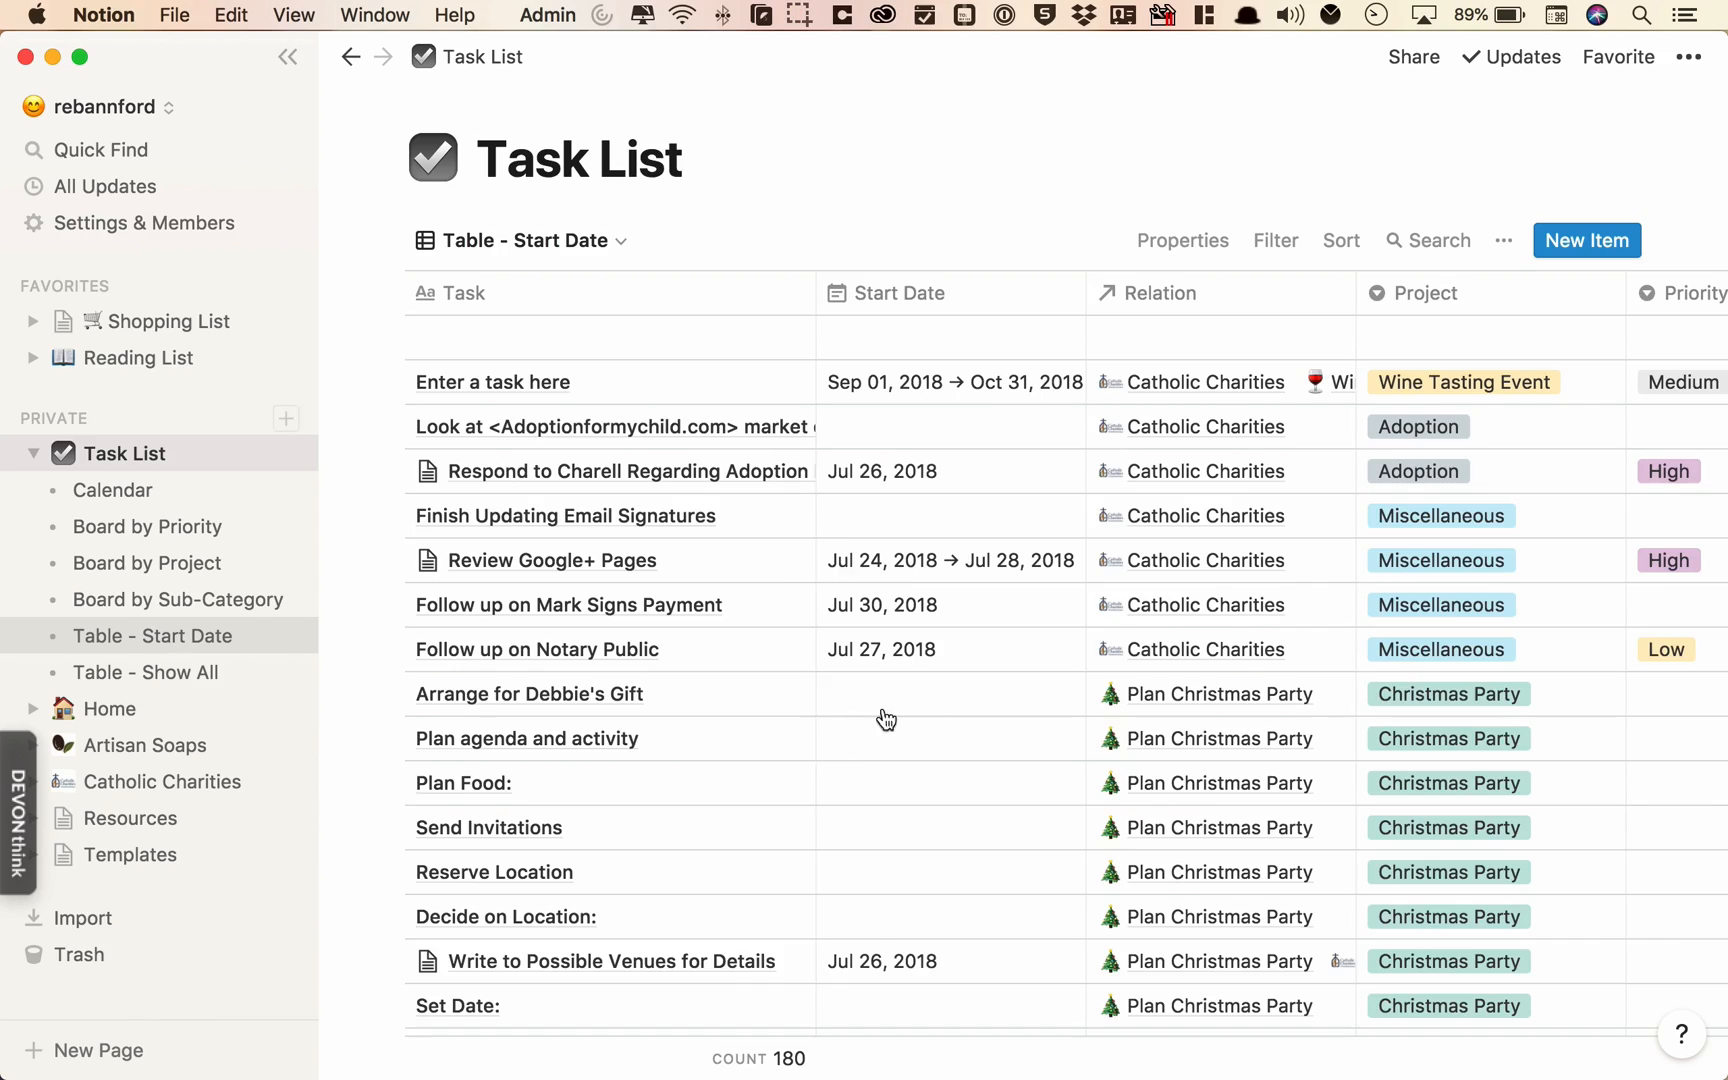
{"action": "scroll", "scroll_direction": "down", "scroll_amount": 3}
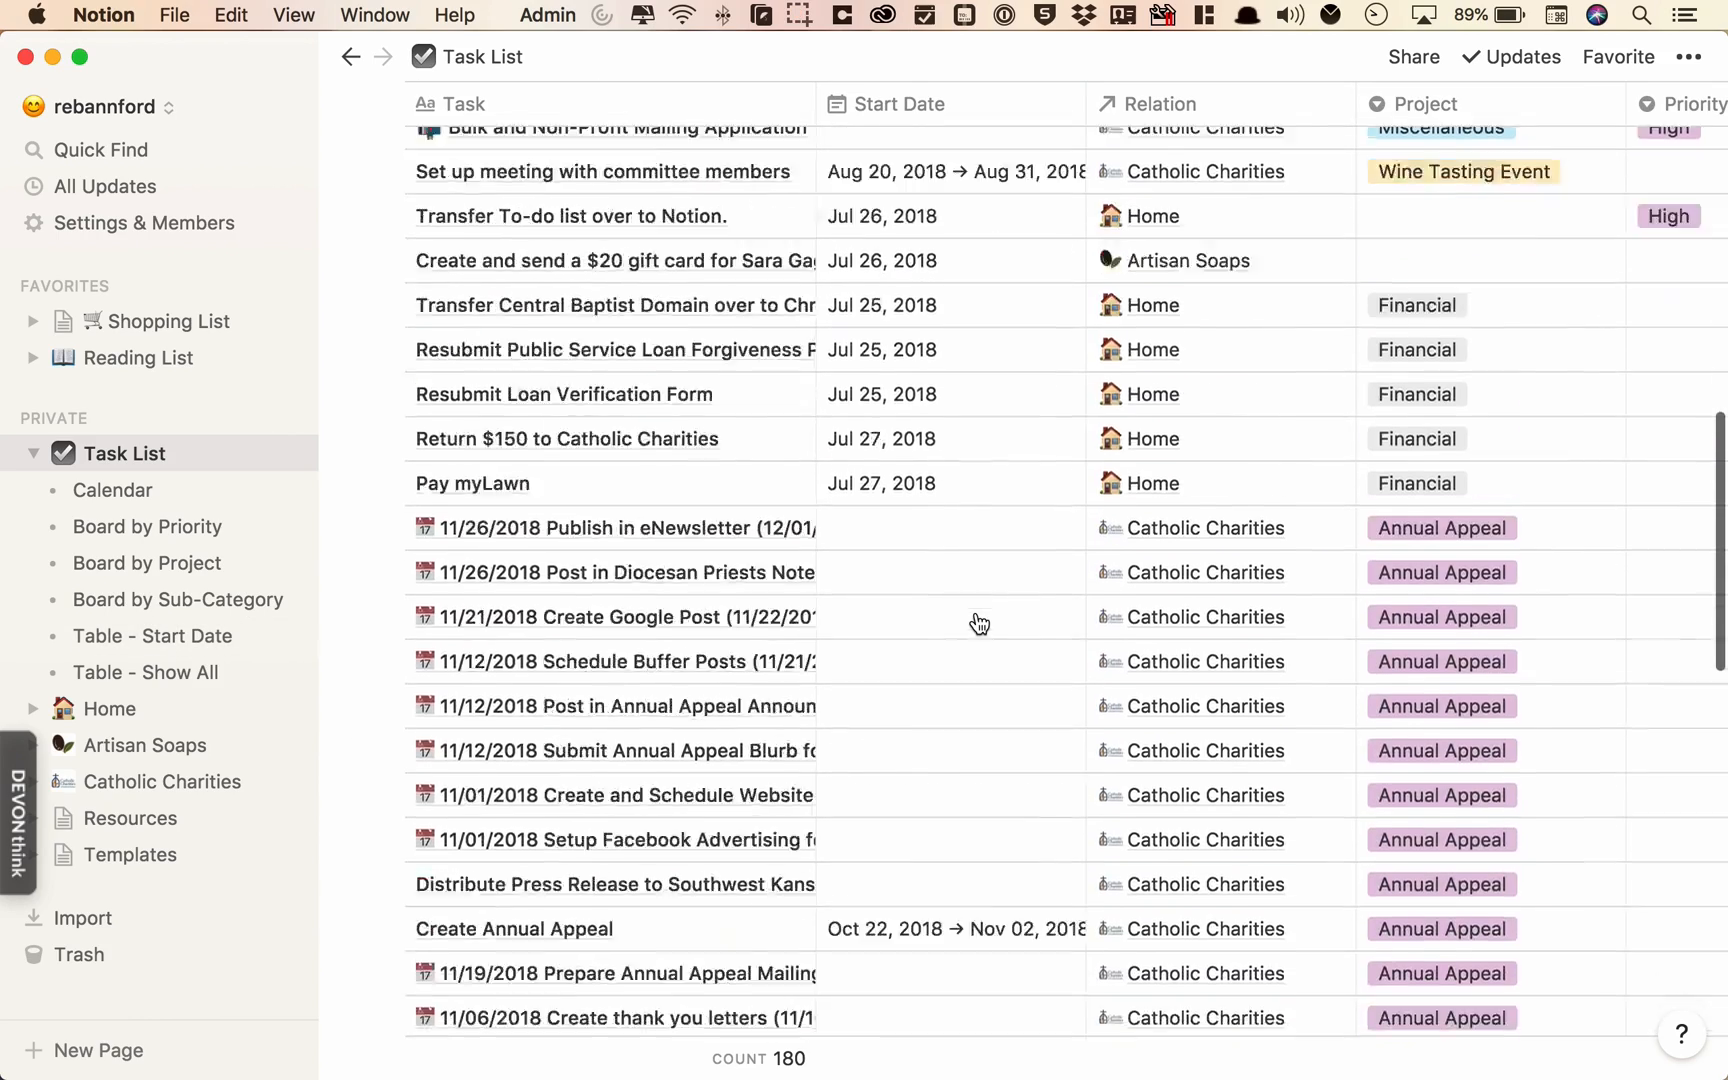
{"action": "scroll", "scroll_direction": "down", "scroll_amount": 3}
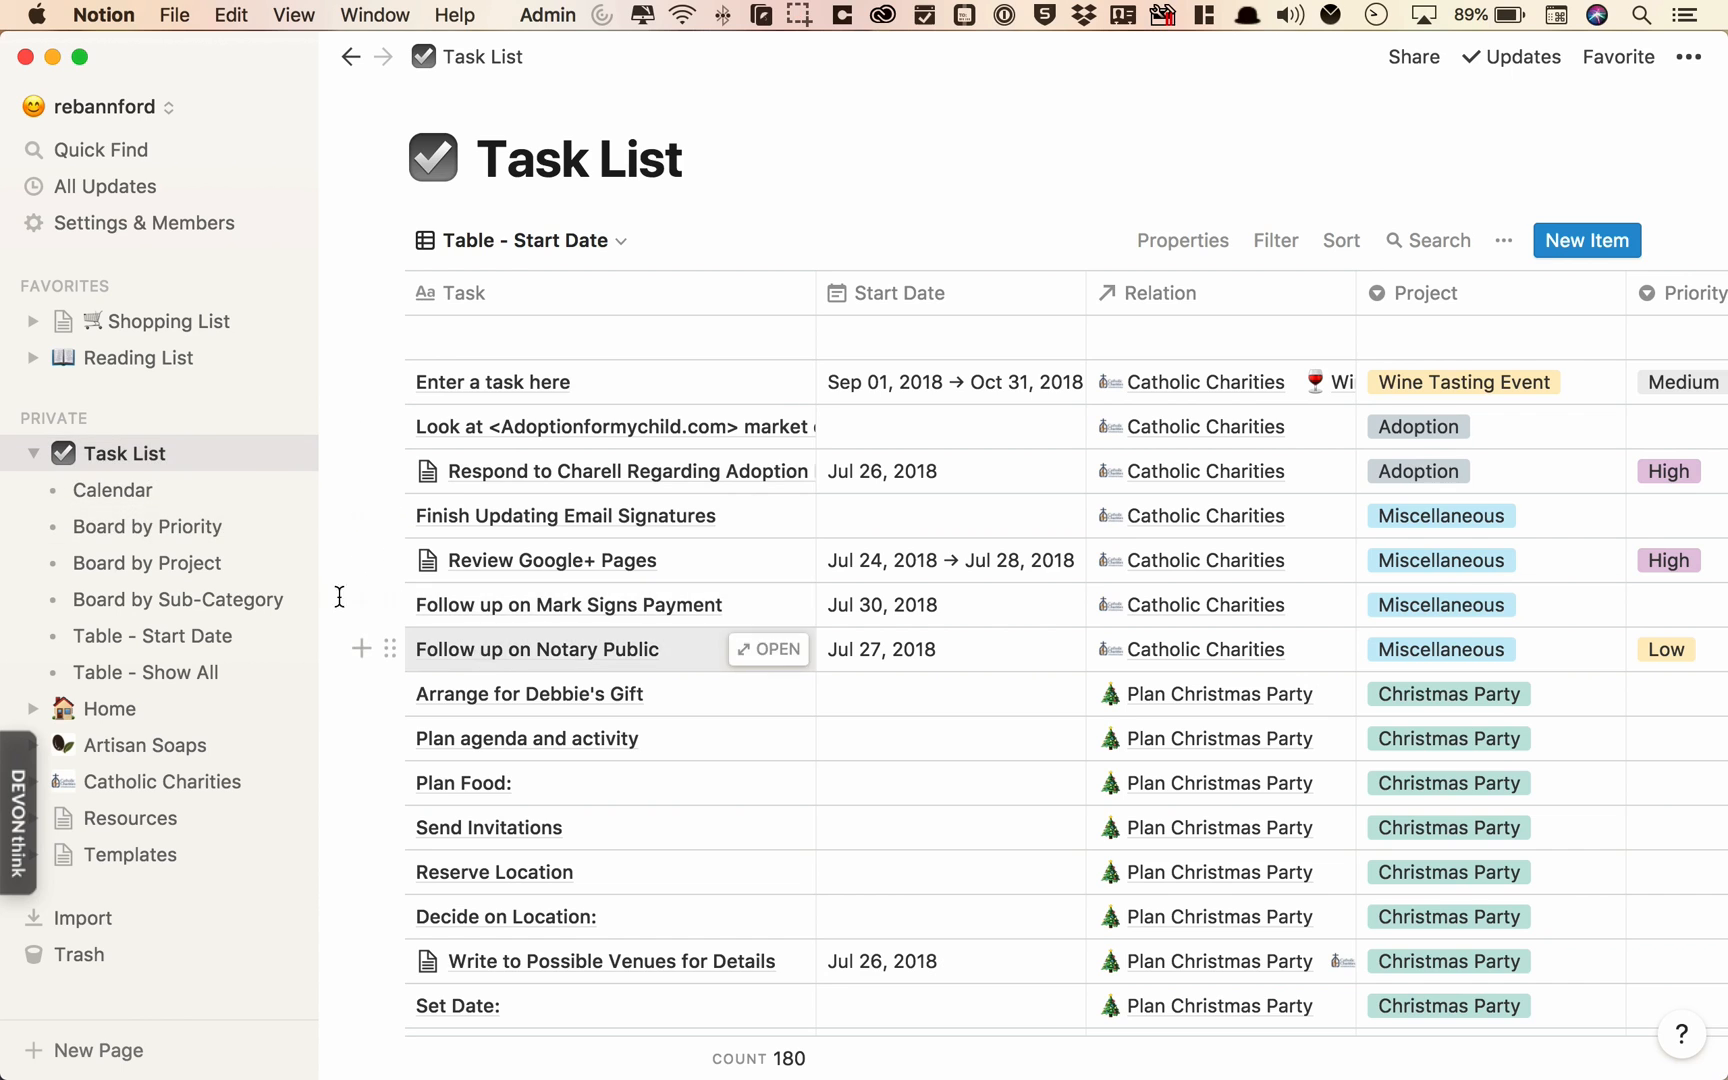
- View the Show All table, collapse the Task List views, visit Artisan Soaps and return to Home
{"action": "left_click", "coordinate": [144, 672]}
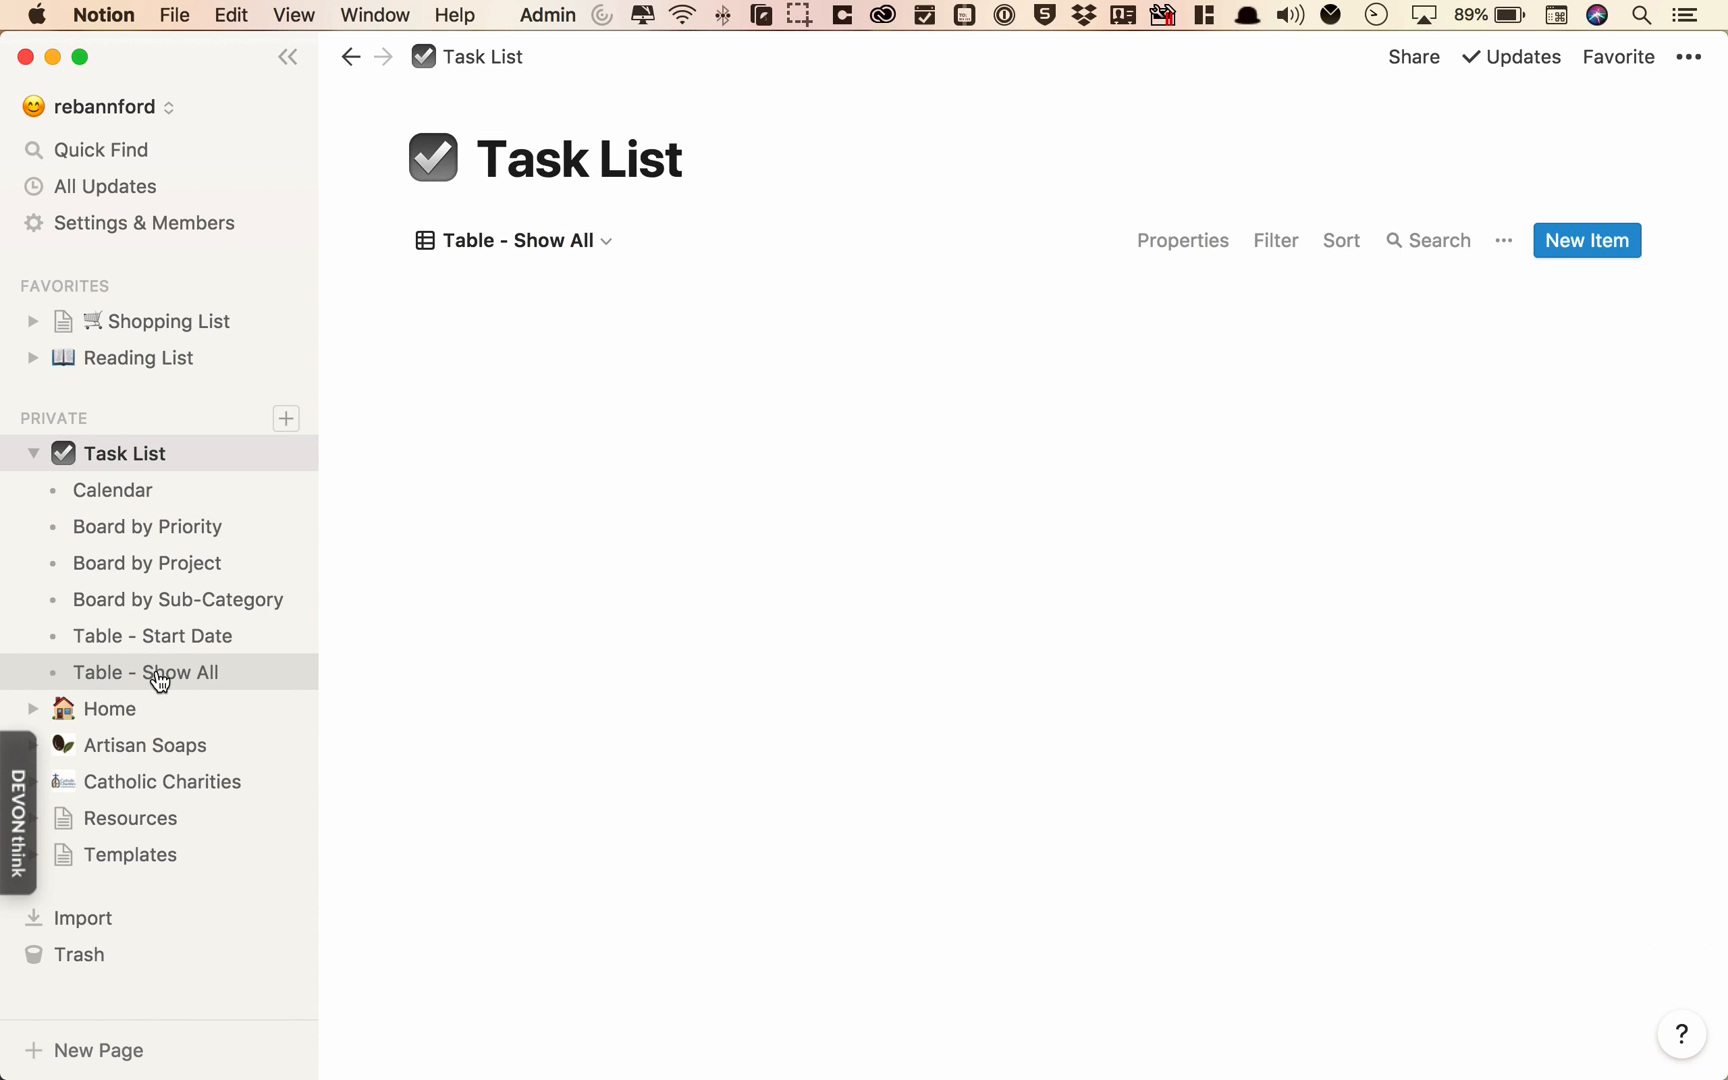
{"action": "left_click", "coordinate": [144, 672]}
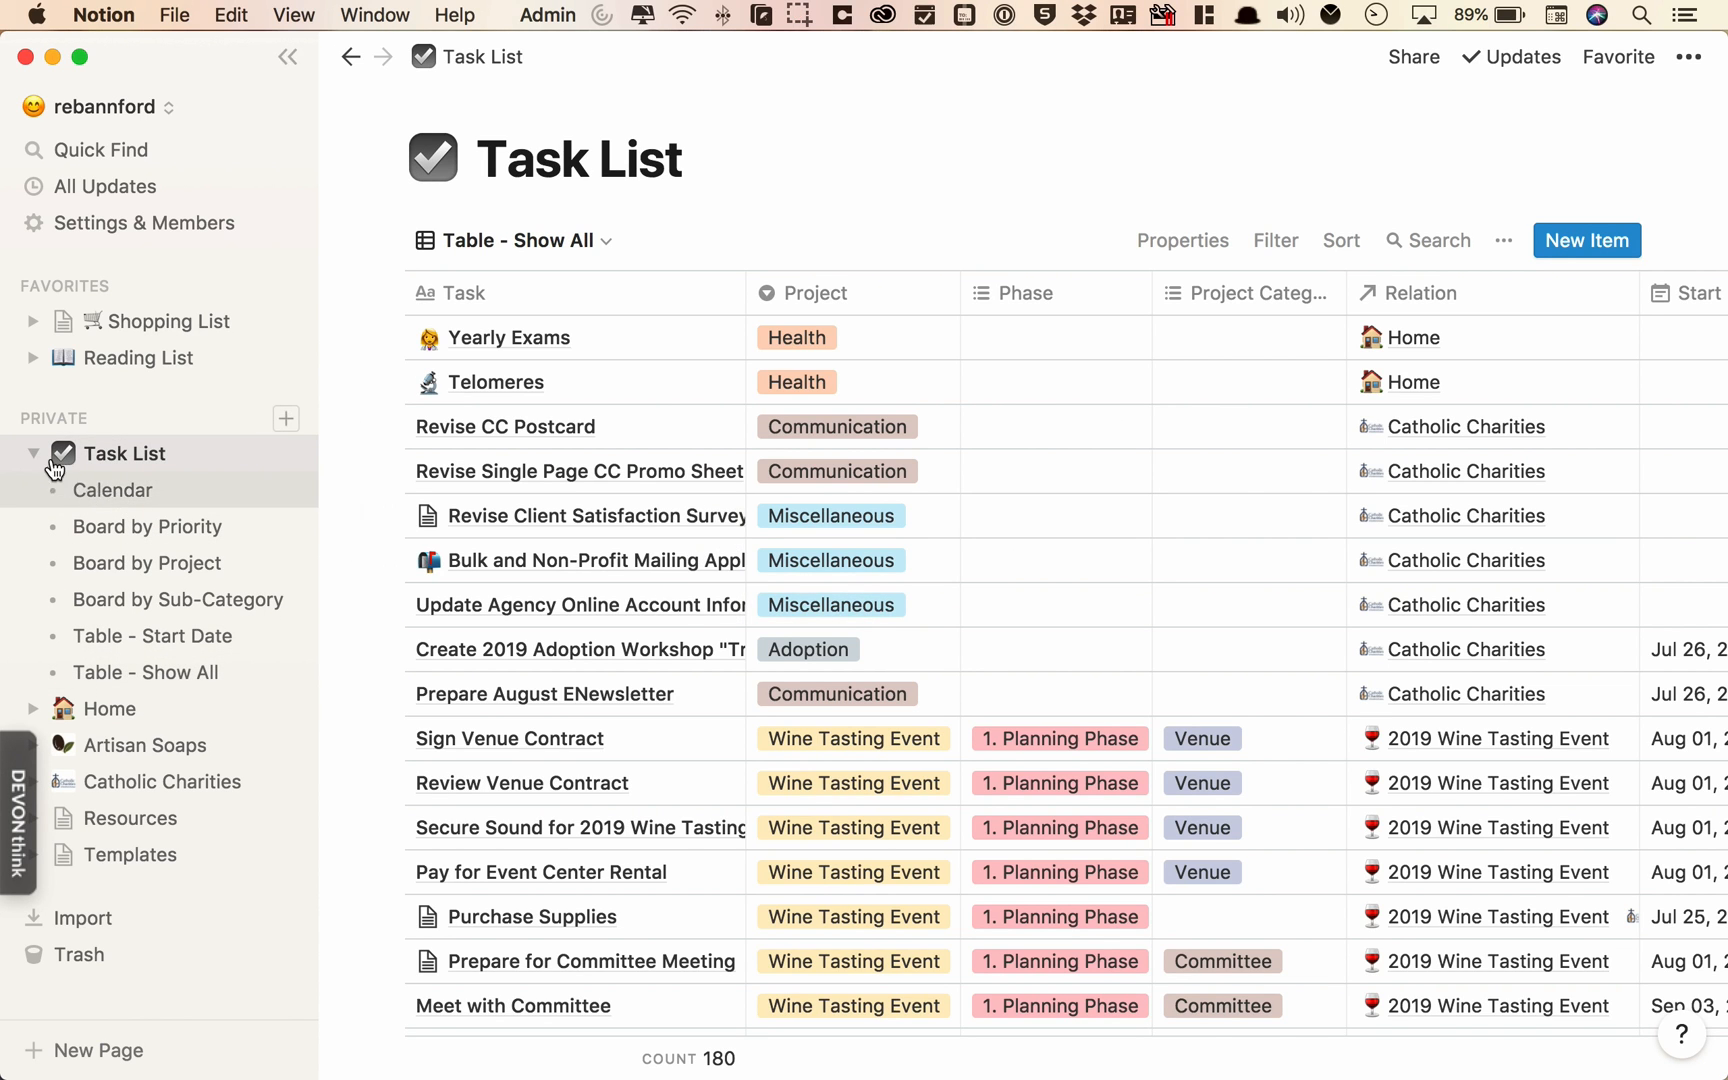
{"action": "left_click", "coordinate": [36, 452]}
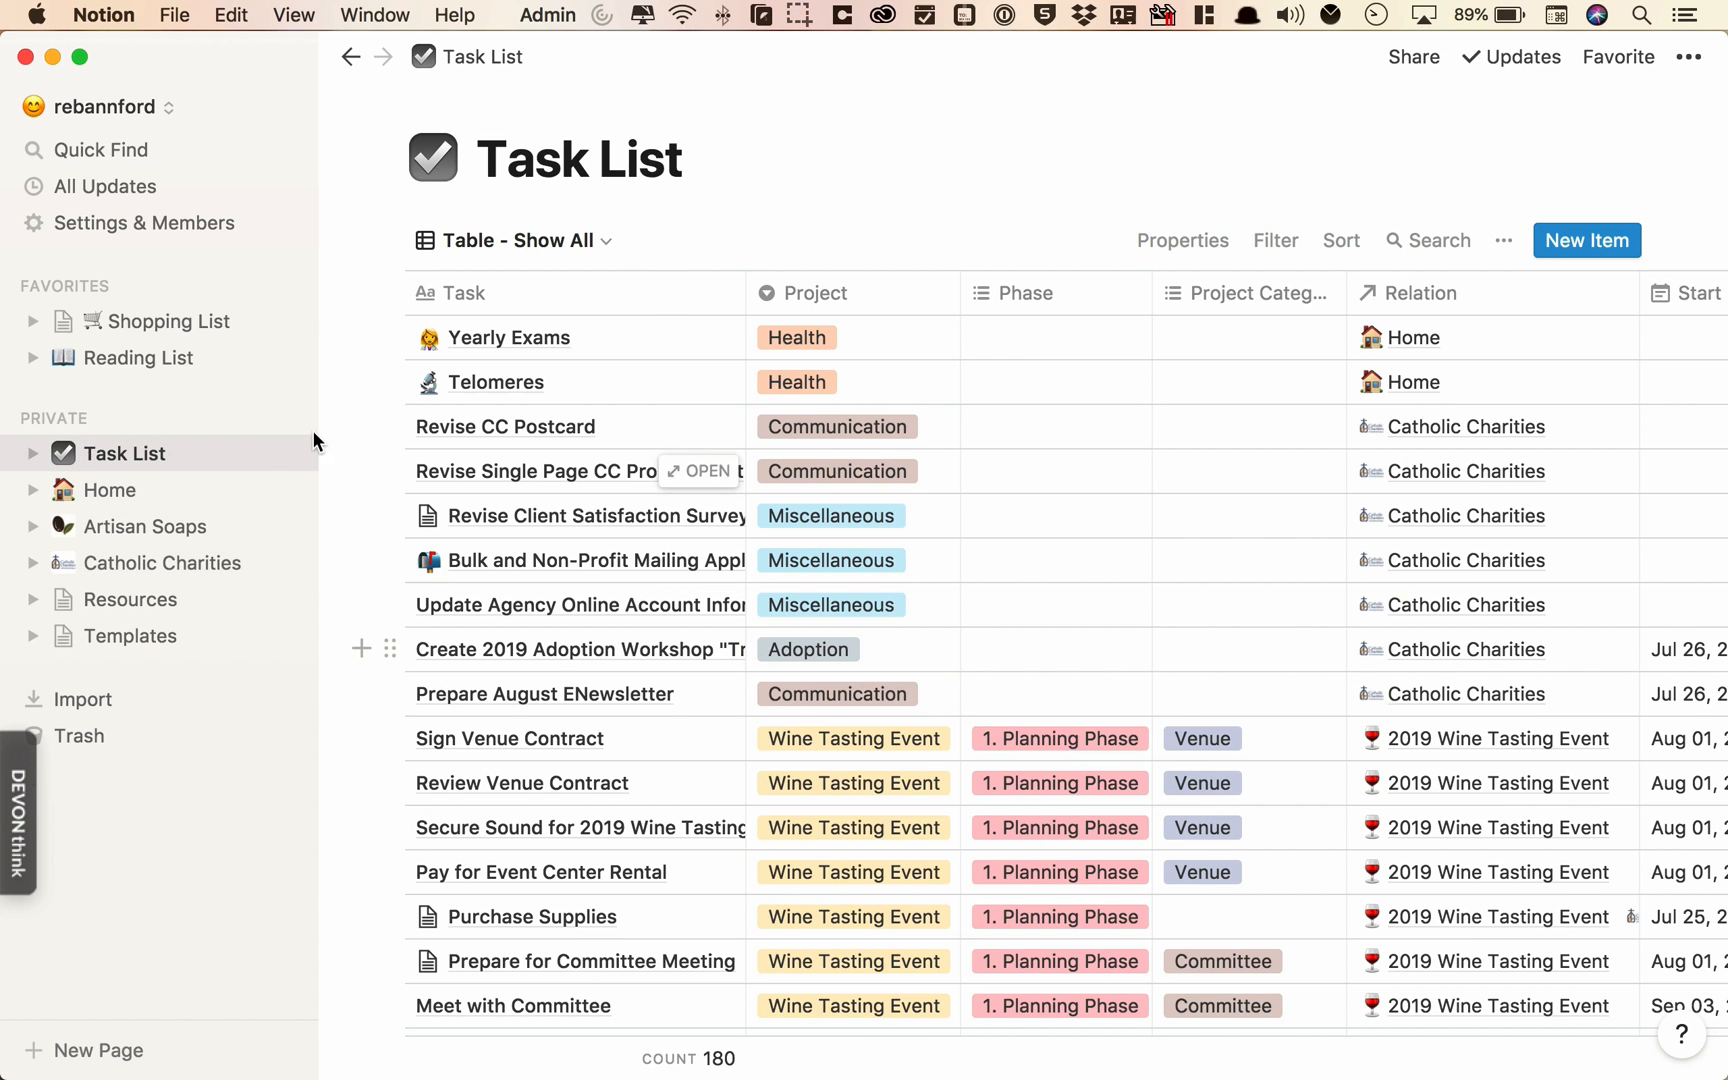
{"action": "left_click", "coordinate": [144, 526]}
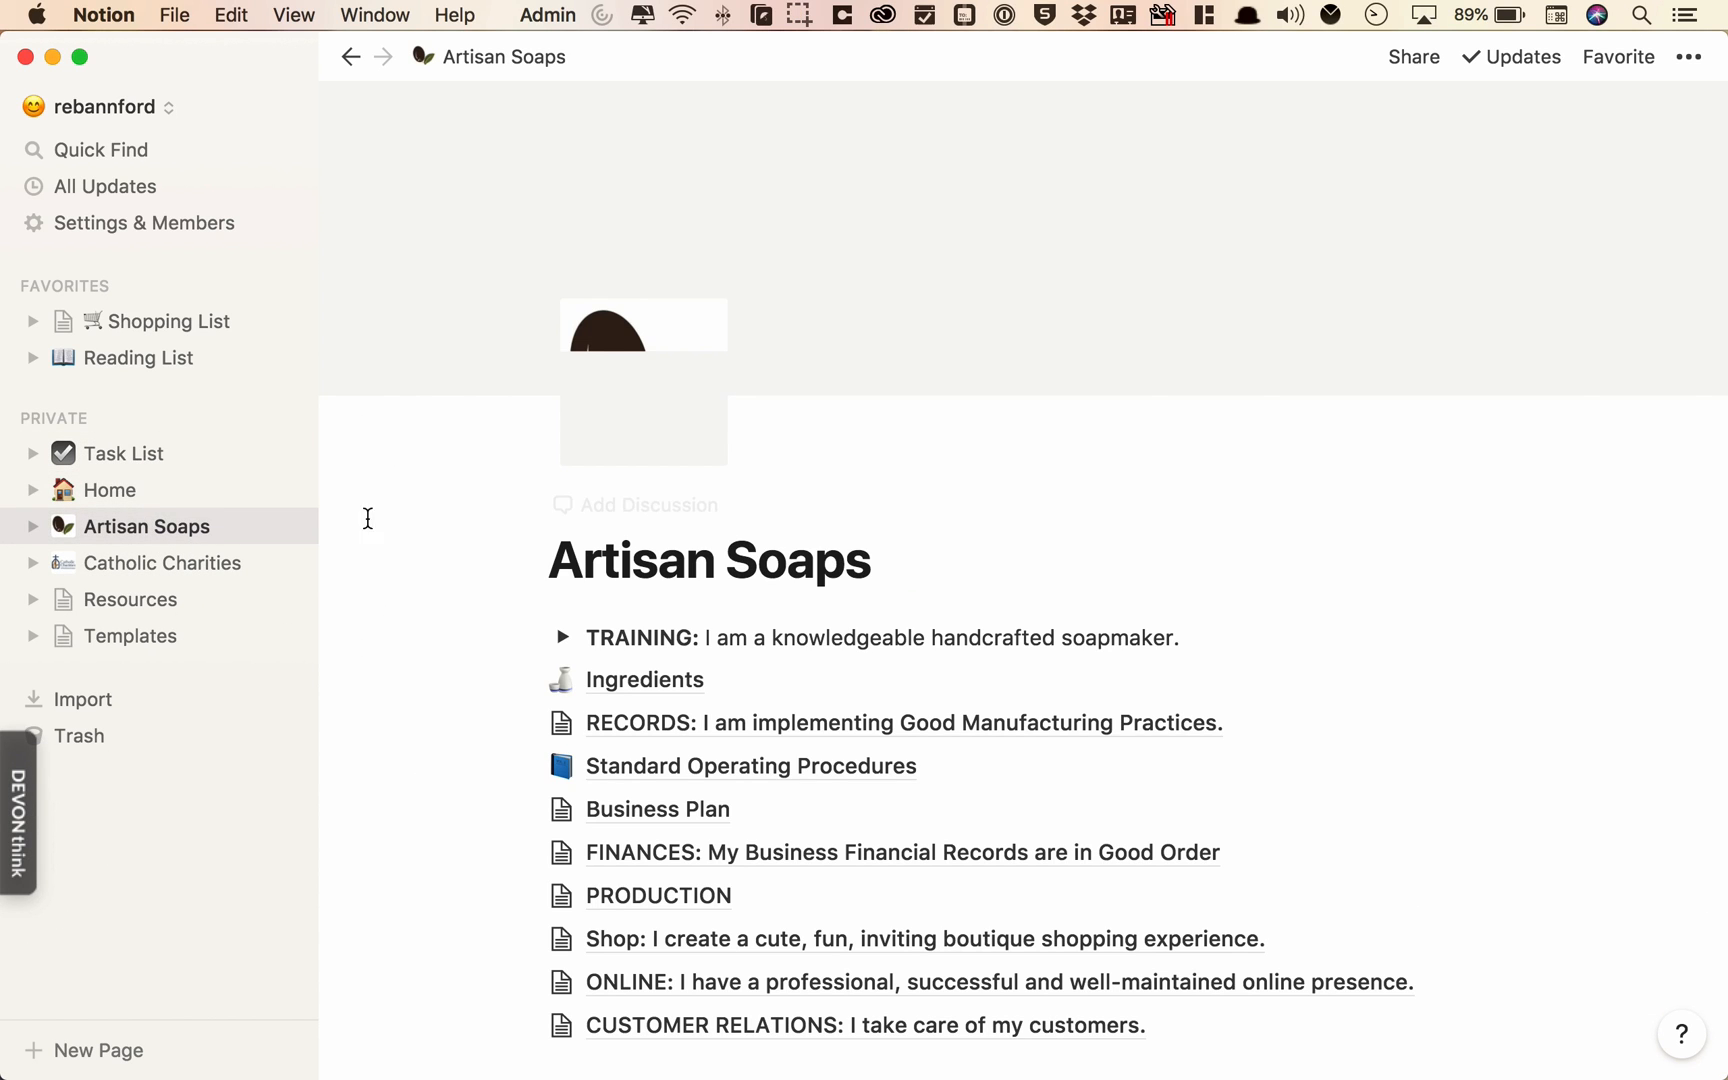
{"action": "left_click", "coordinate": [110, 490]}
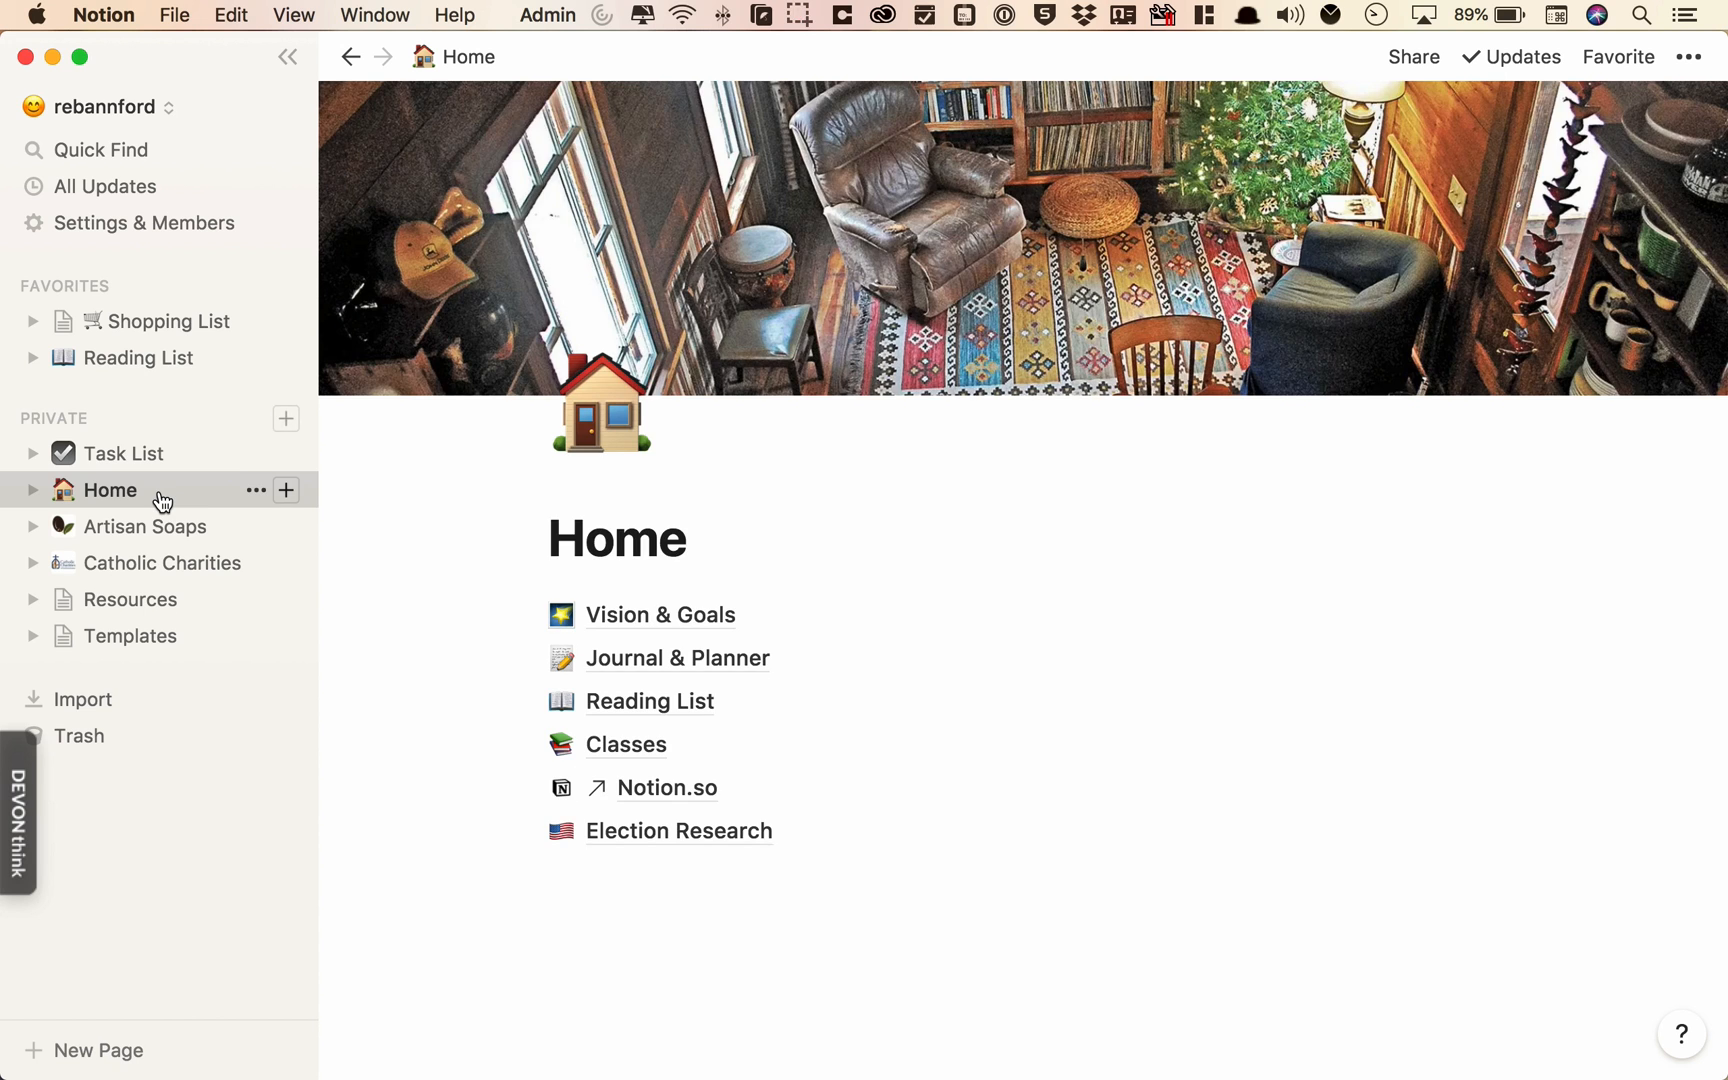
{"action": "mouse_move", "coordinate": [286, 452]}
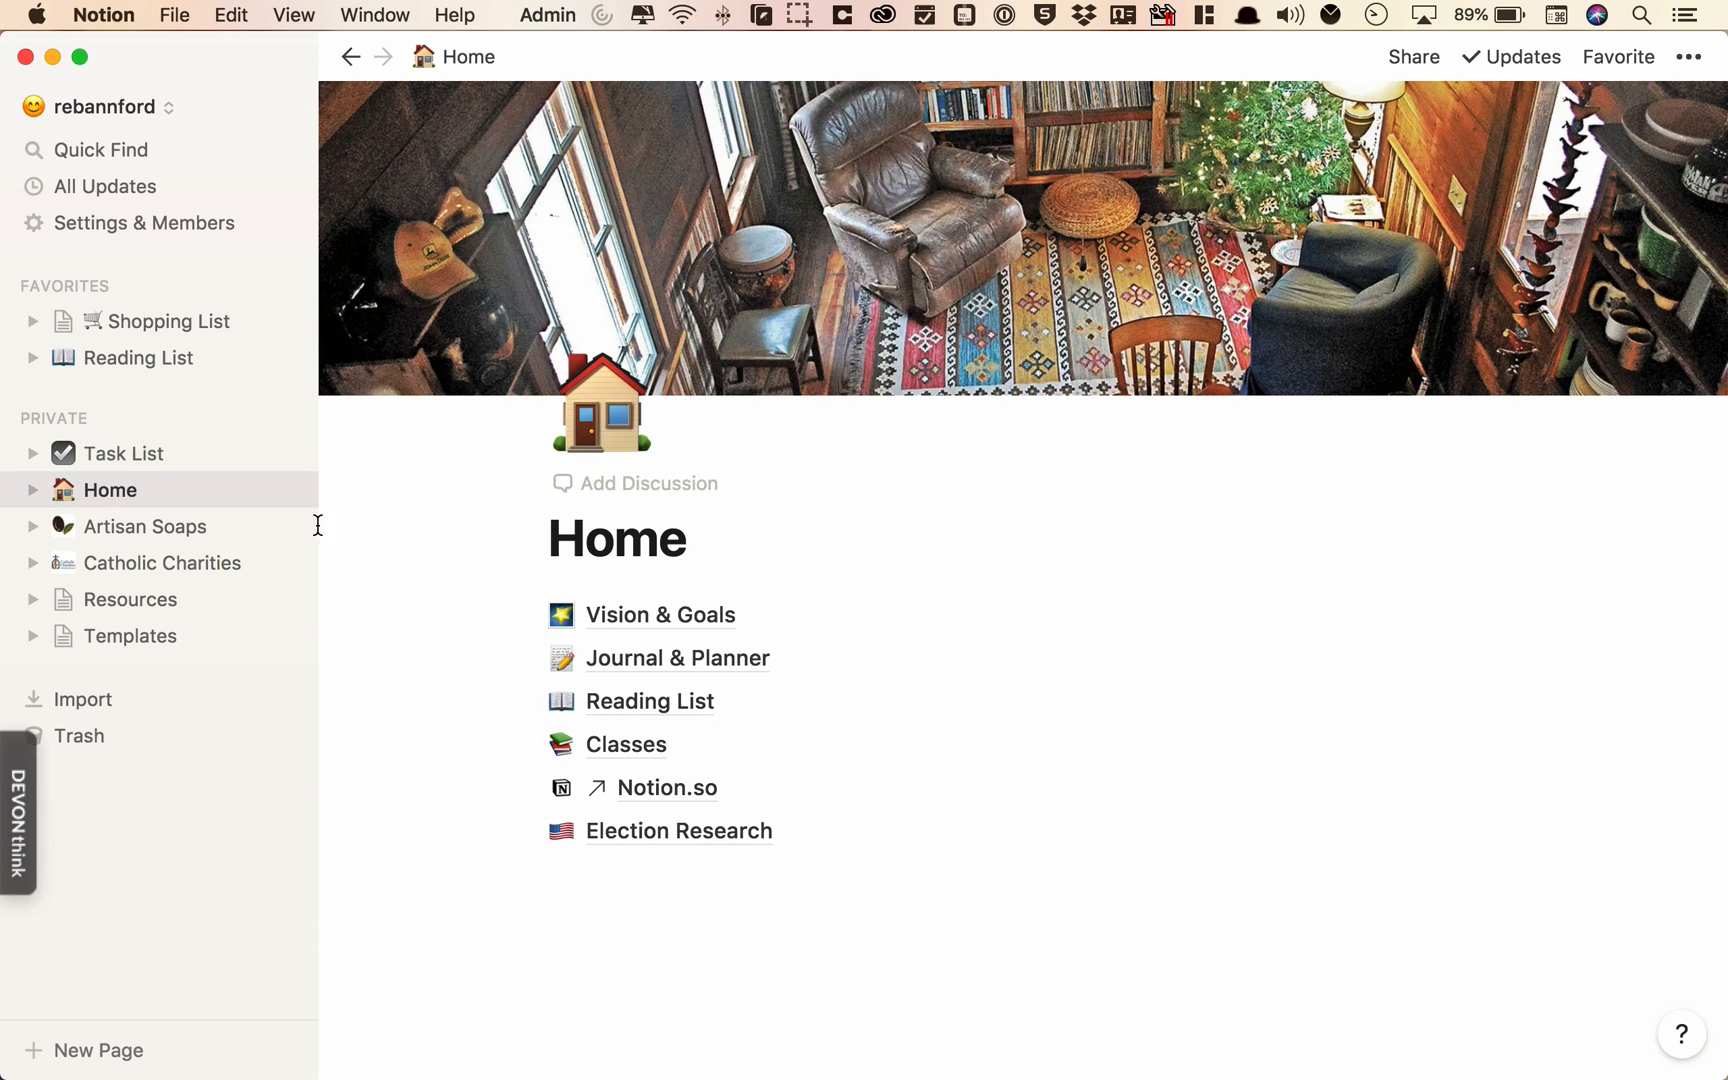
{"action": "mouse_move", "coordinate": [286, 452]}
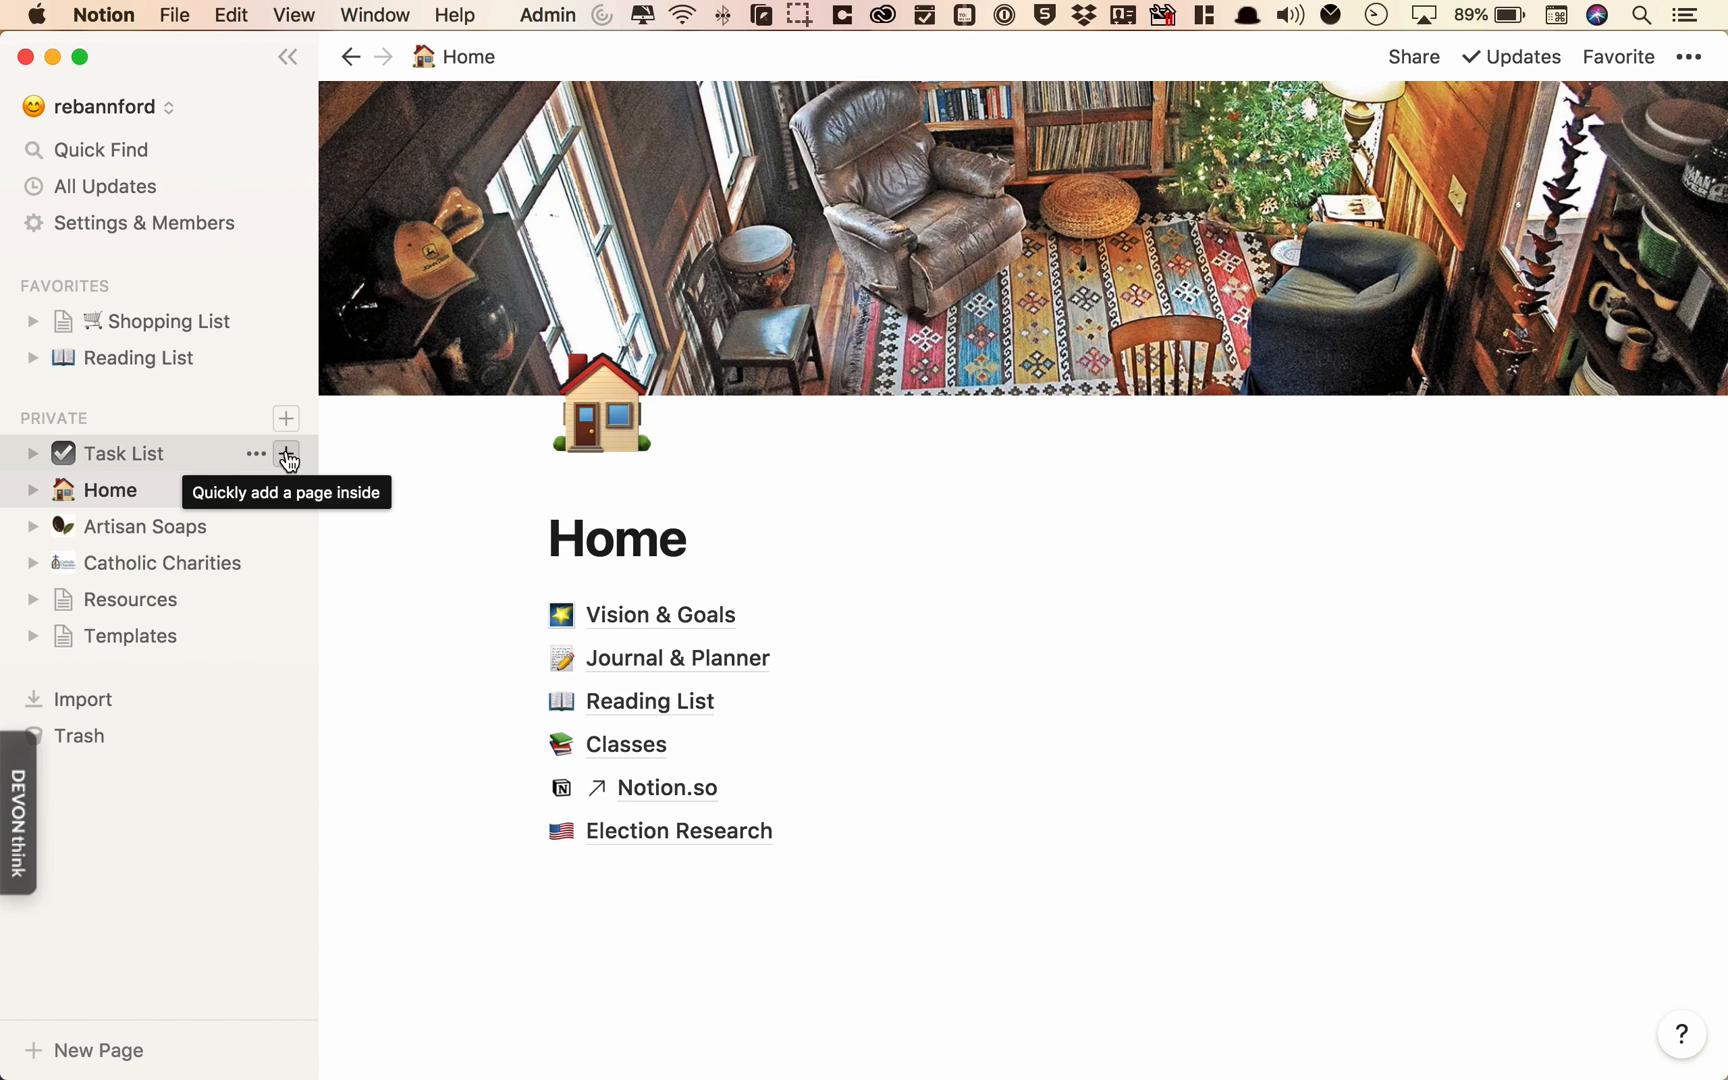
- Create a Task List page titled Enter my Task and relate it to Catholic Charities
{"action": "left_click", "coordinate": [286, 452]}
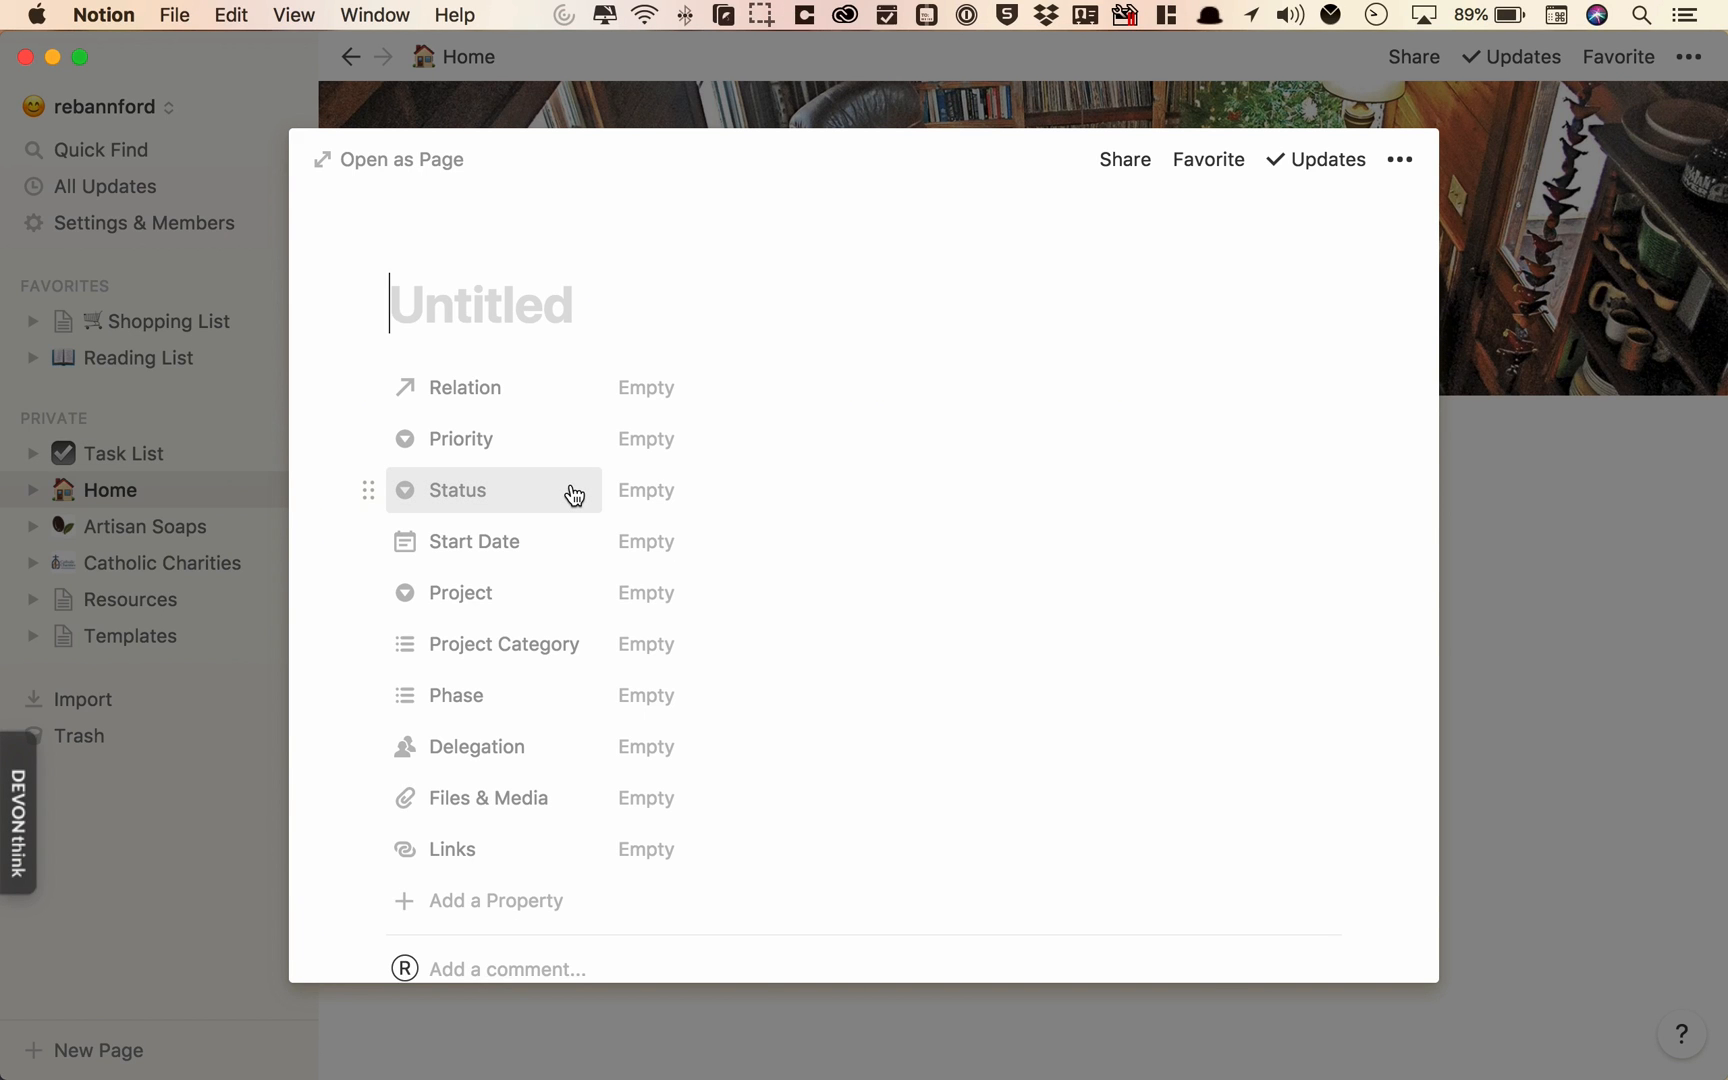
{"action": "type", "text": "Enter my Task"}
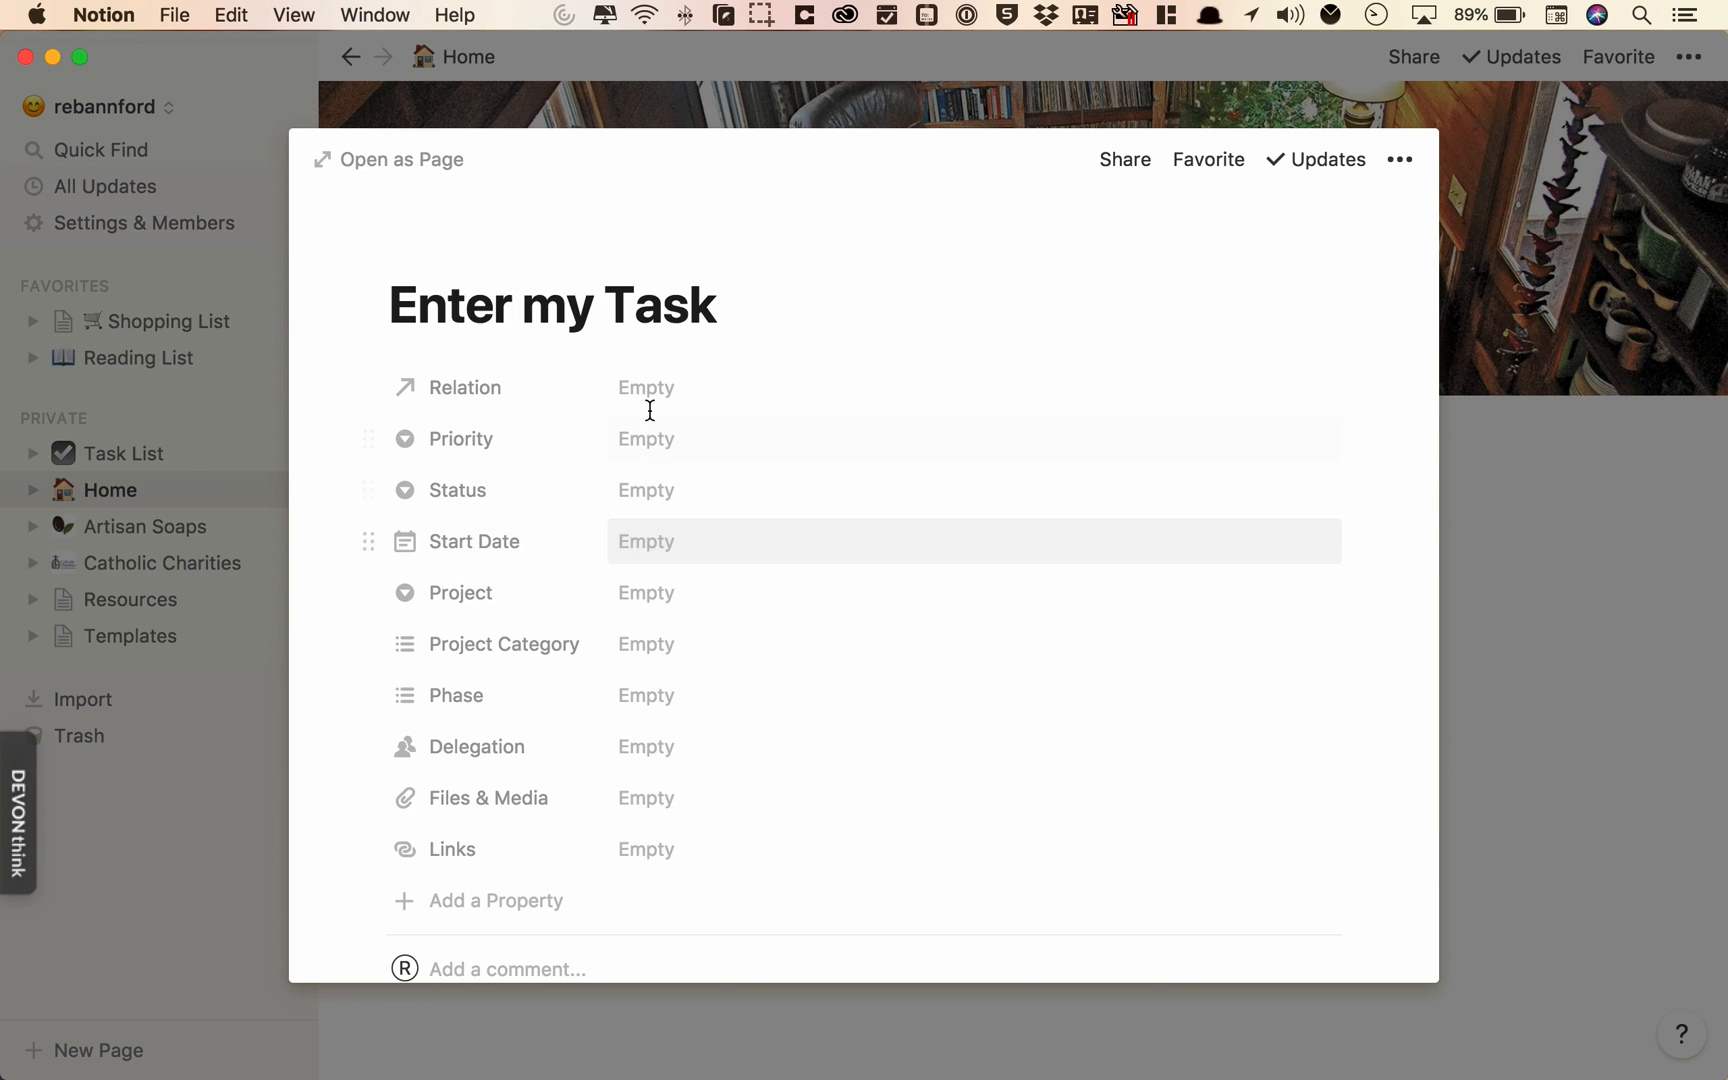
{"action": "left_click", "coordinate": [646, 386]}
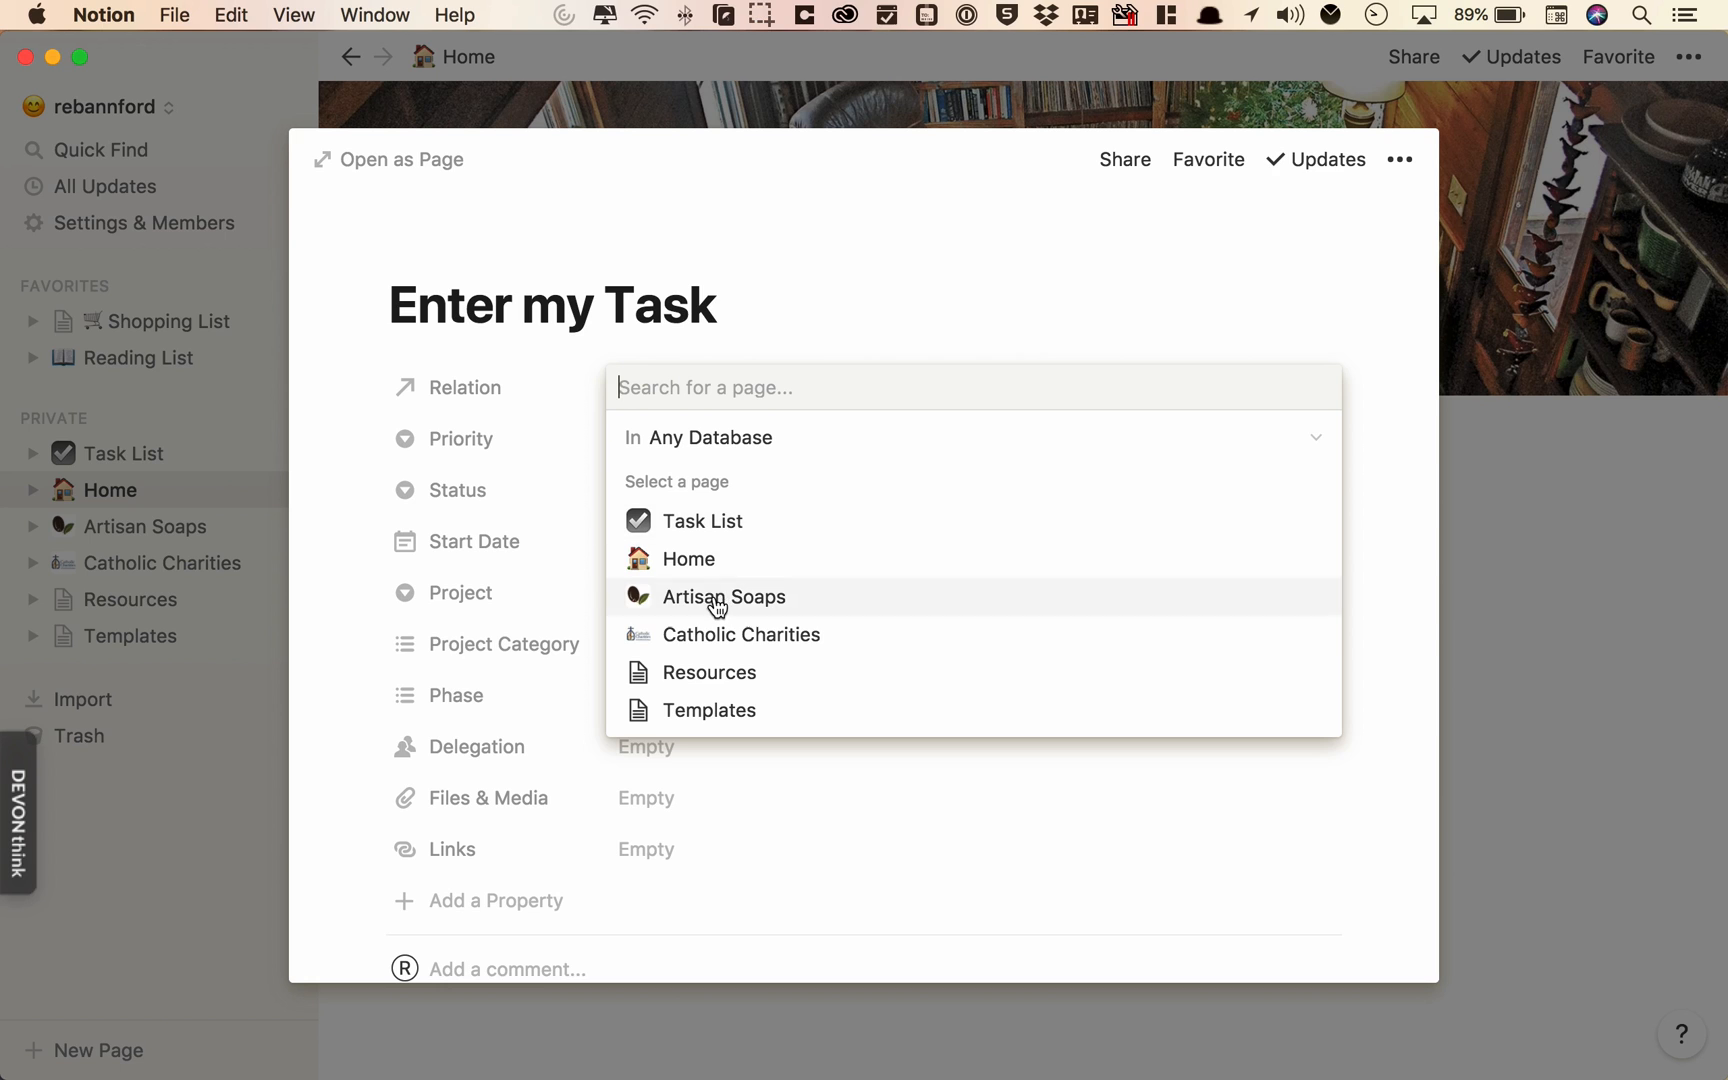
{"action": "left_click", "coordinate": [740, 634]}
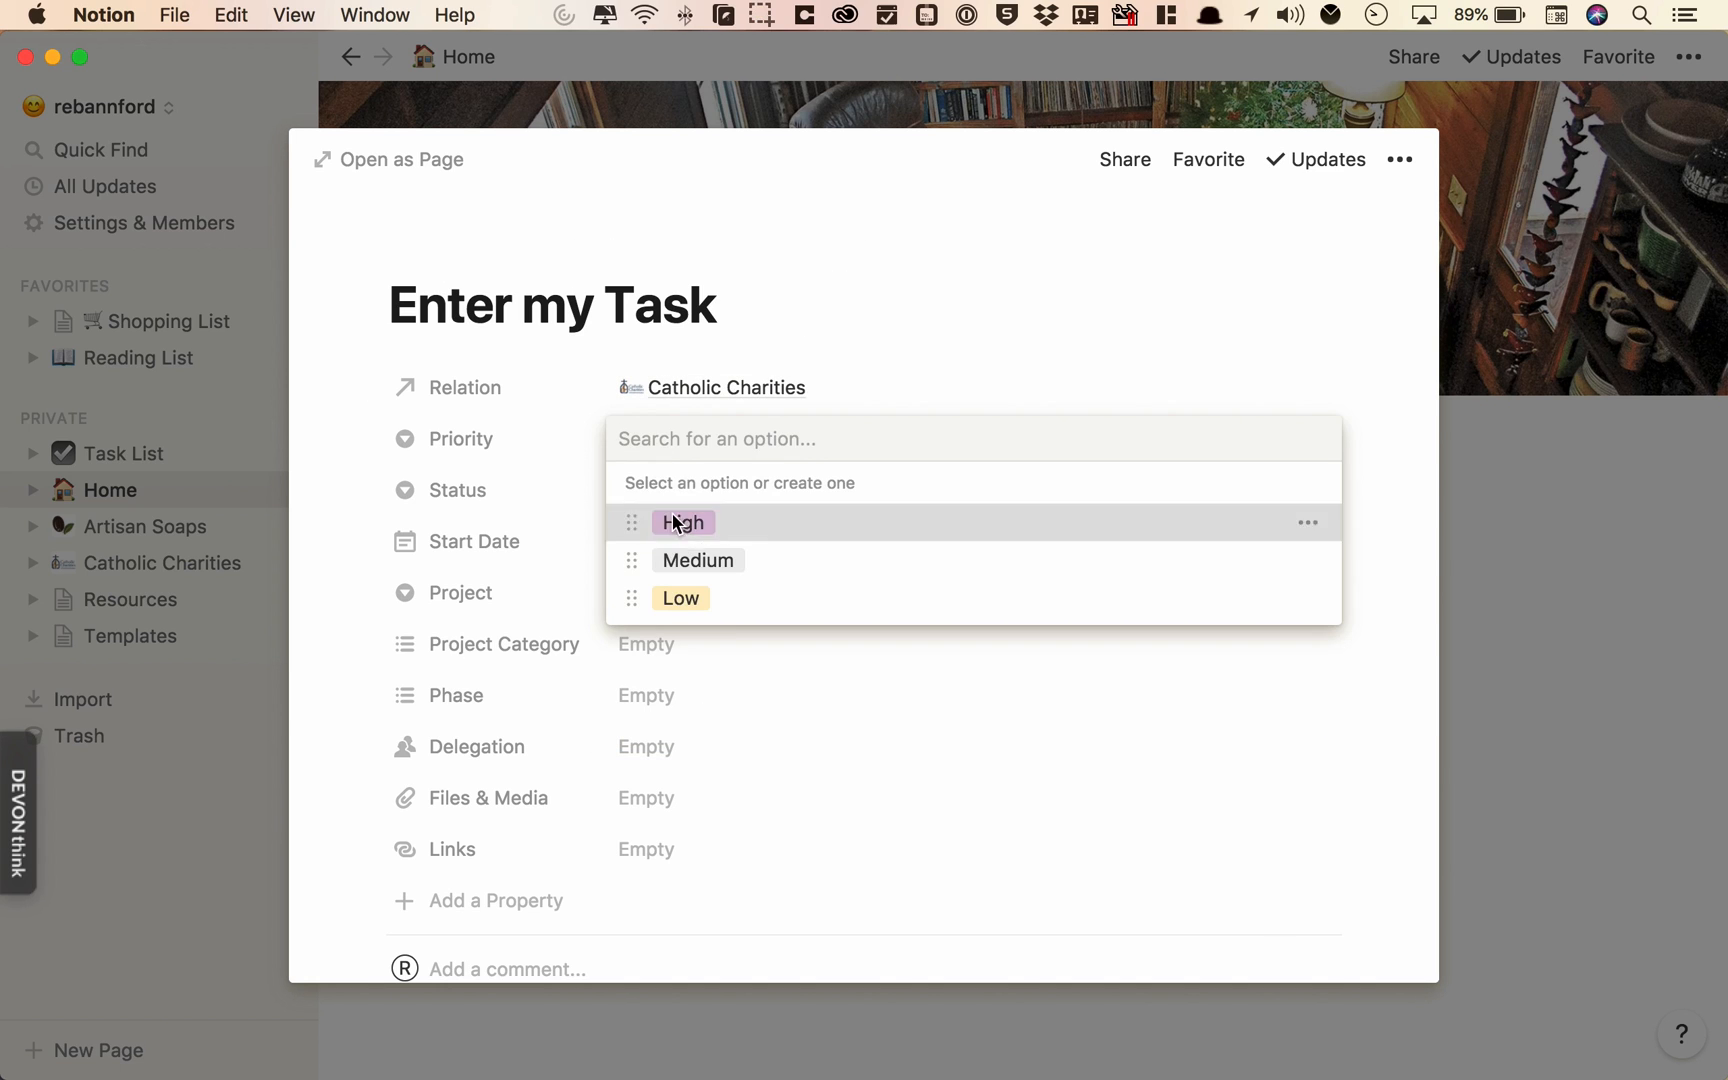
- Set the task's Priority to High and Status to Waiting, then start picking a start date
{"action": "left_click", "coordinate": [682, 522]}
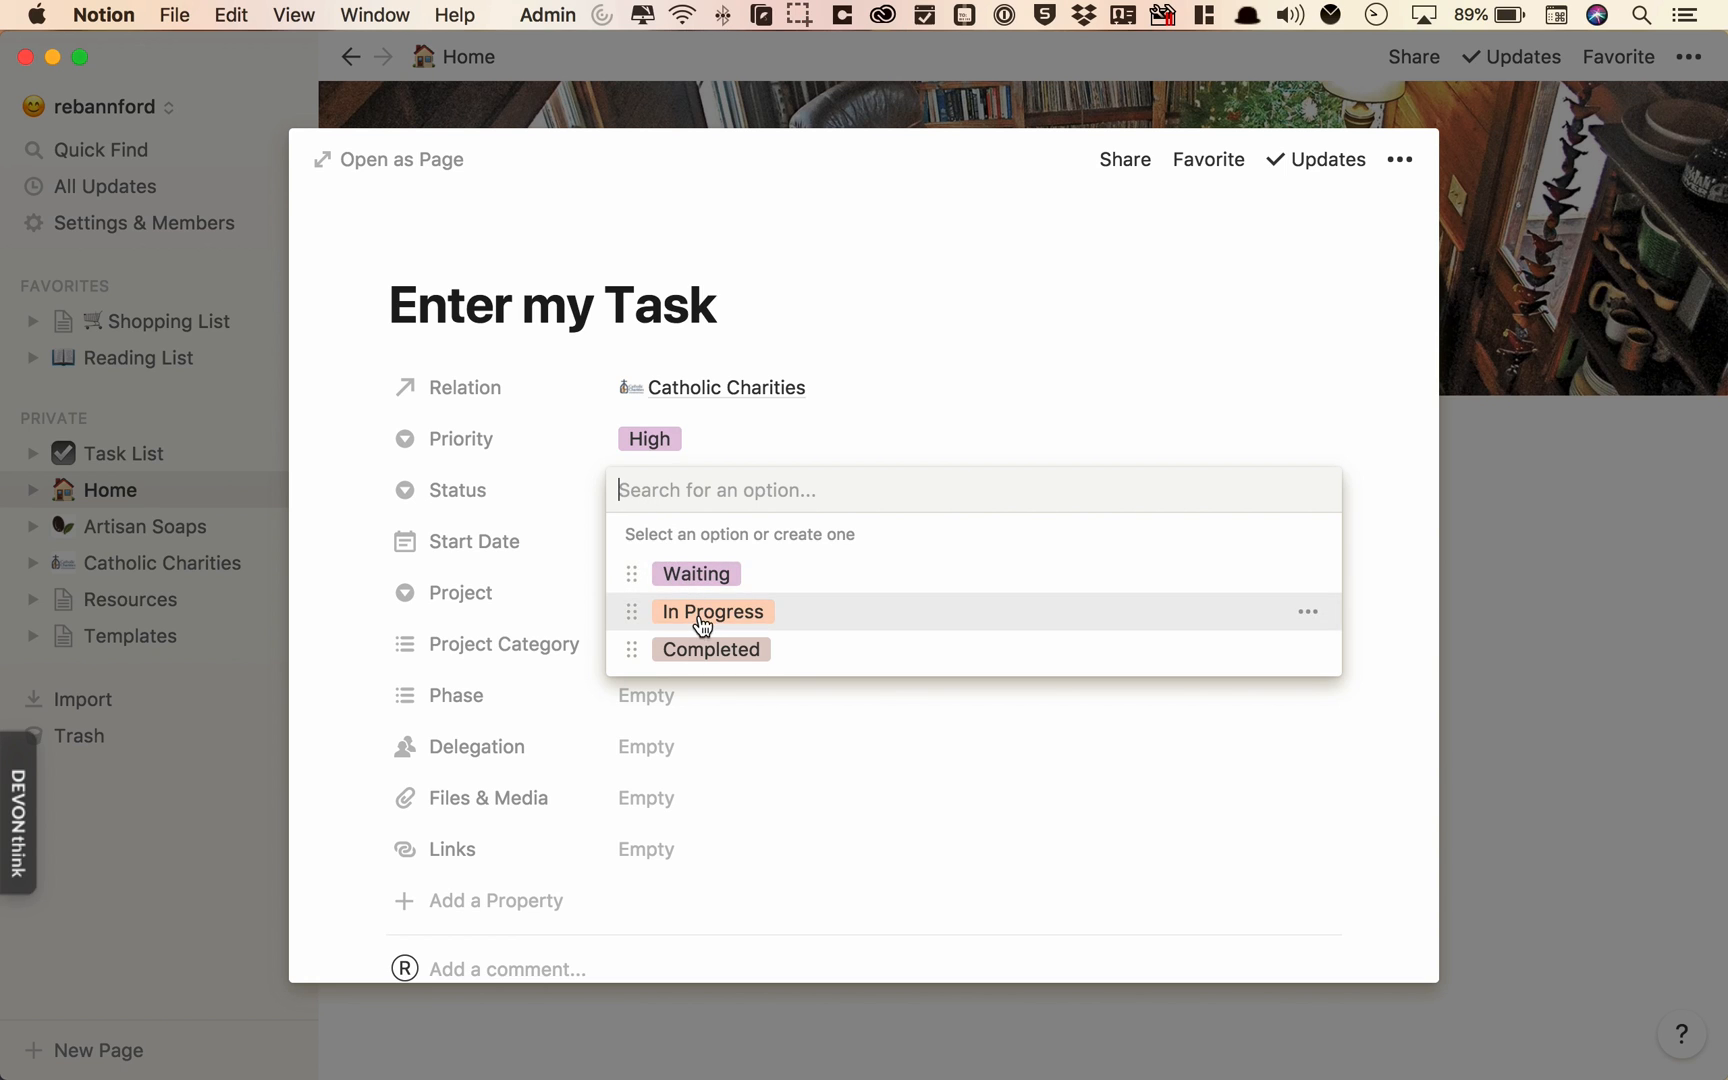
{"action": "left_click", "coordinate": [694, 574]}
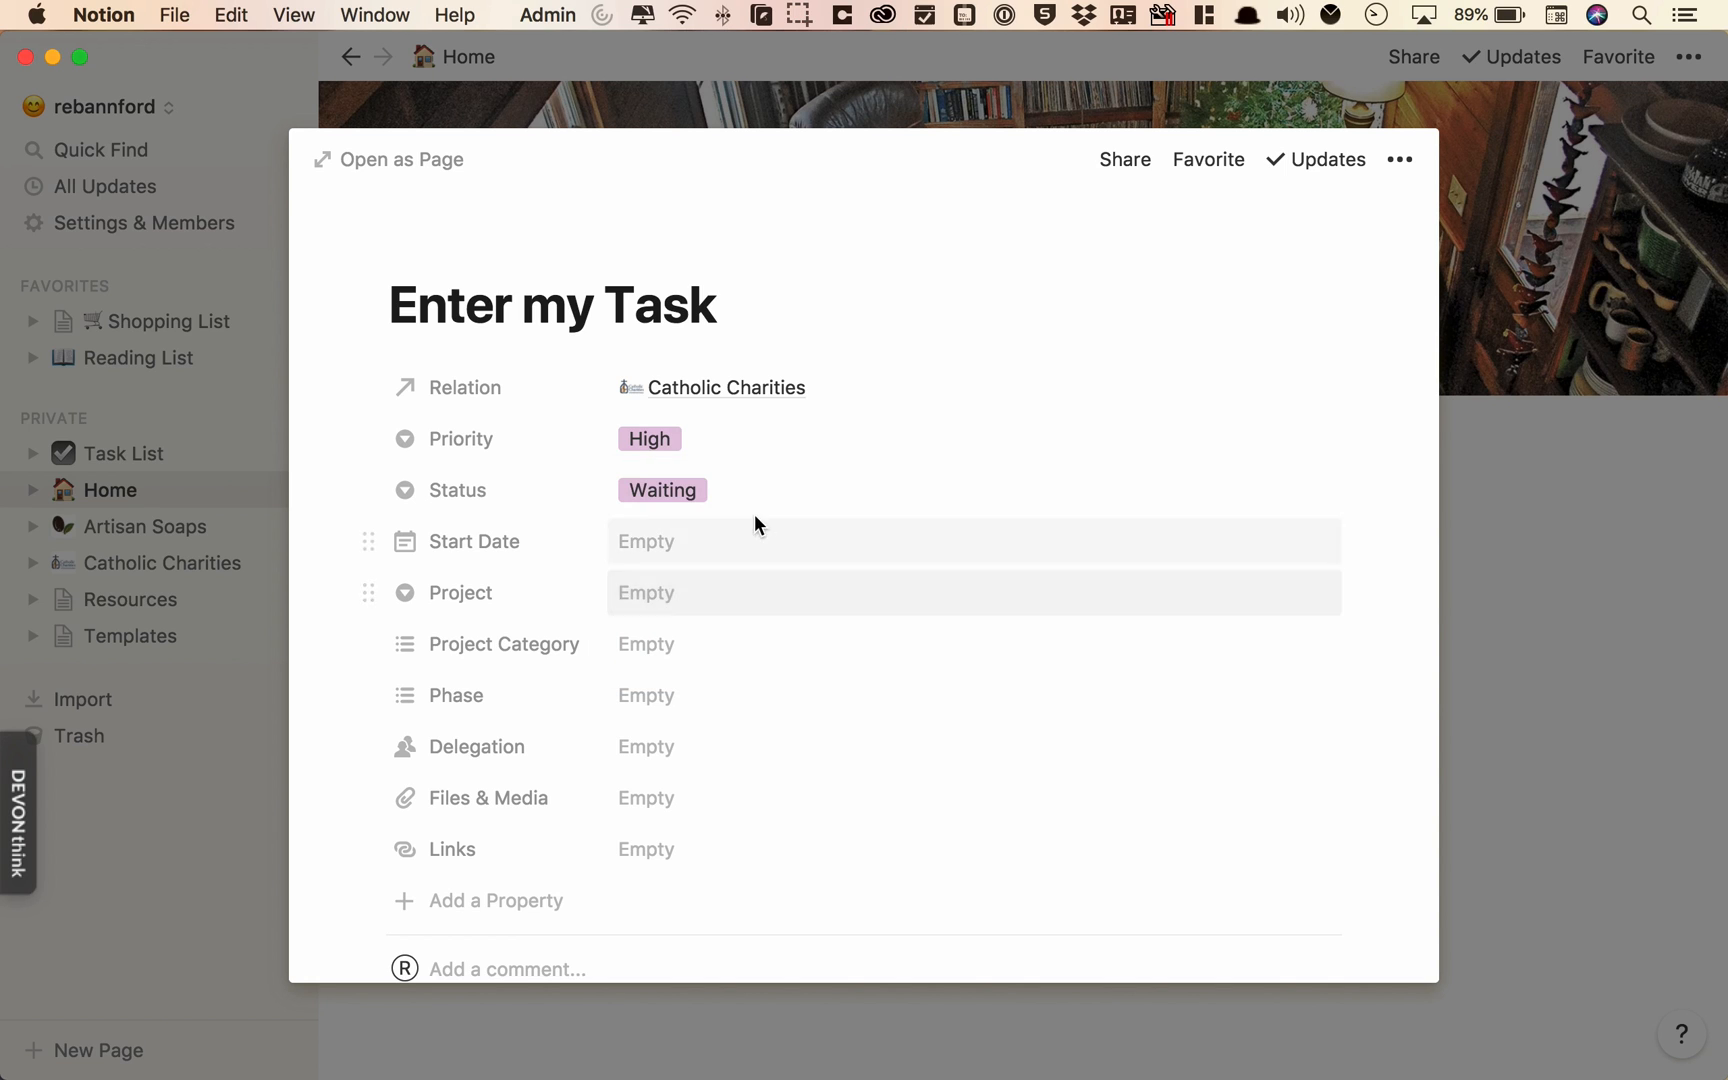
{"action": "left_click", "coordinate": [646, 542]}
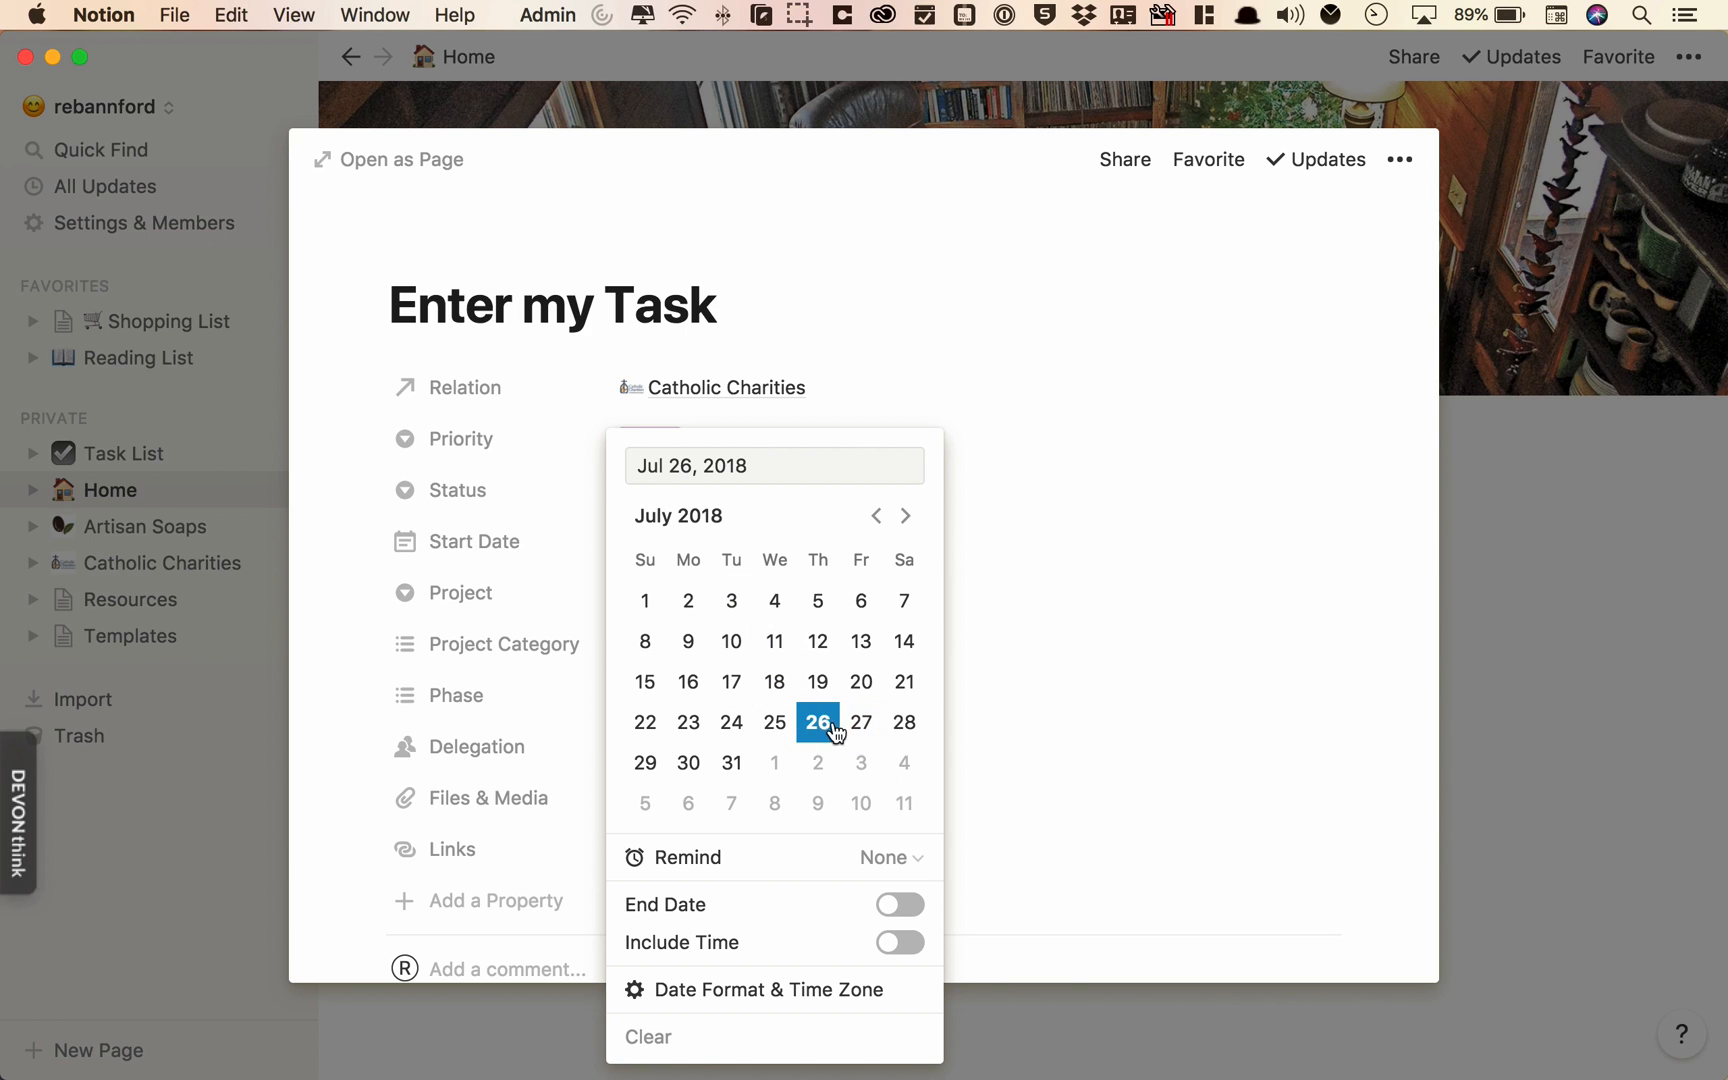
- Give the task a date range ending October 31, 2018, then browse its project options
{"action": "left_click", "coordinate": [898, 904]}
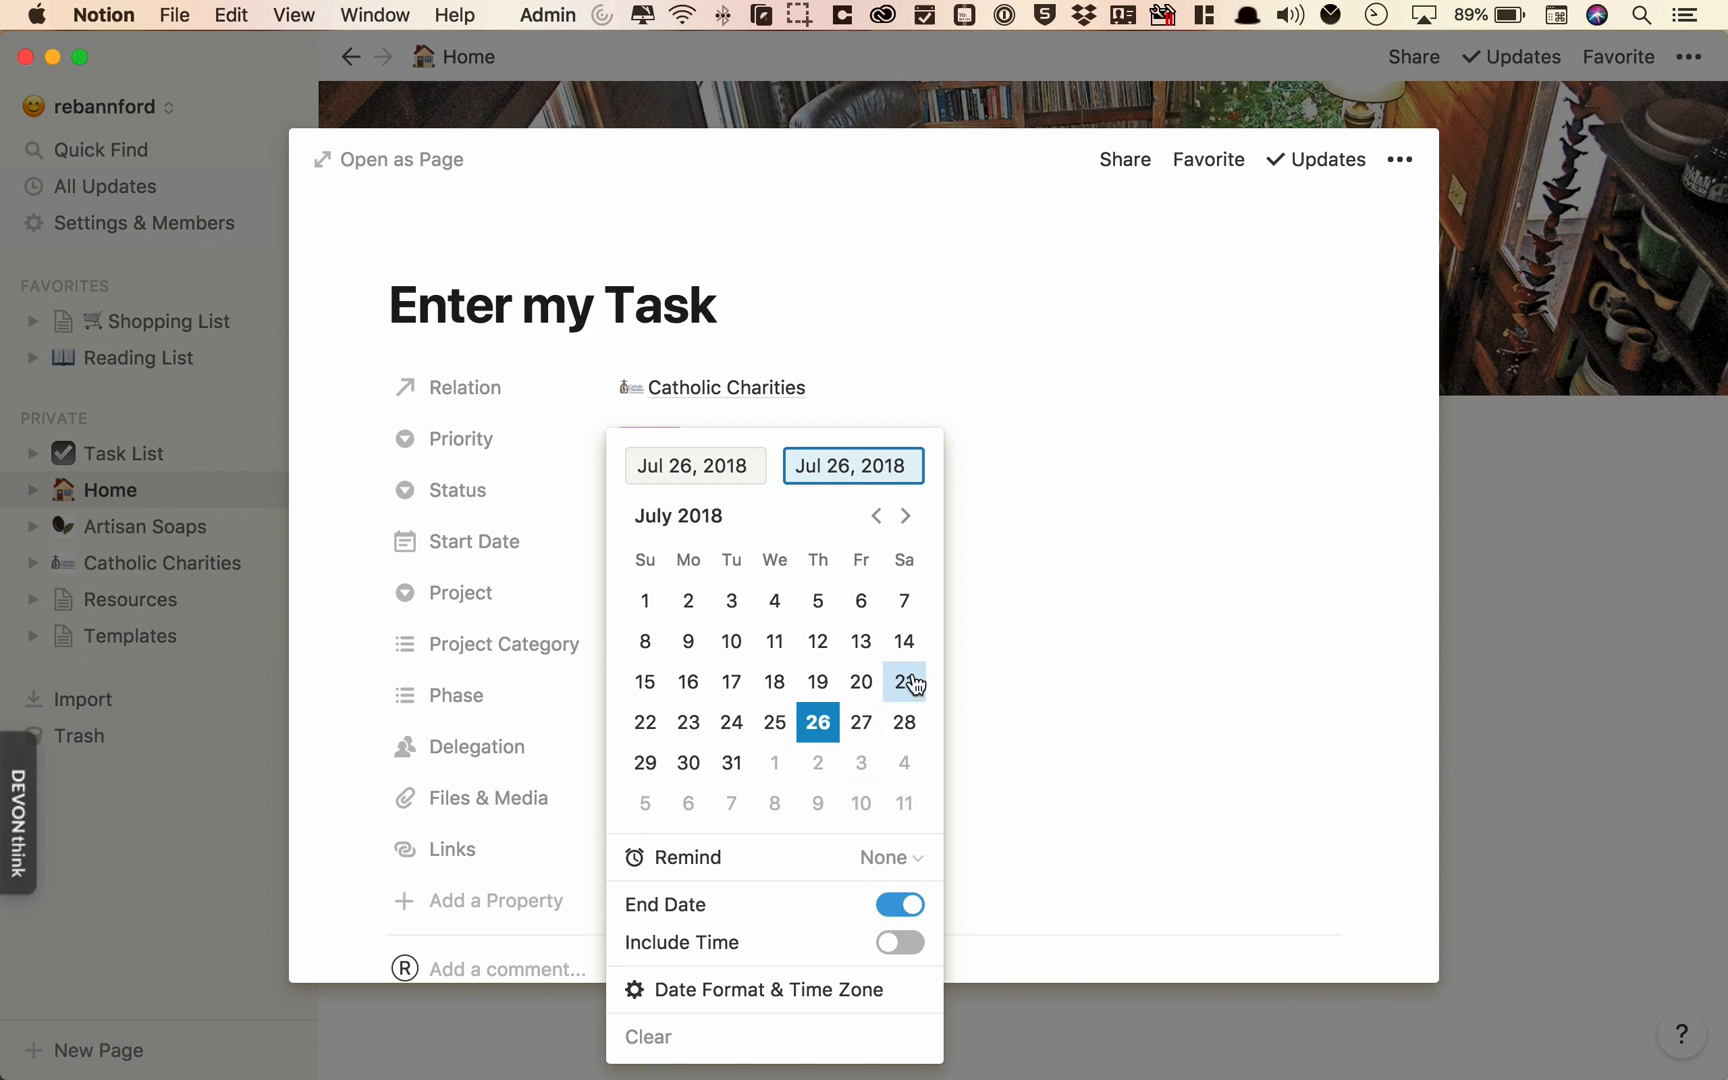
{"action": "left_click", "coordinate": [904, 516]}
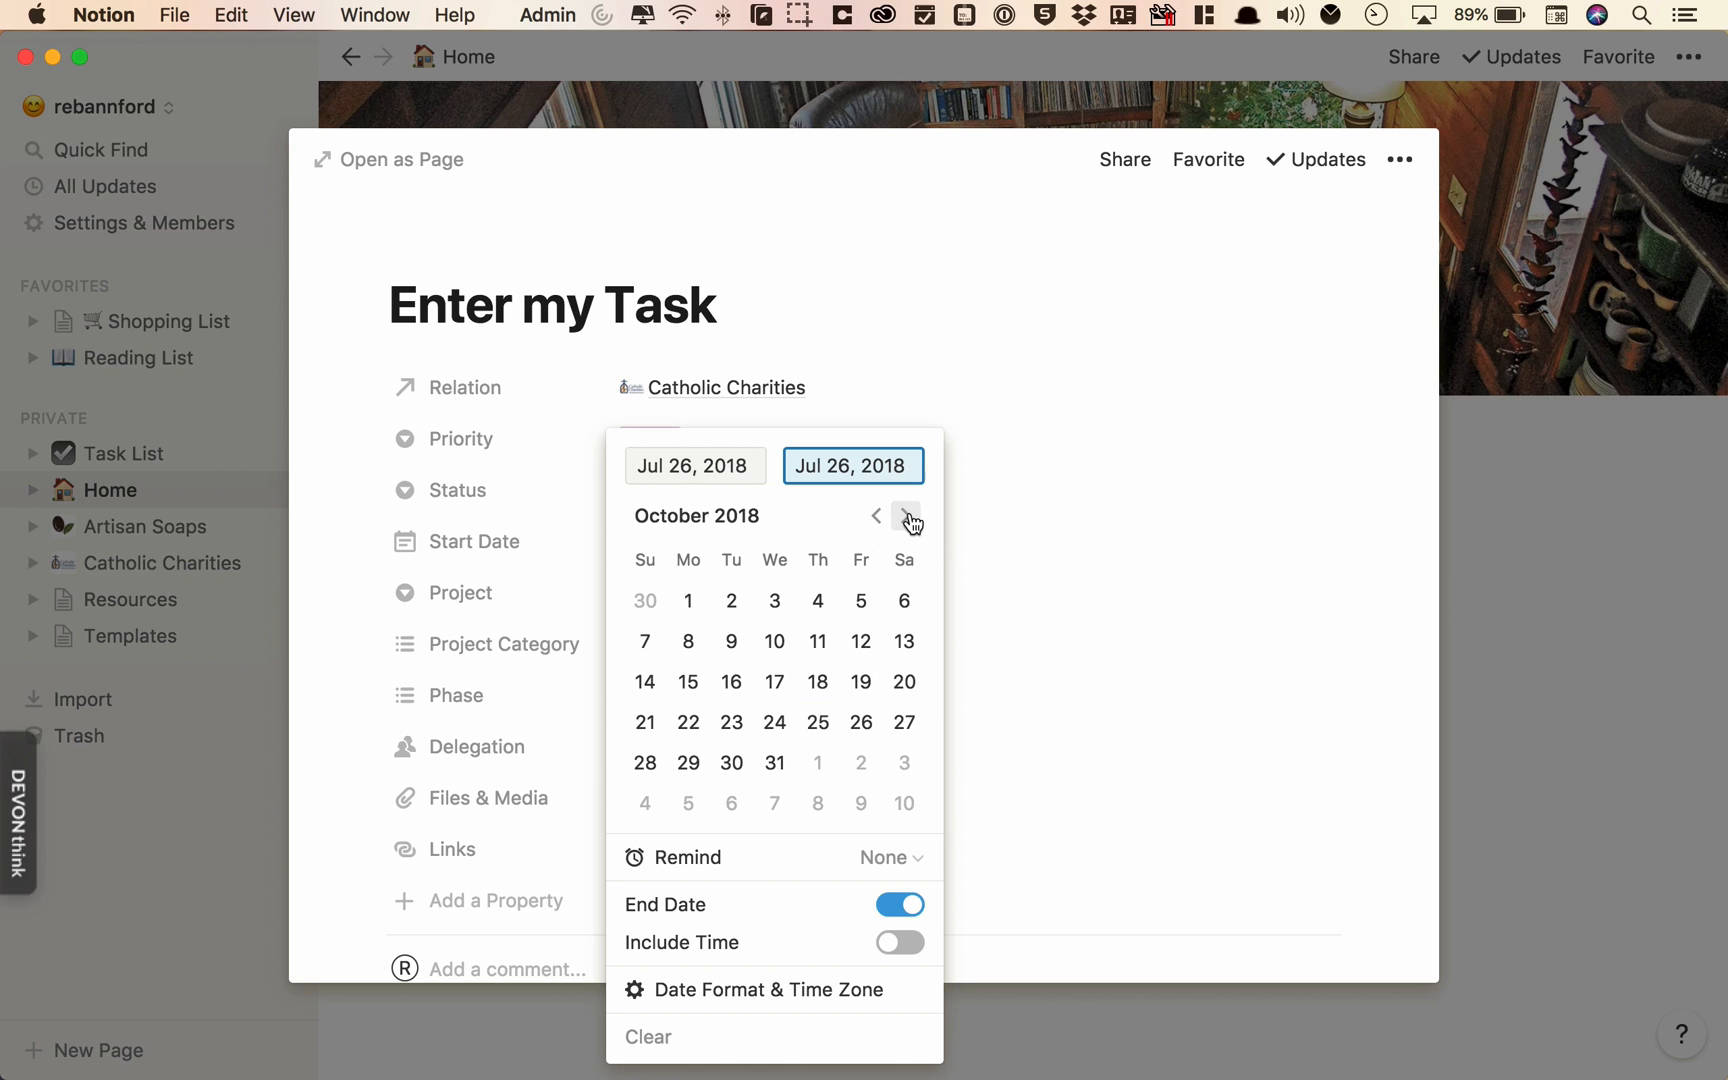
{"action": "left_click", "coordinate": [774, 762]}
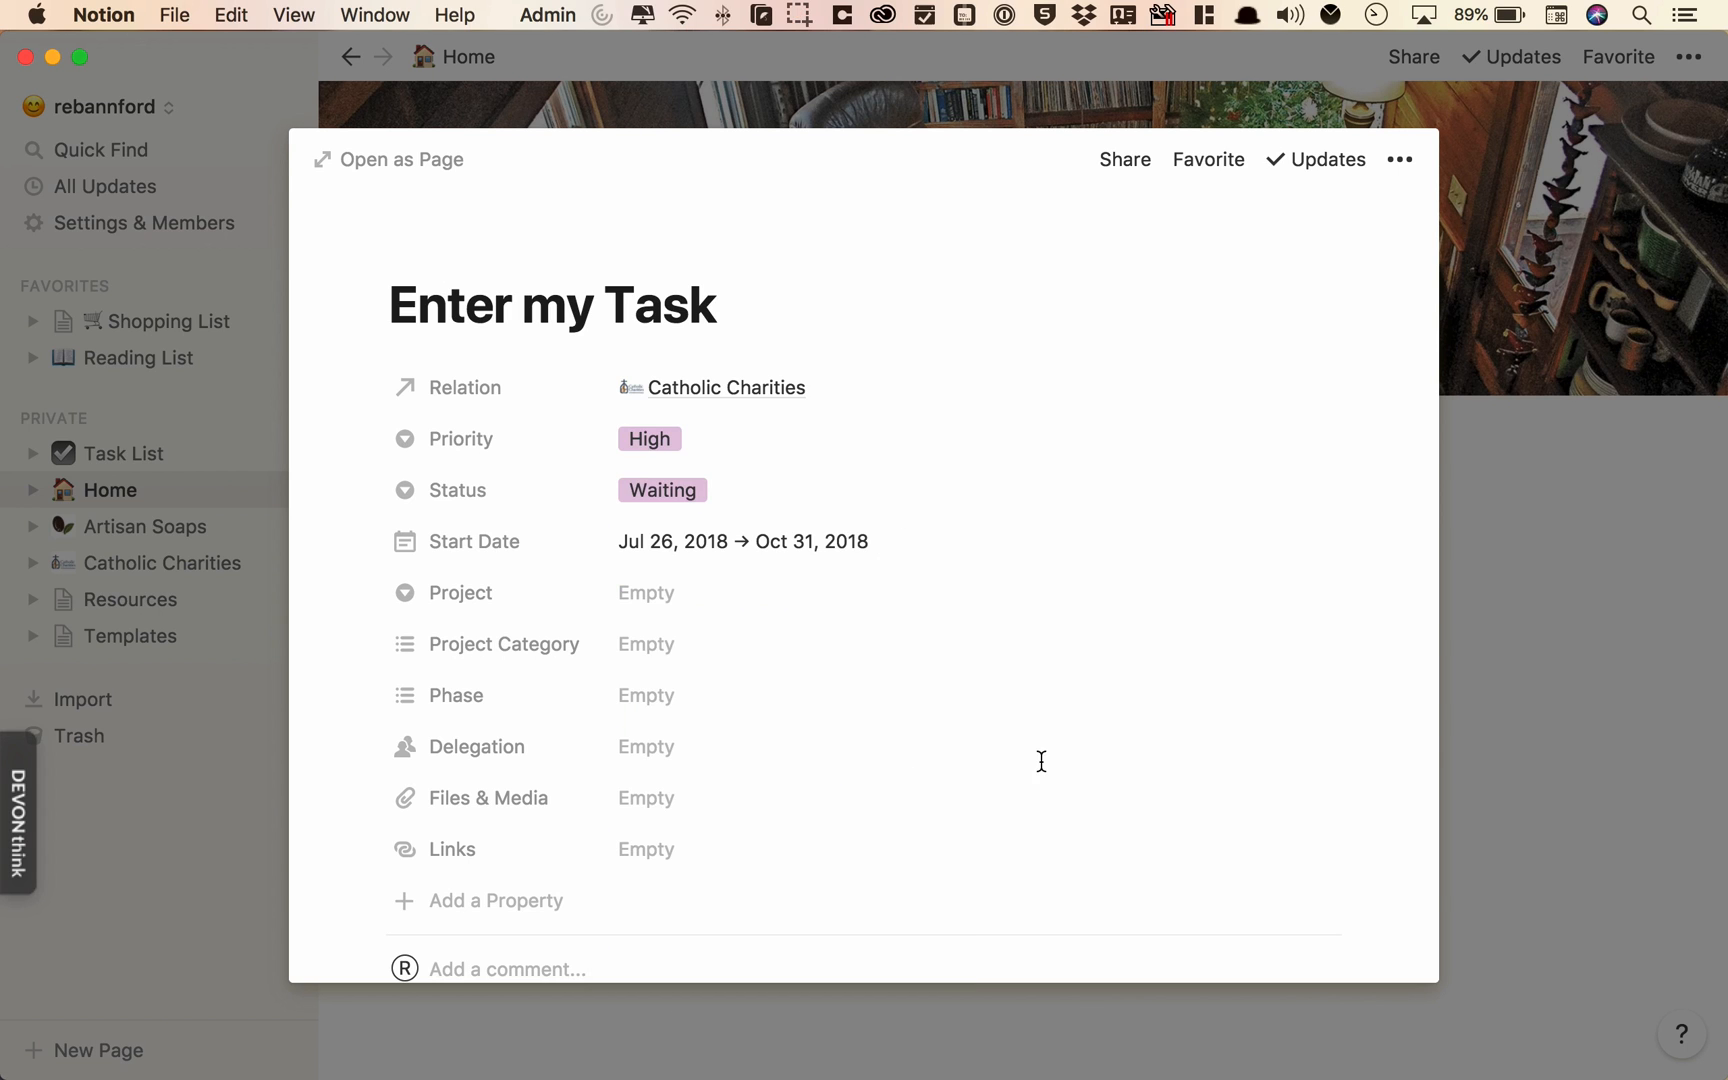
{"action": "left_click", "coordinate": [646, 592]}
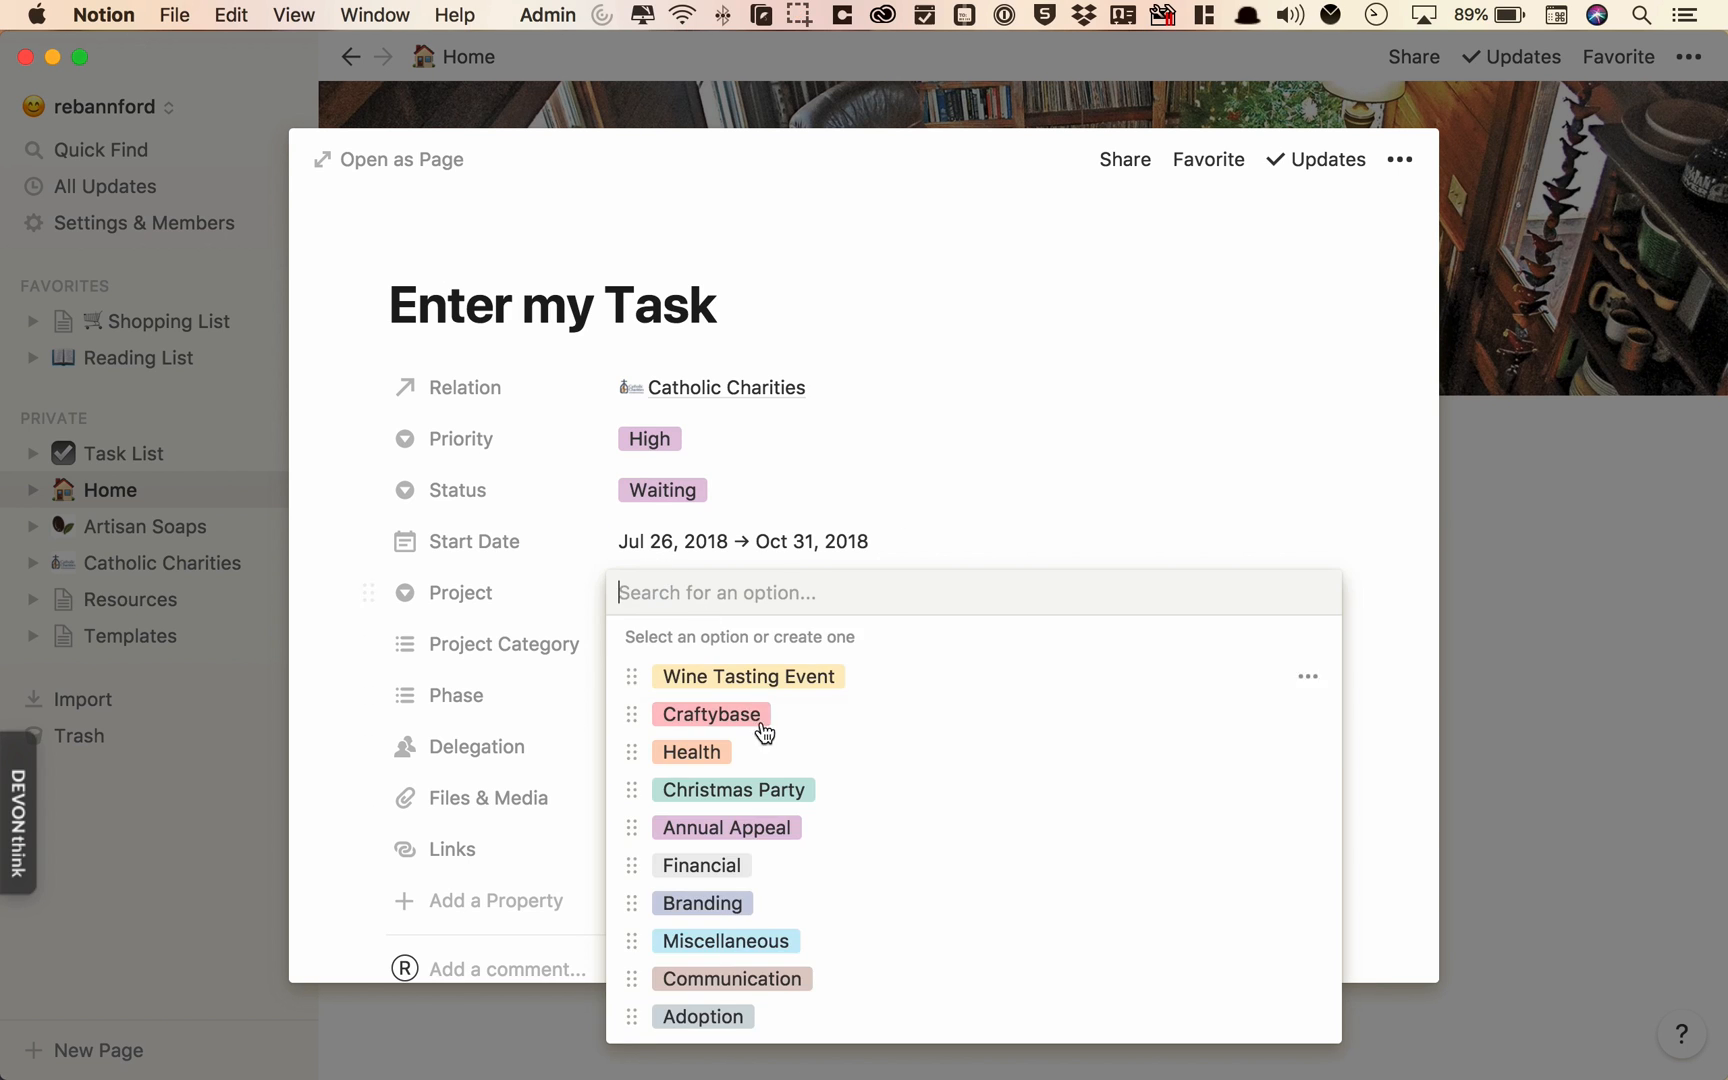
{"action": "left_click", "coordinate": [748, 676]}
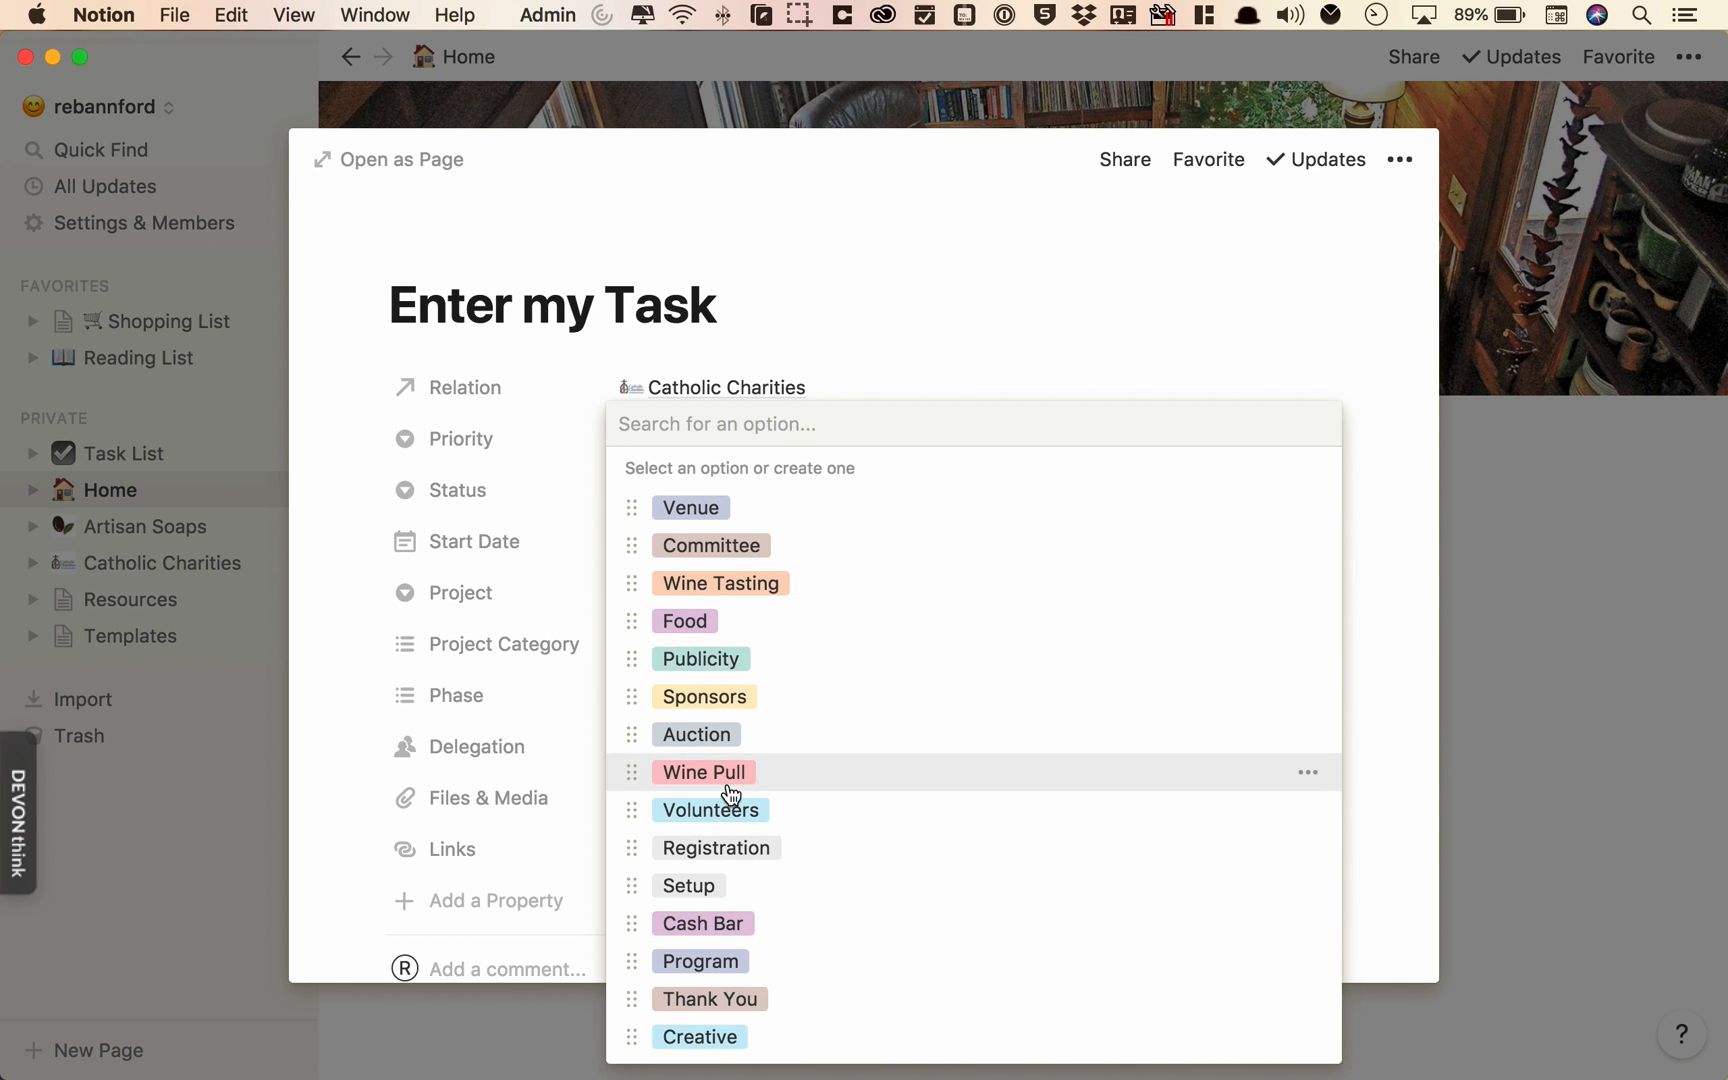
{"action": "mouse_move", "coordinate": [748, 802]}
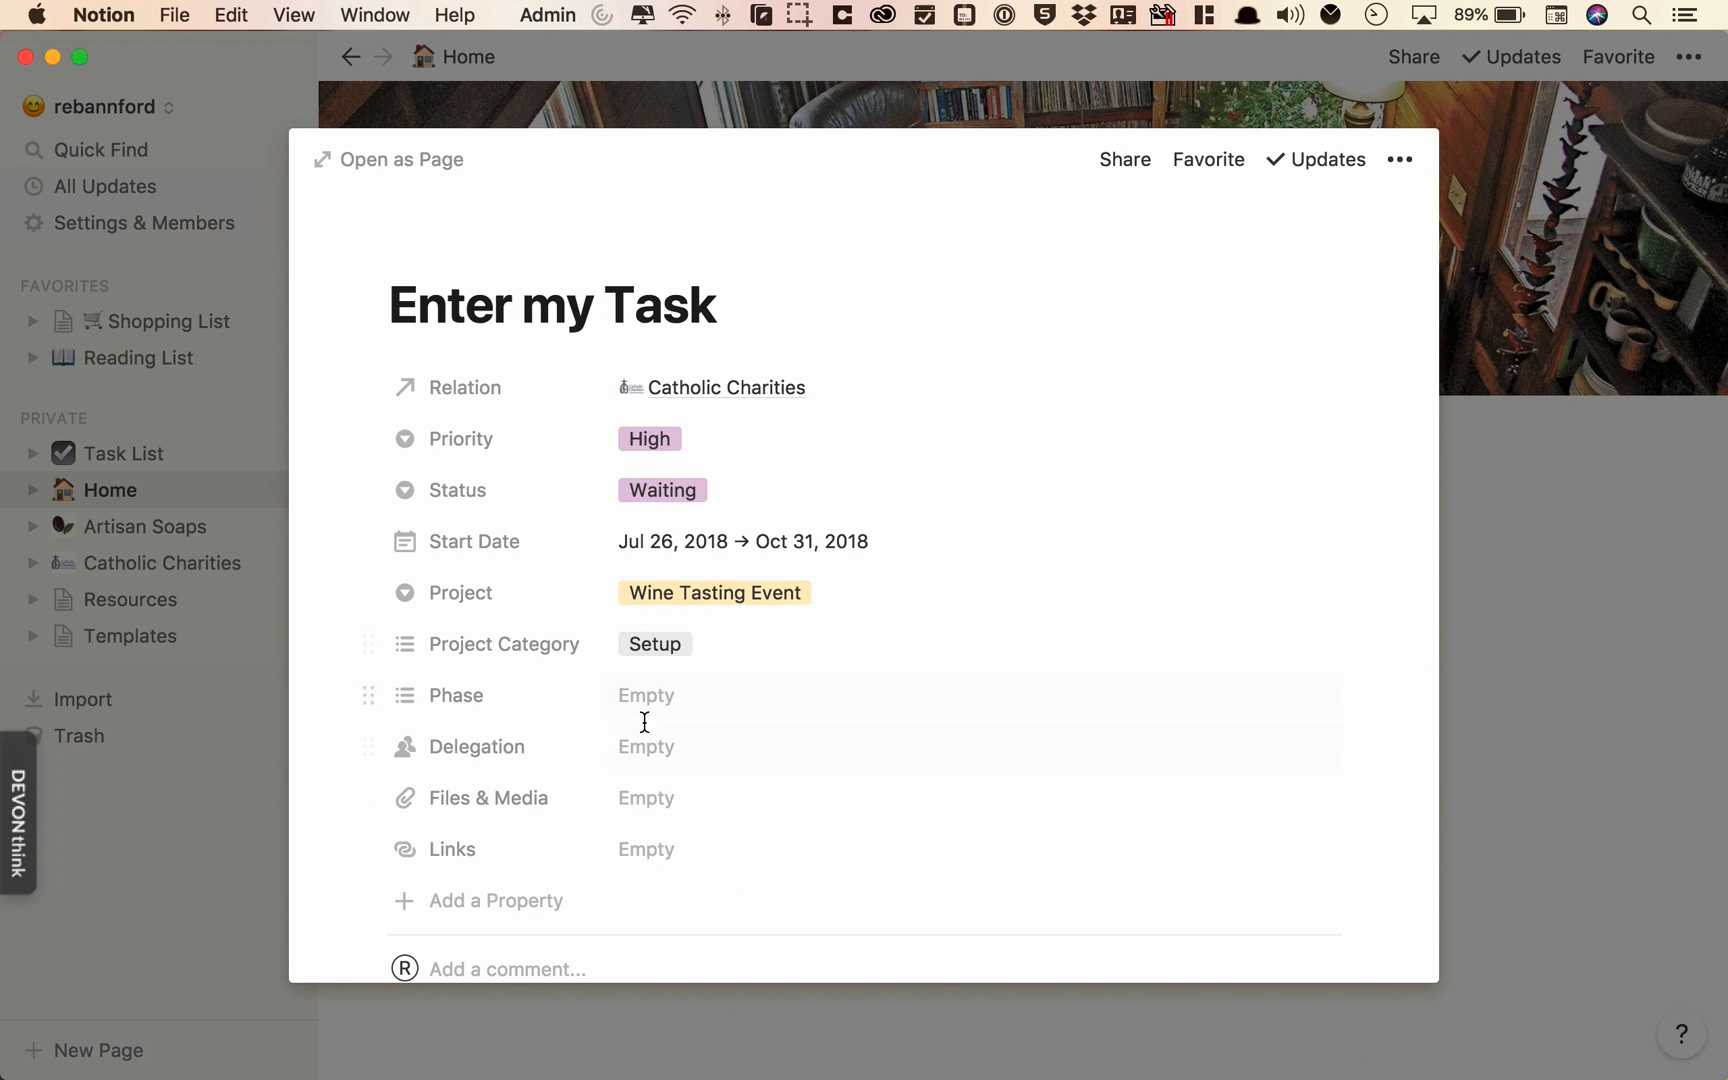
{"action": "mouse_move", "coordinate": [644, 696]}
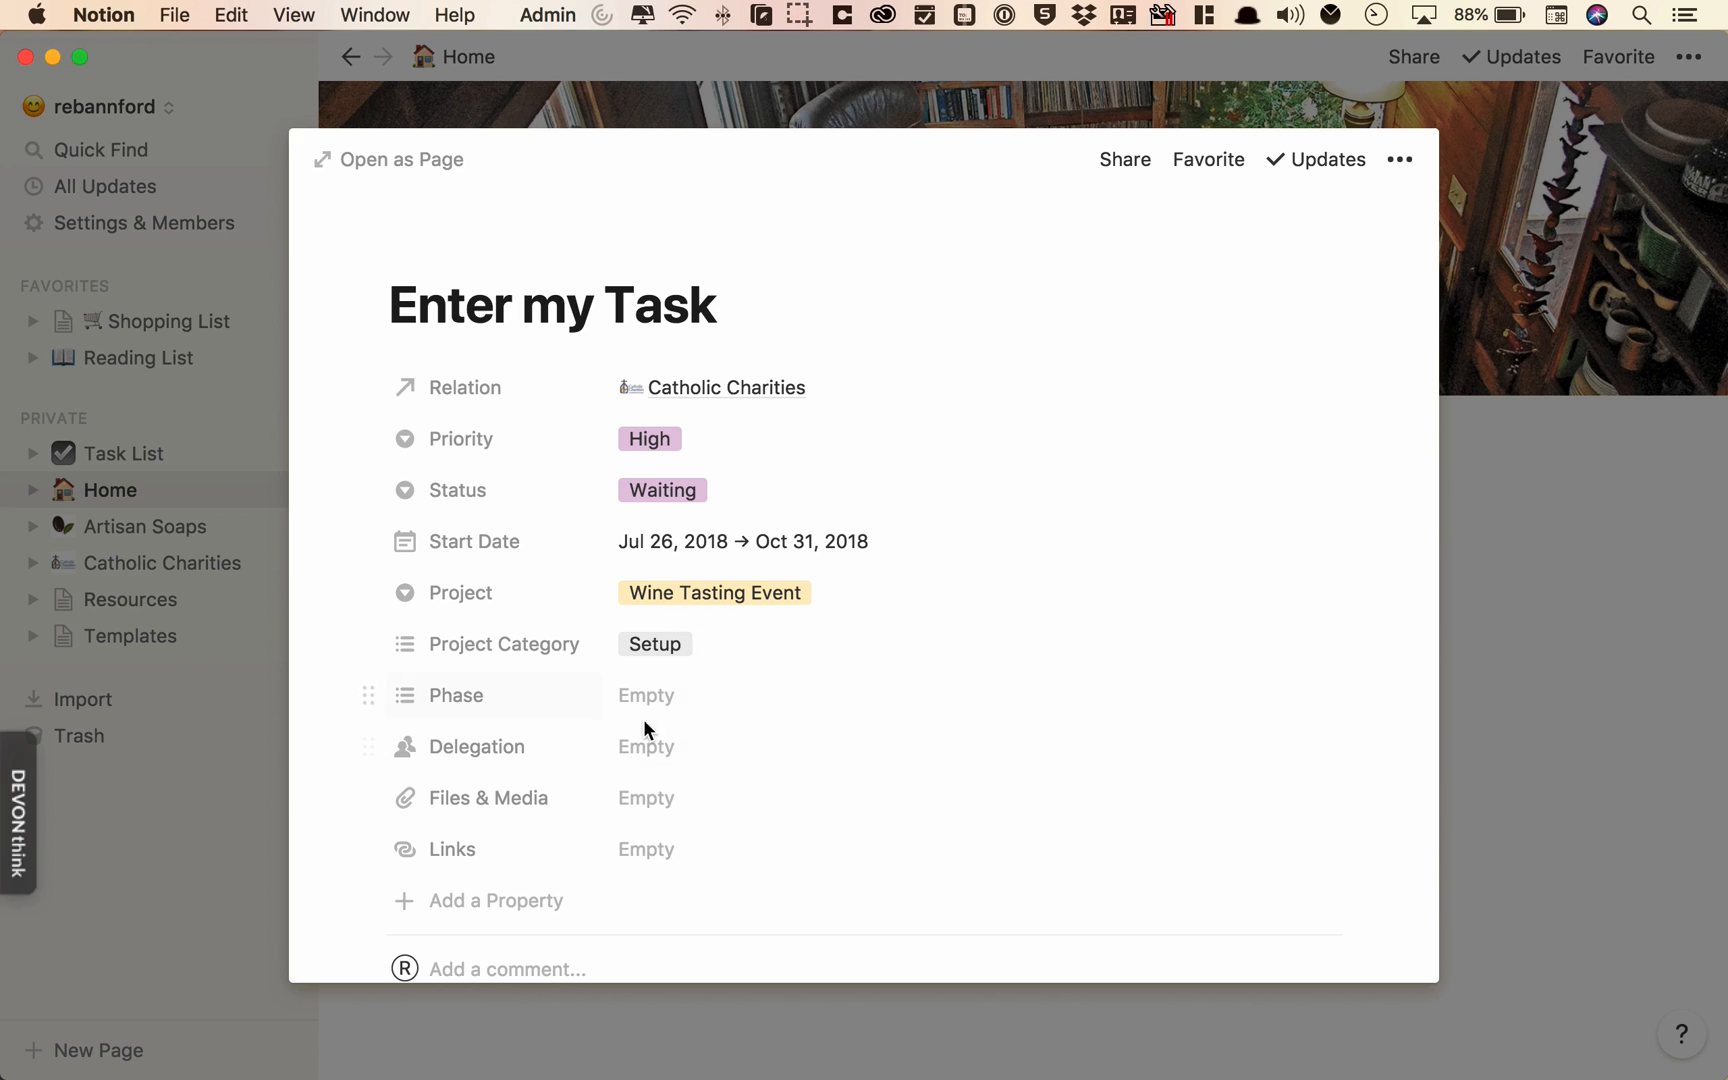
{"action": "mouse_move", "coordinate": [648, 696]}
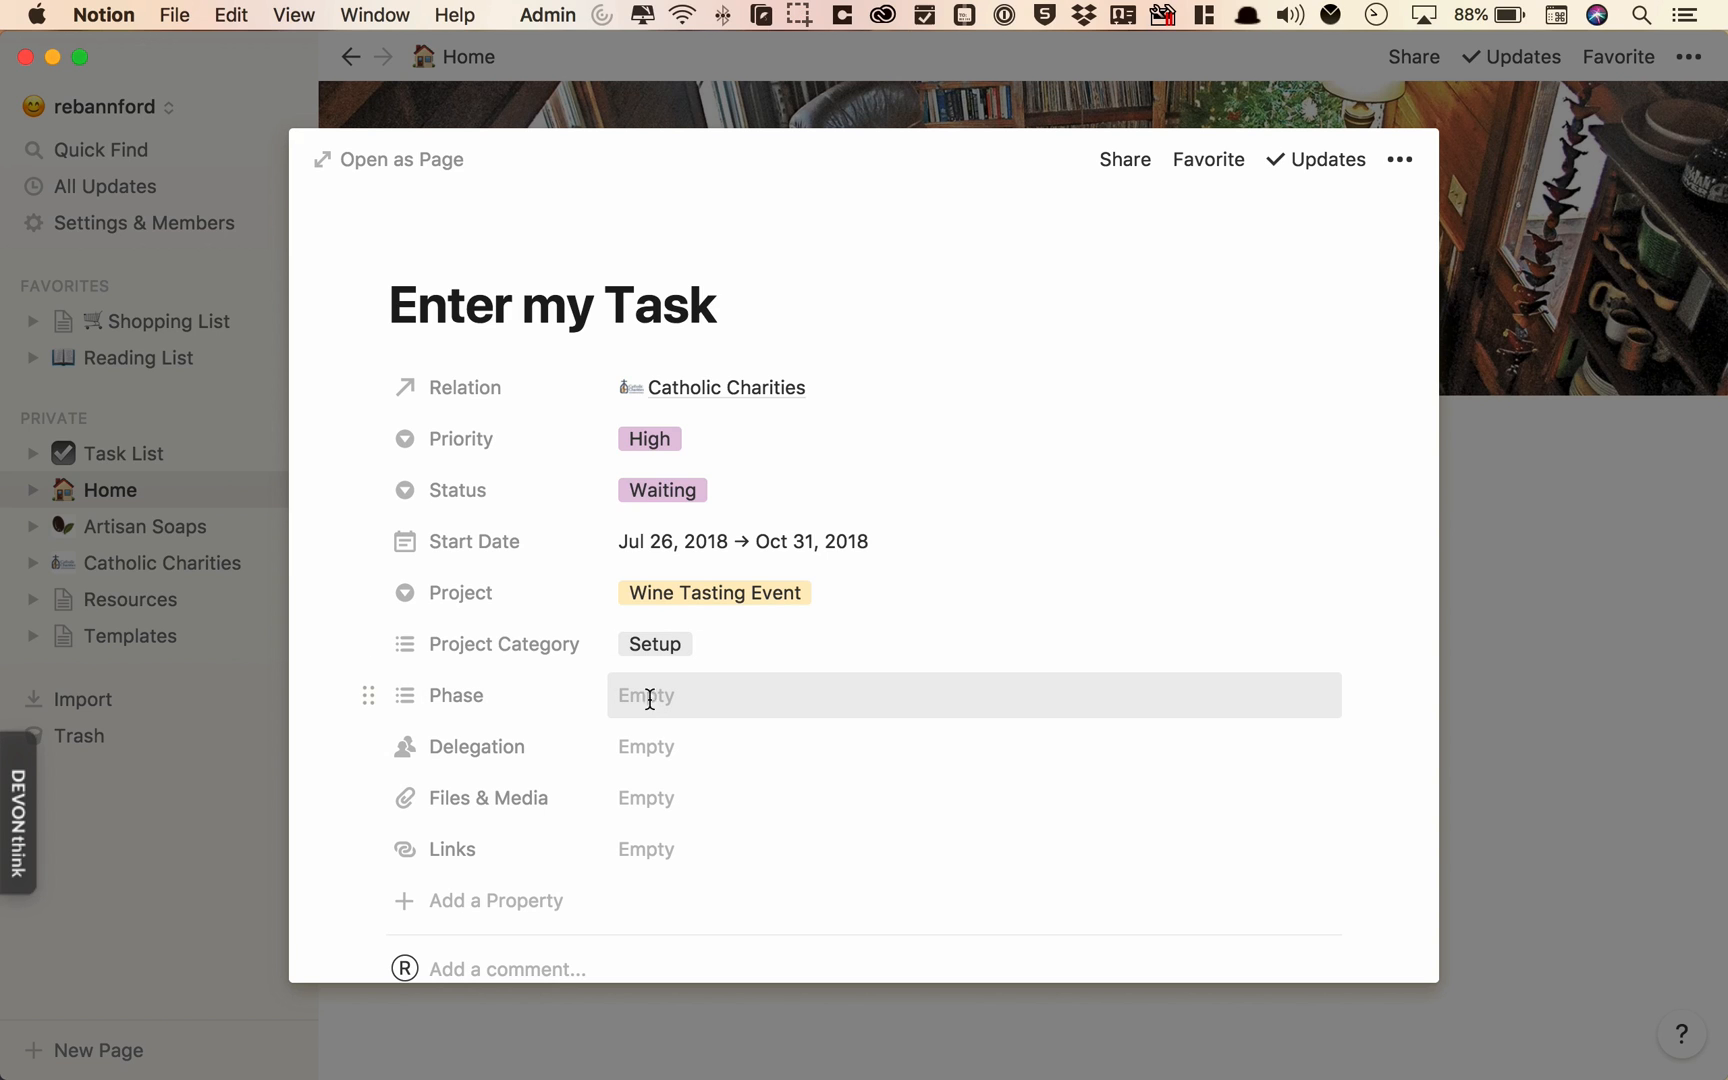
{"action": "mouse_move", "coordinate": [814, 748]}
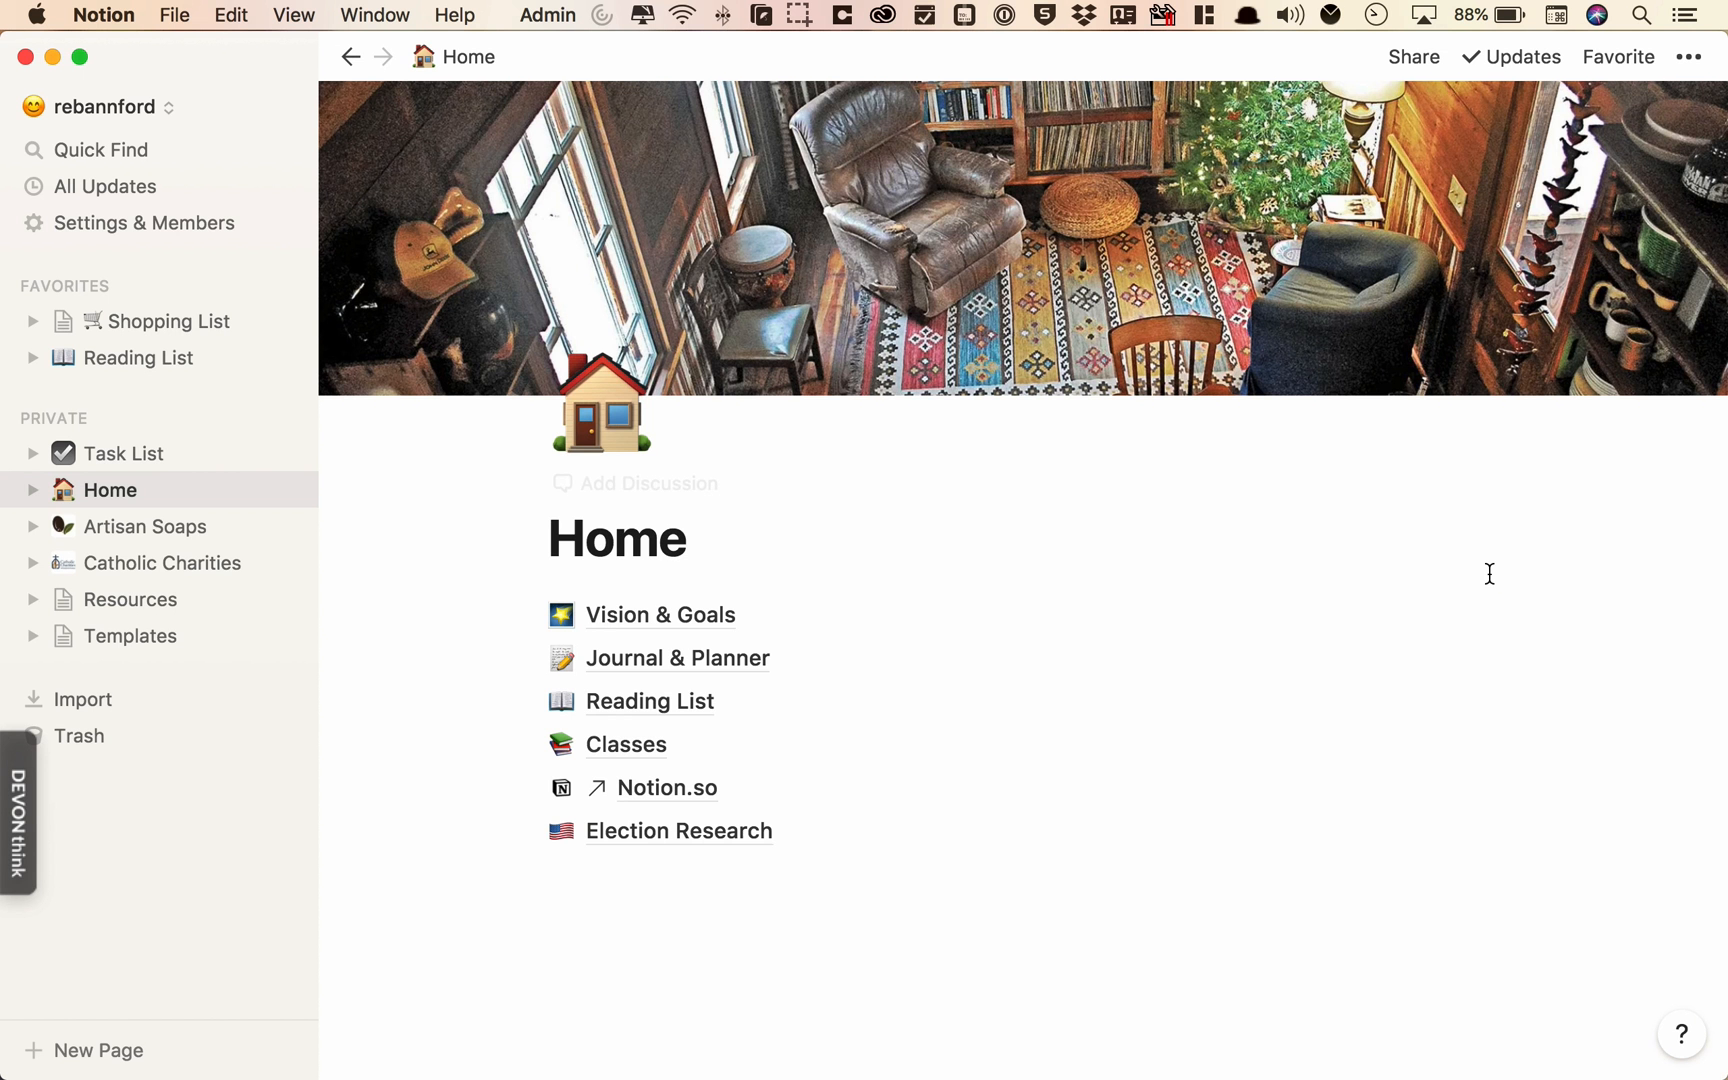
{"action": "mouse_move", "coordinate": [1126, 122]}
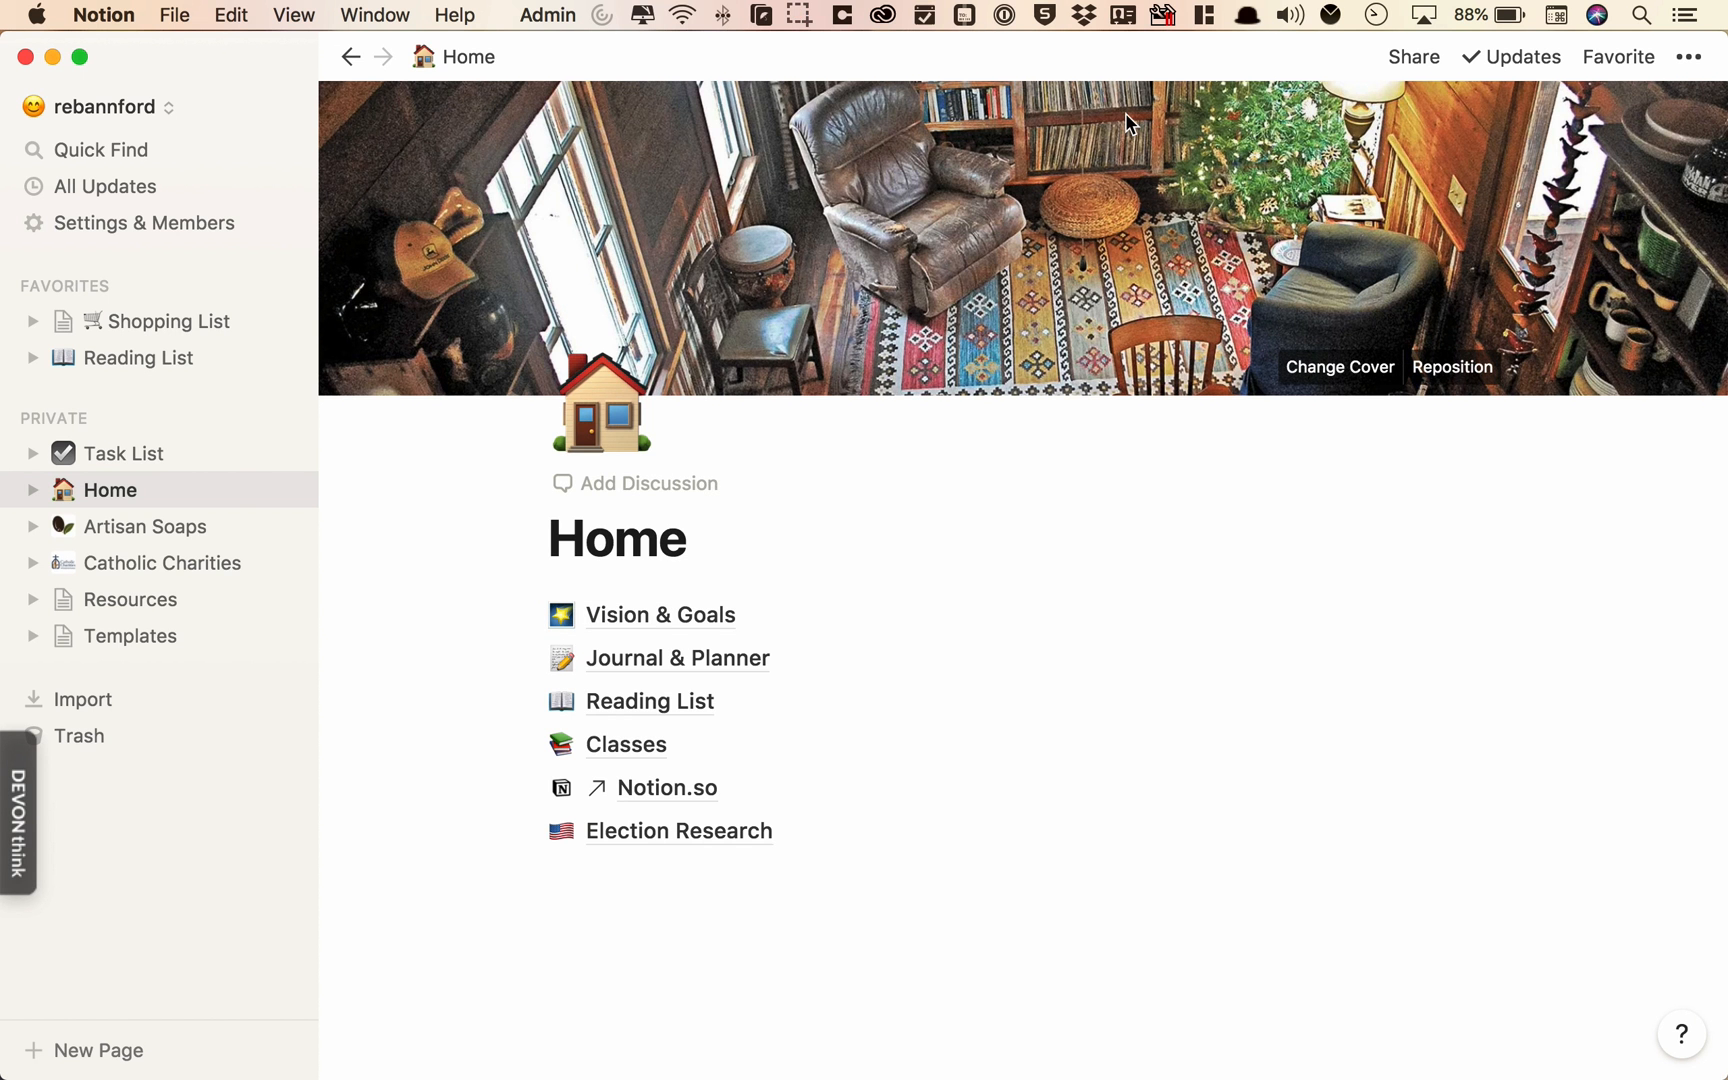
{"action": "mouse_move", "coordinate": [564, 374]}
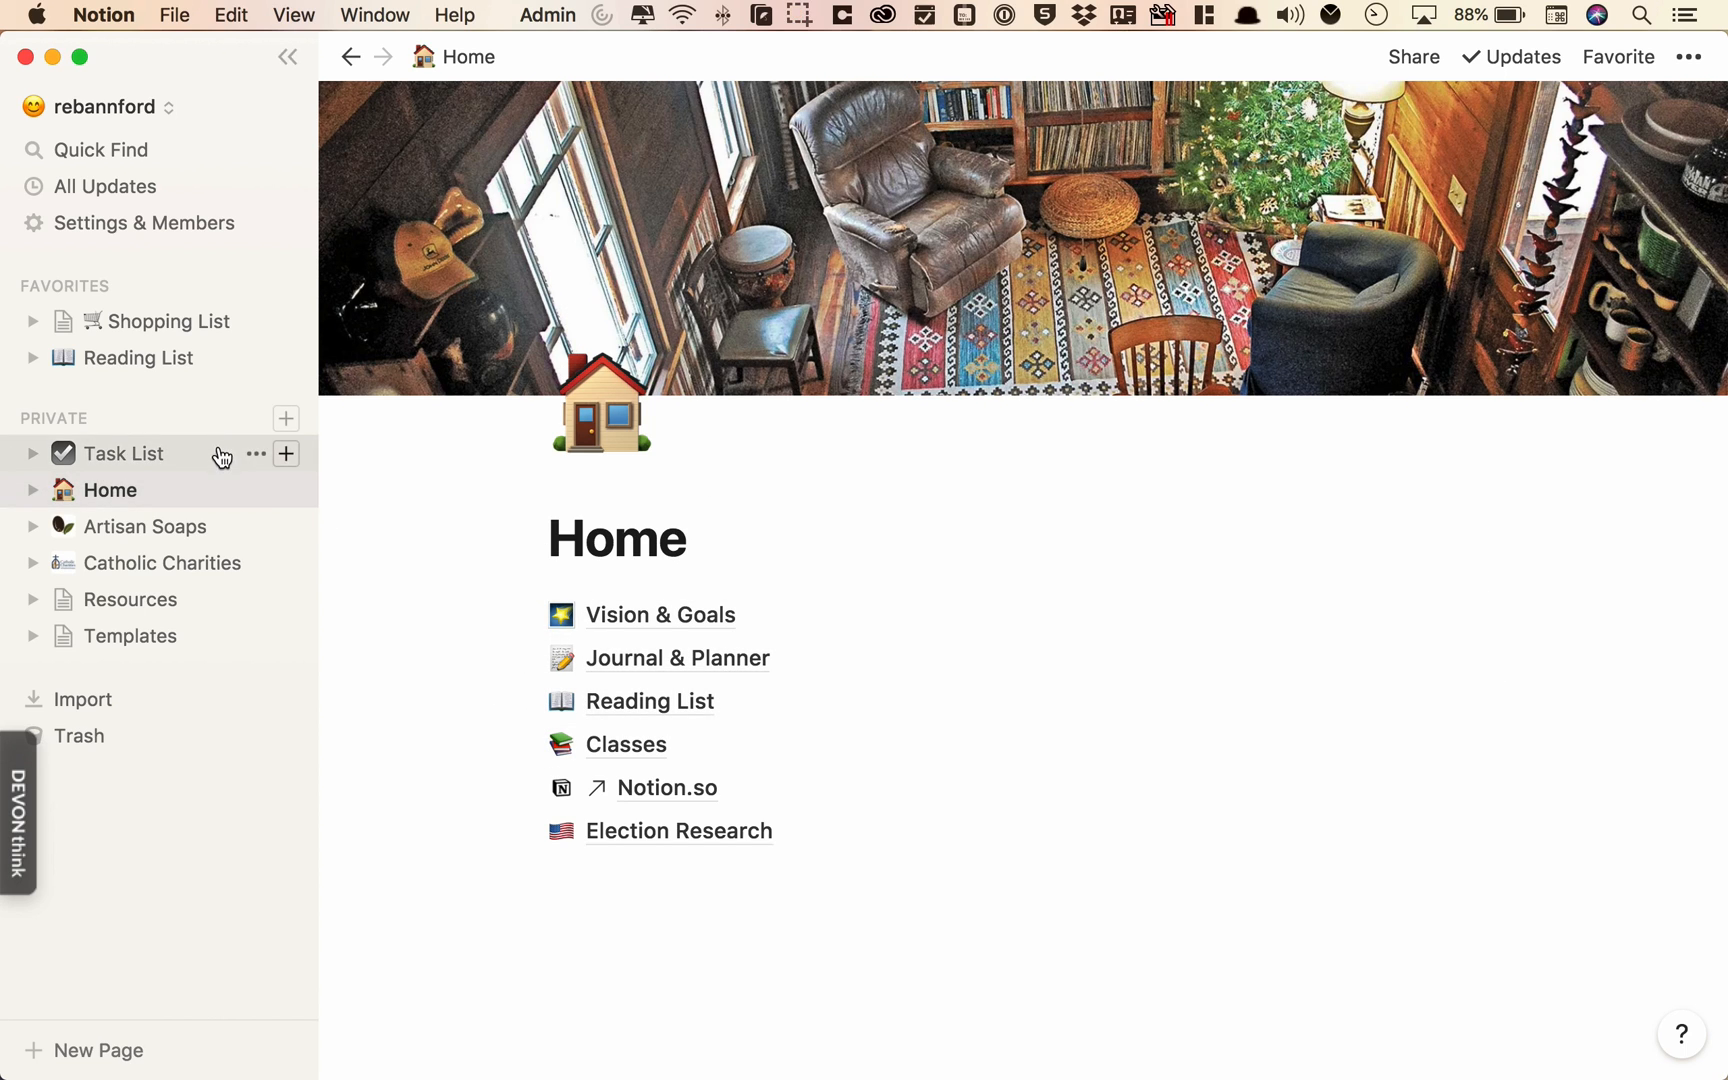
{"action": "mouse_move", "coordinate": [230, 460]}
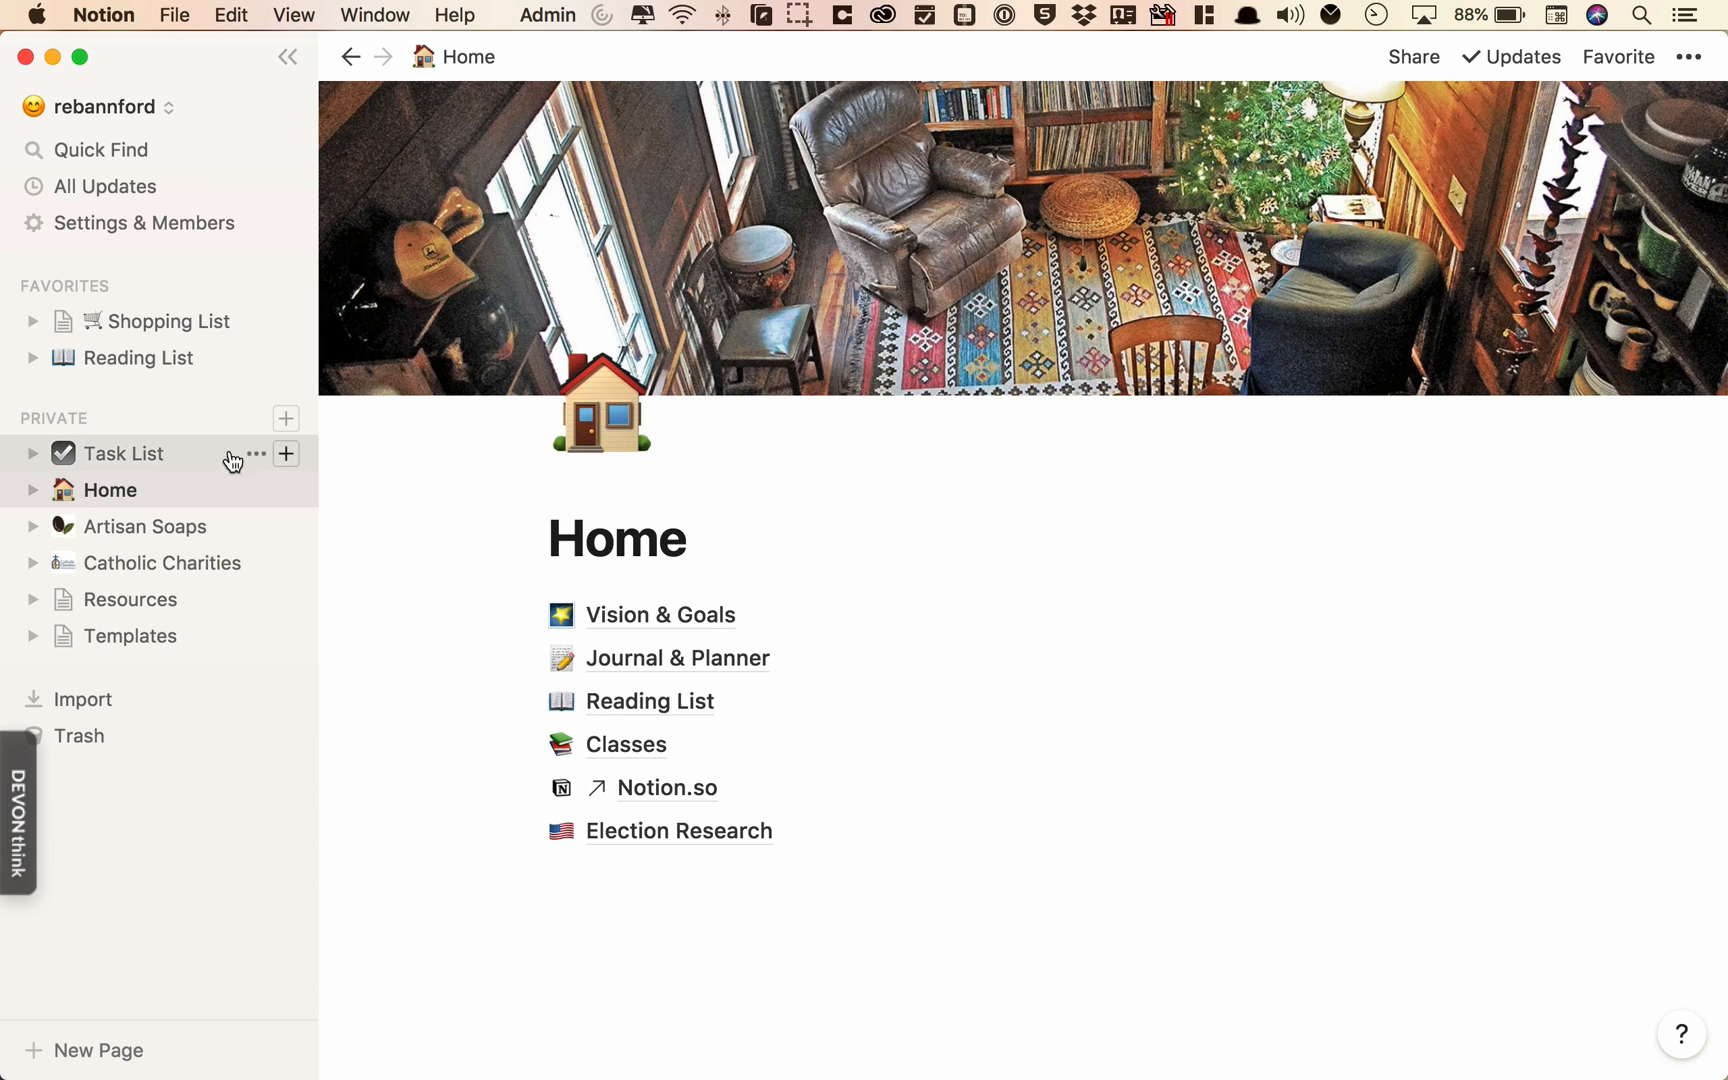
{"action": "left_click", "coordinate": [286, 452]}
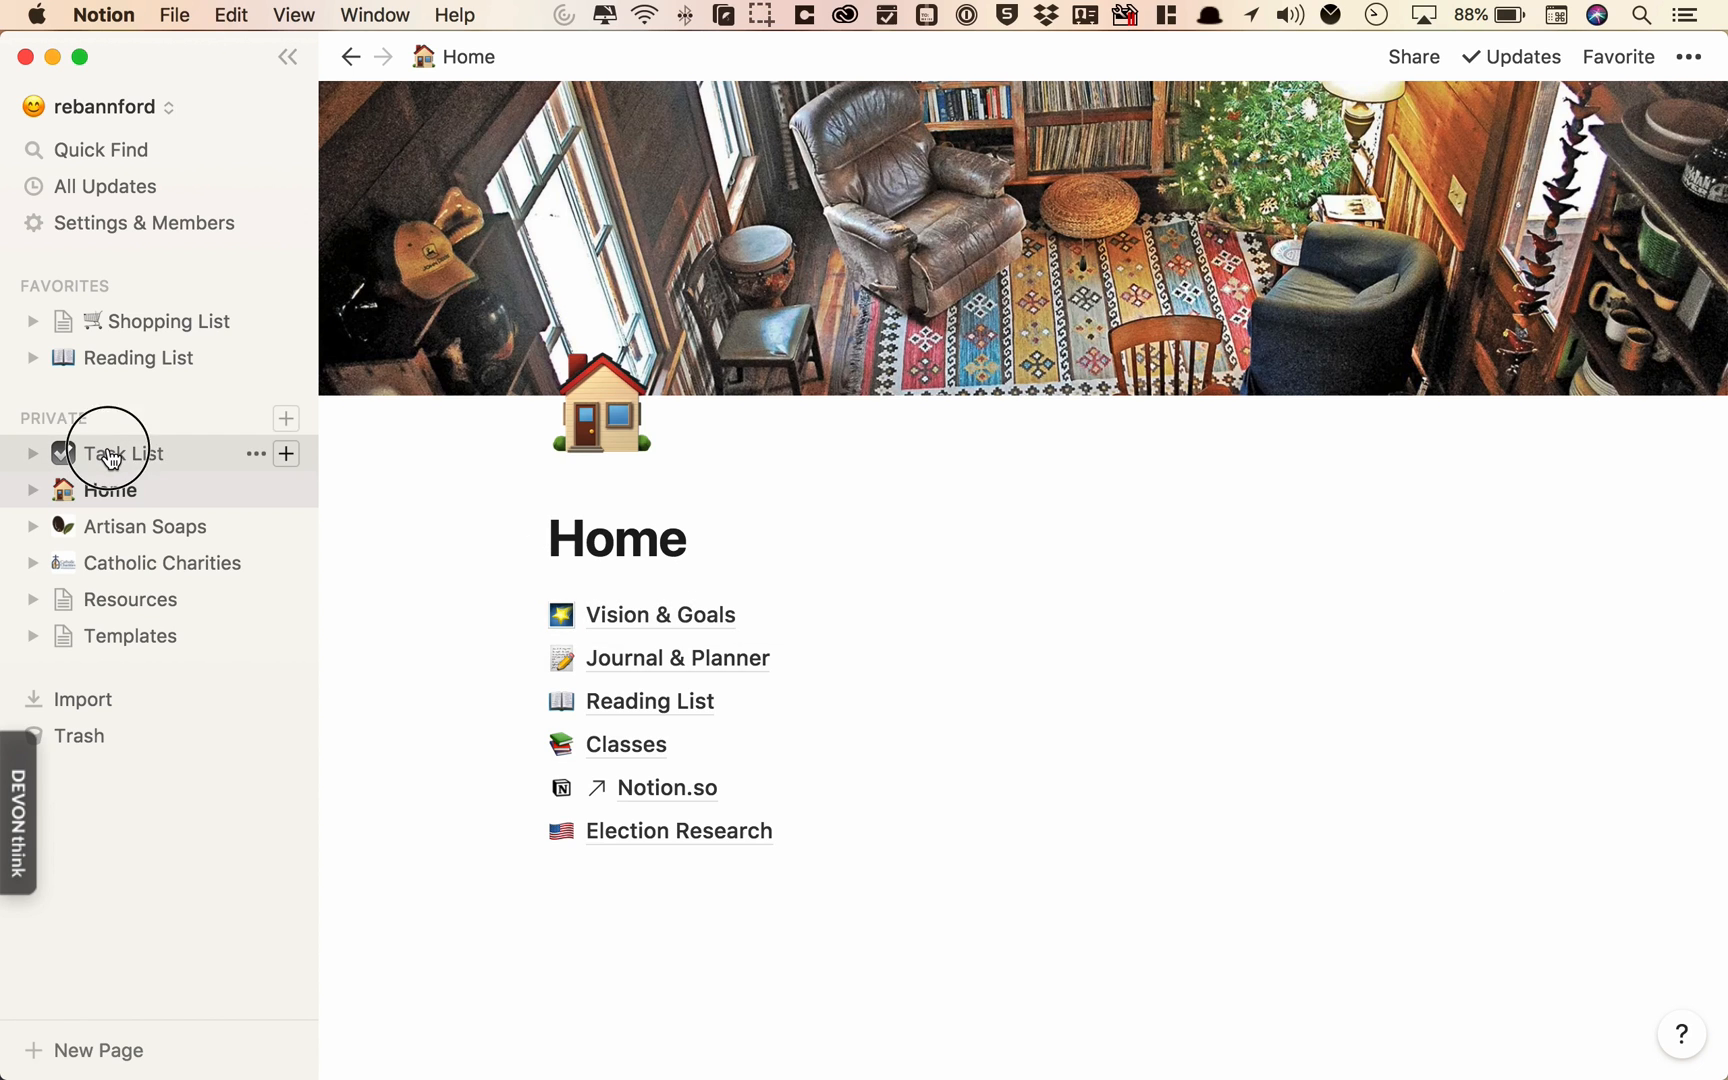
- Search the Task List for 'task', delete the Enter a task here entry, and open Enter my Task
{"action": "left_click", "coordinate": [122, 452]}
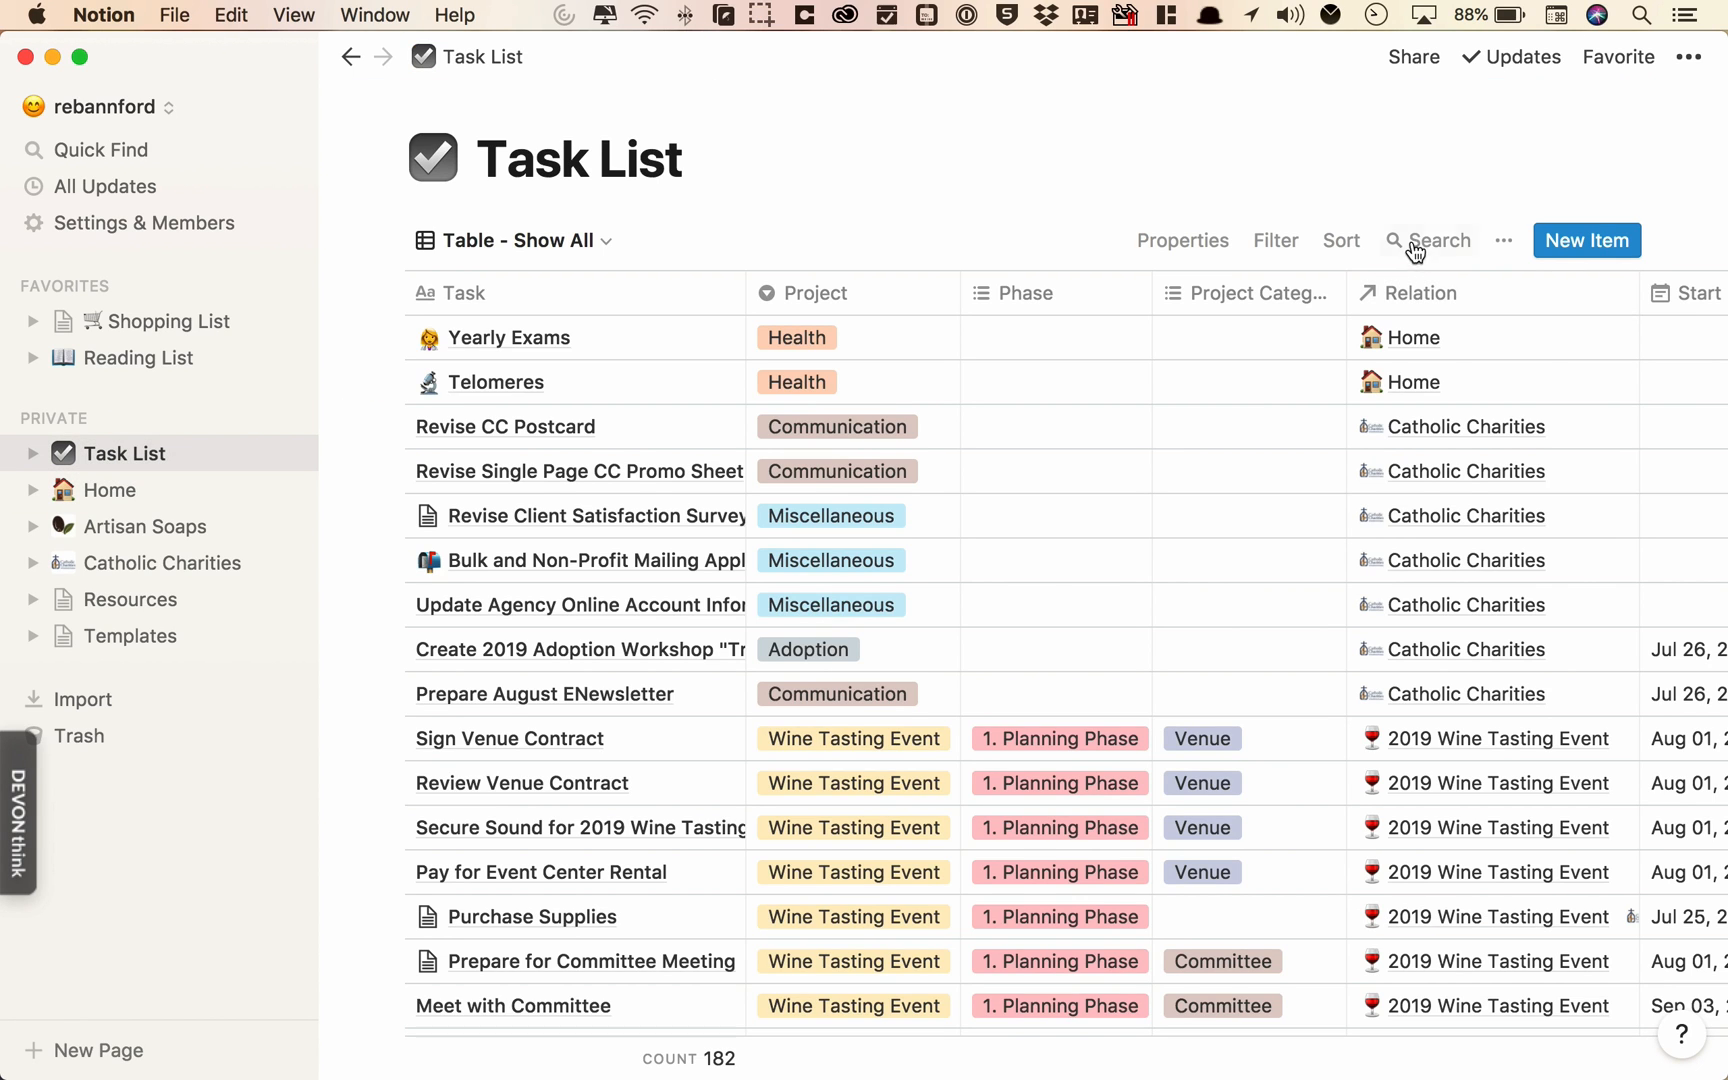
{"action": "mouse_move", "coordinate": [1434, 256]}
{"action": "type", "text": "t"}
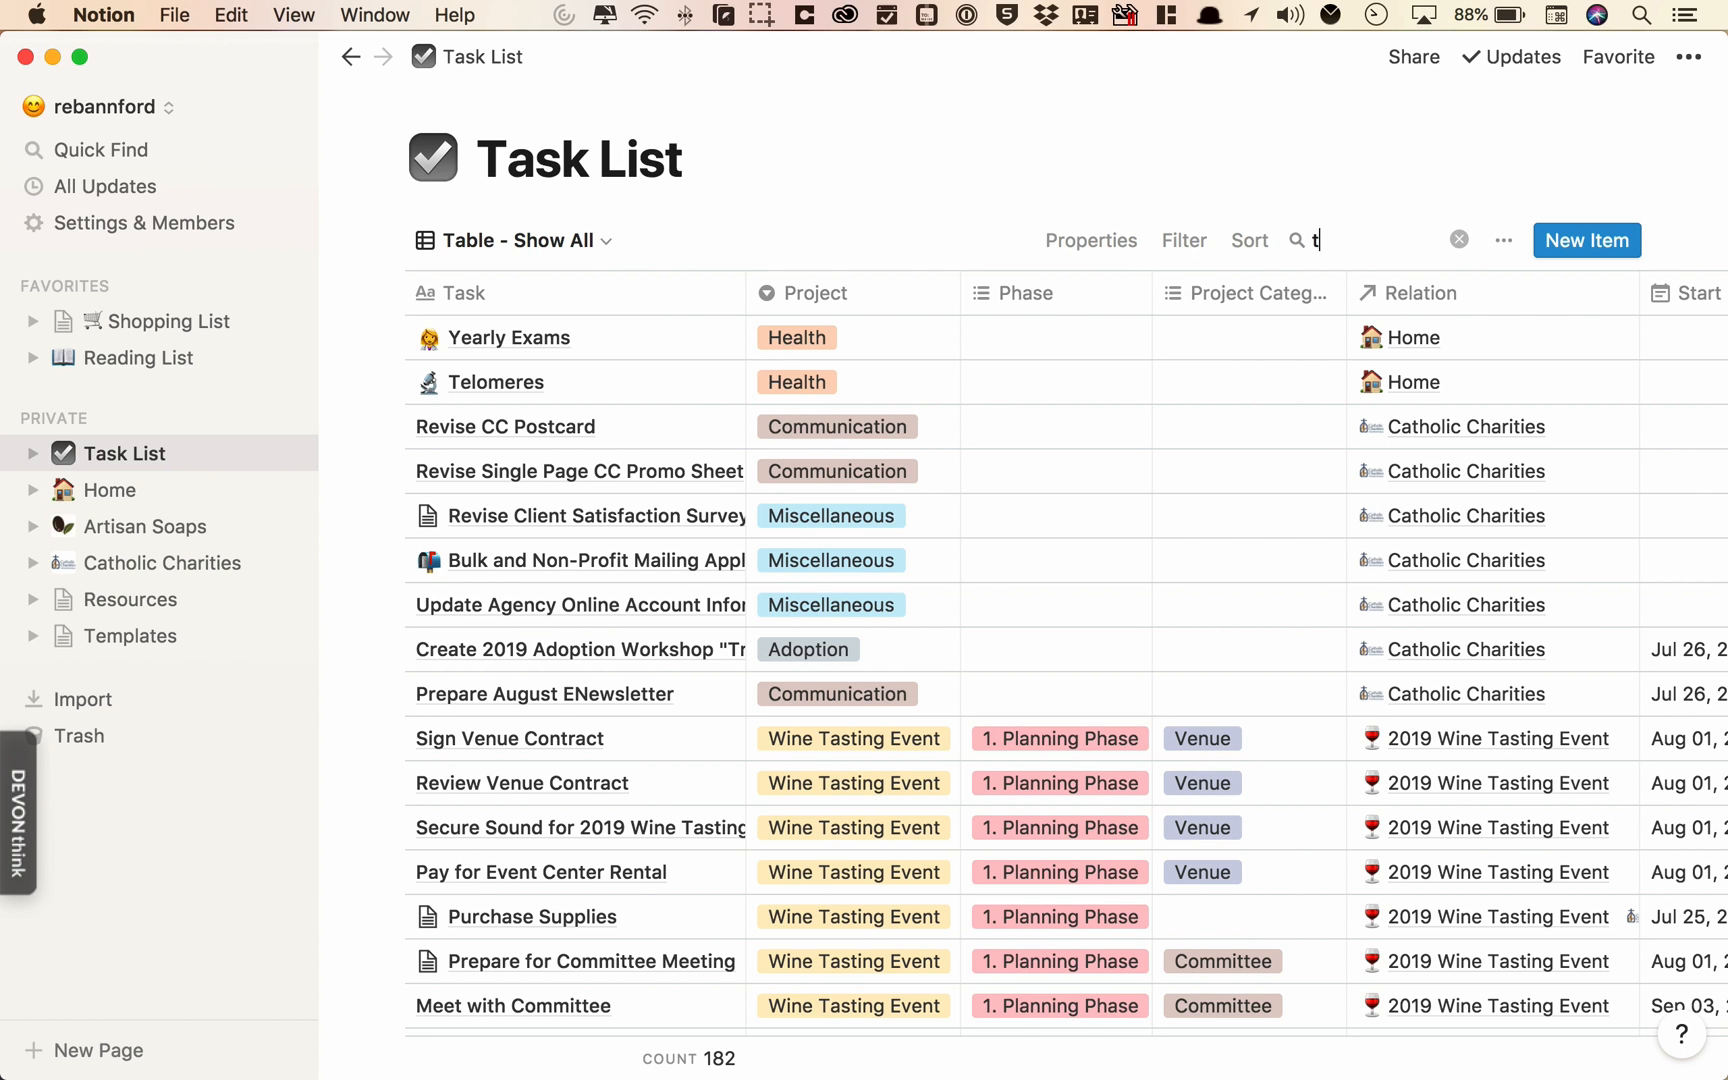
{"action": "type", "text": "ask"}
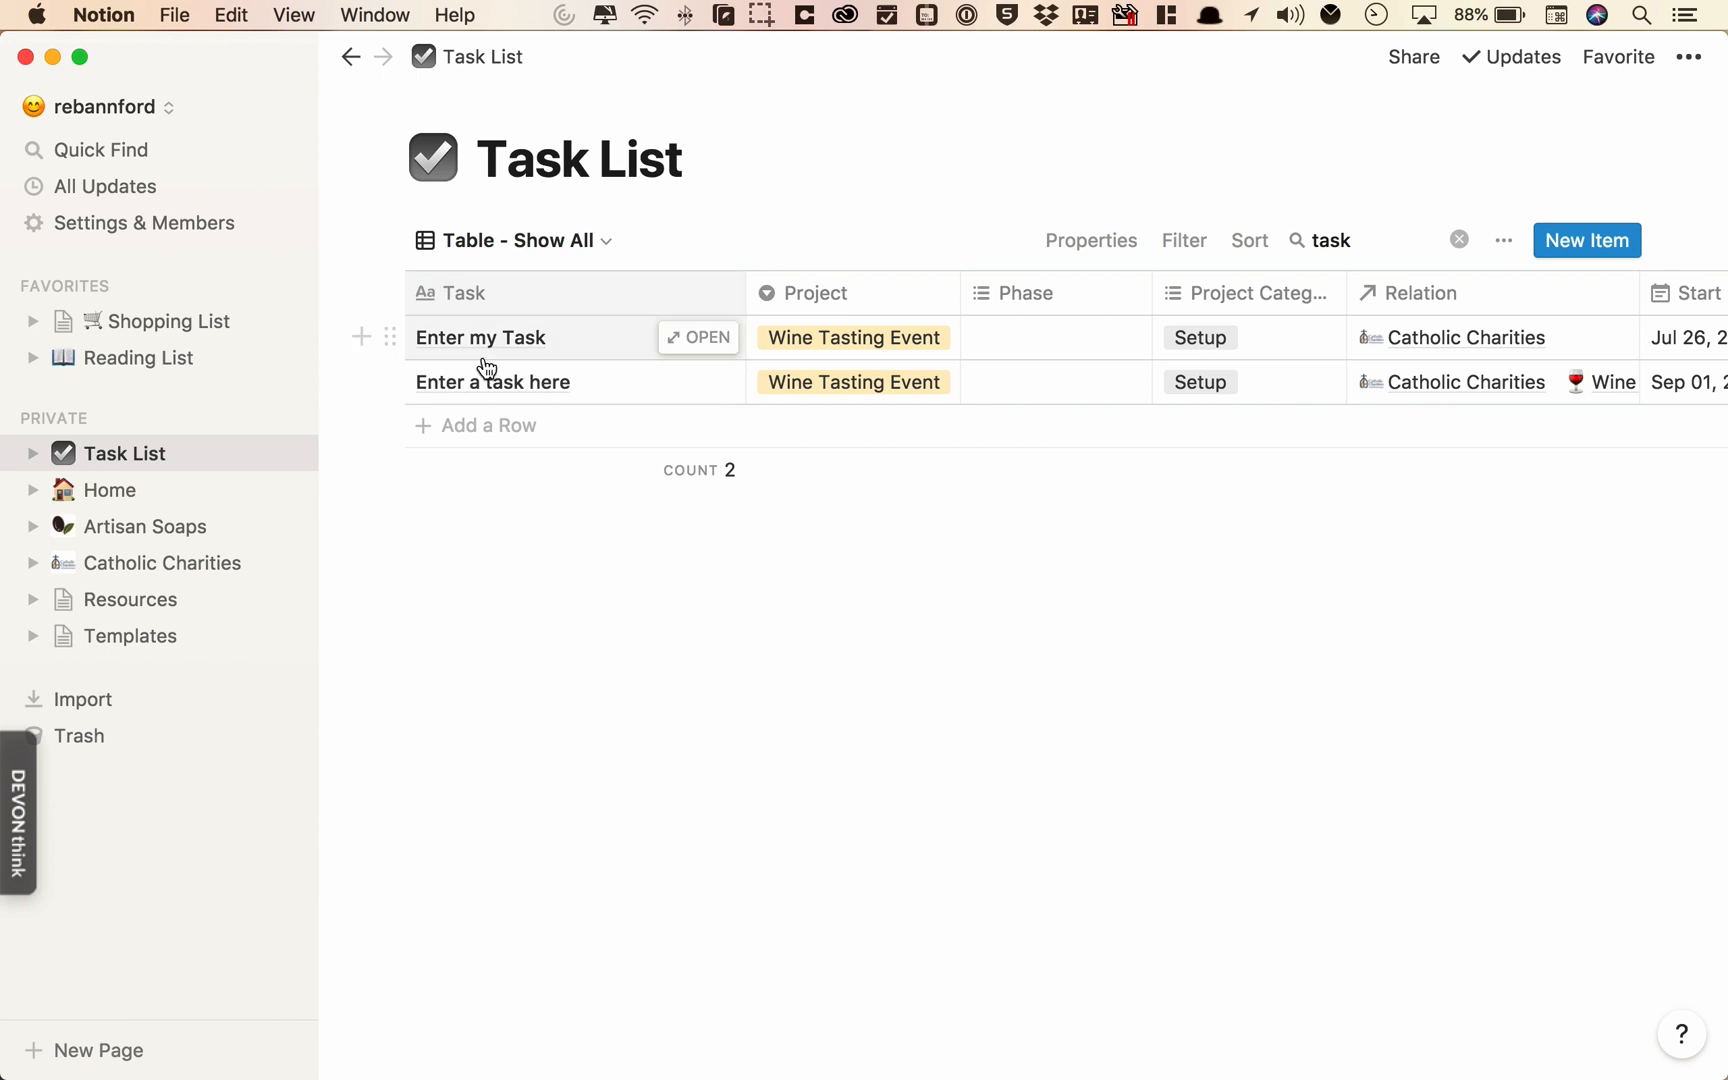
{"action": "left_click", "coordinate": [390, 382]}
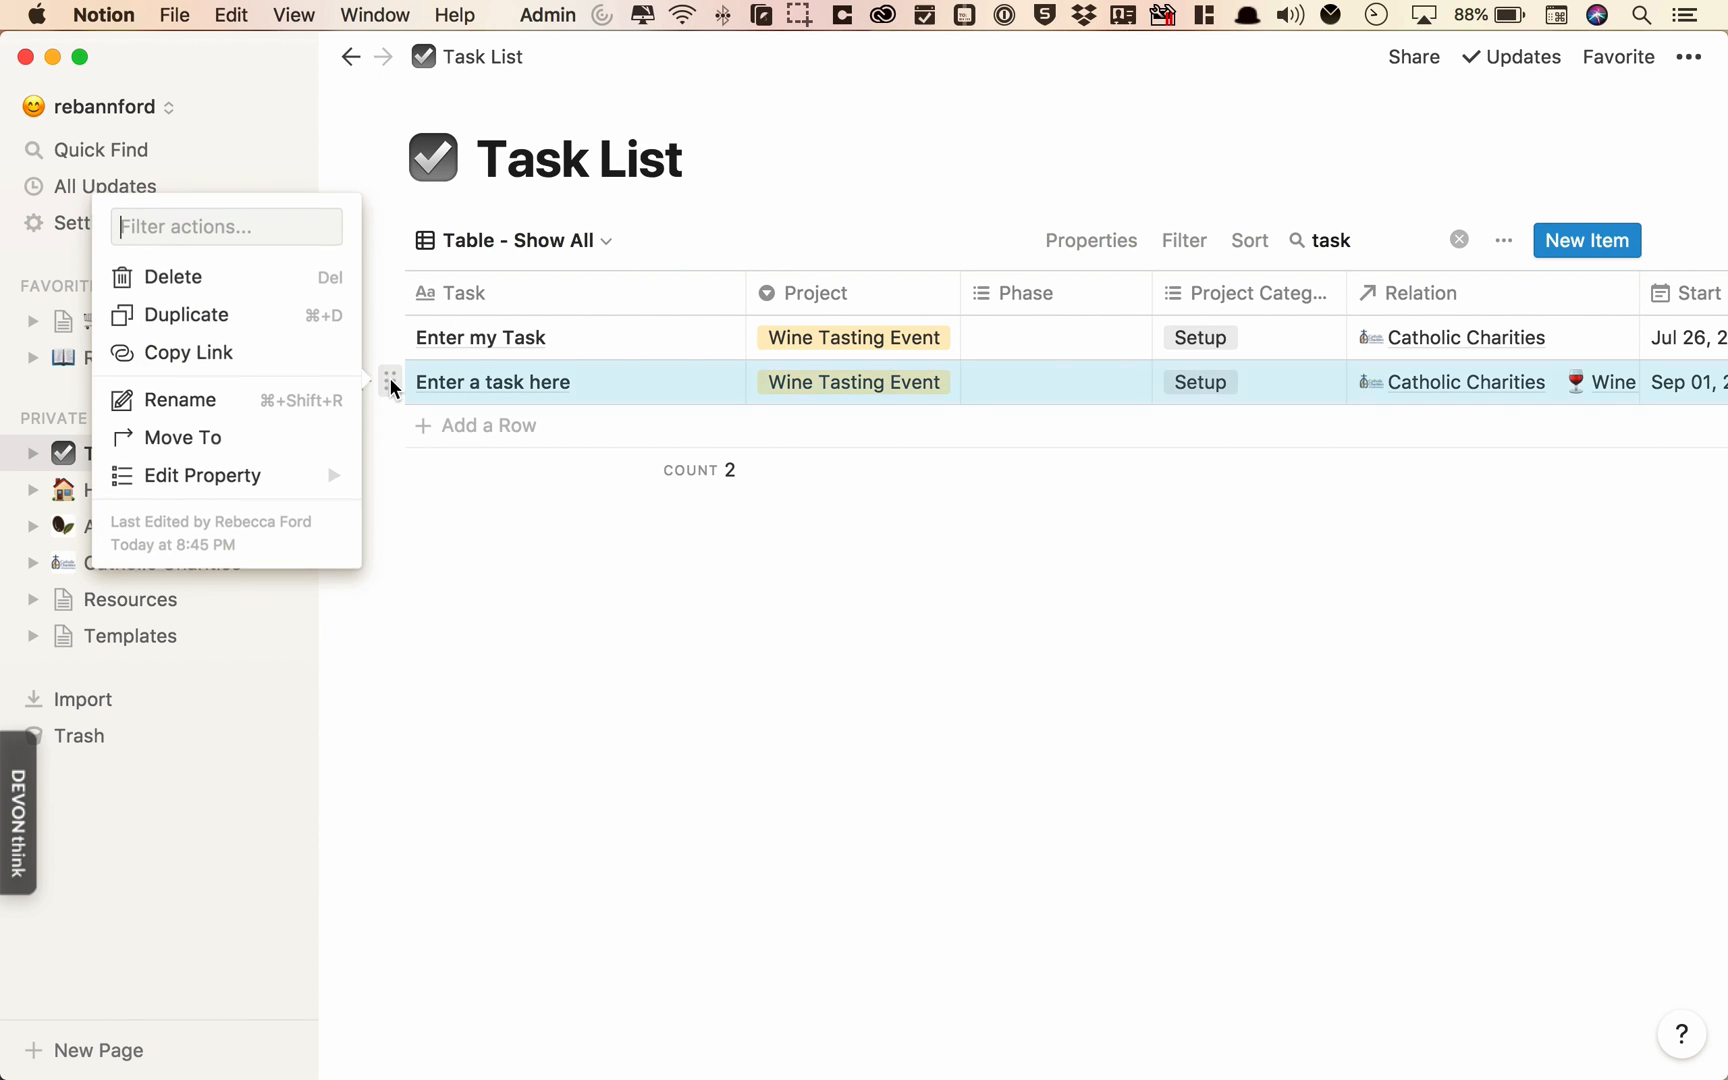
{"action": "left_click", "coordinate": [172, 276]}
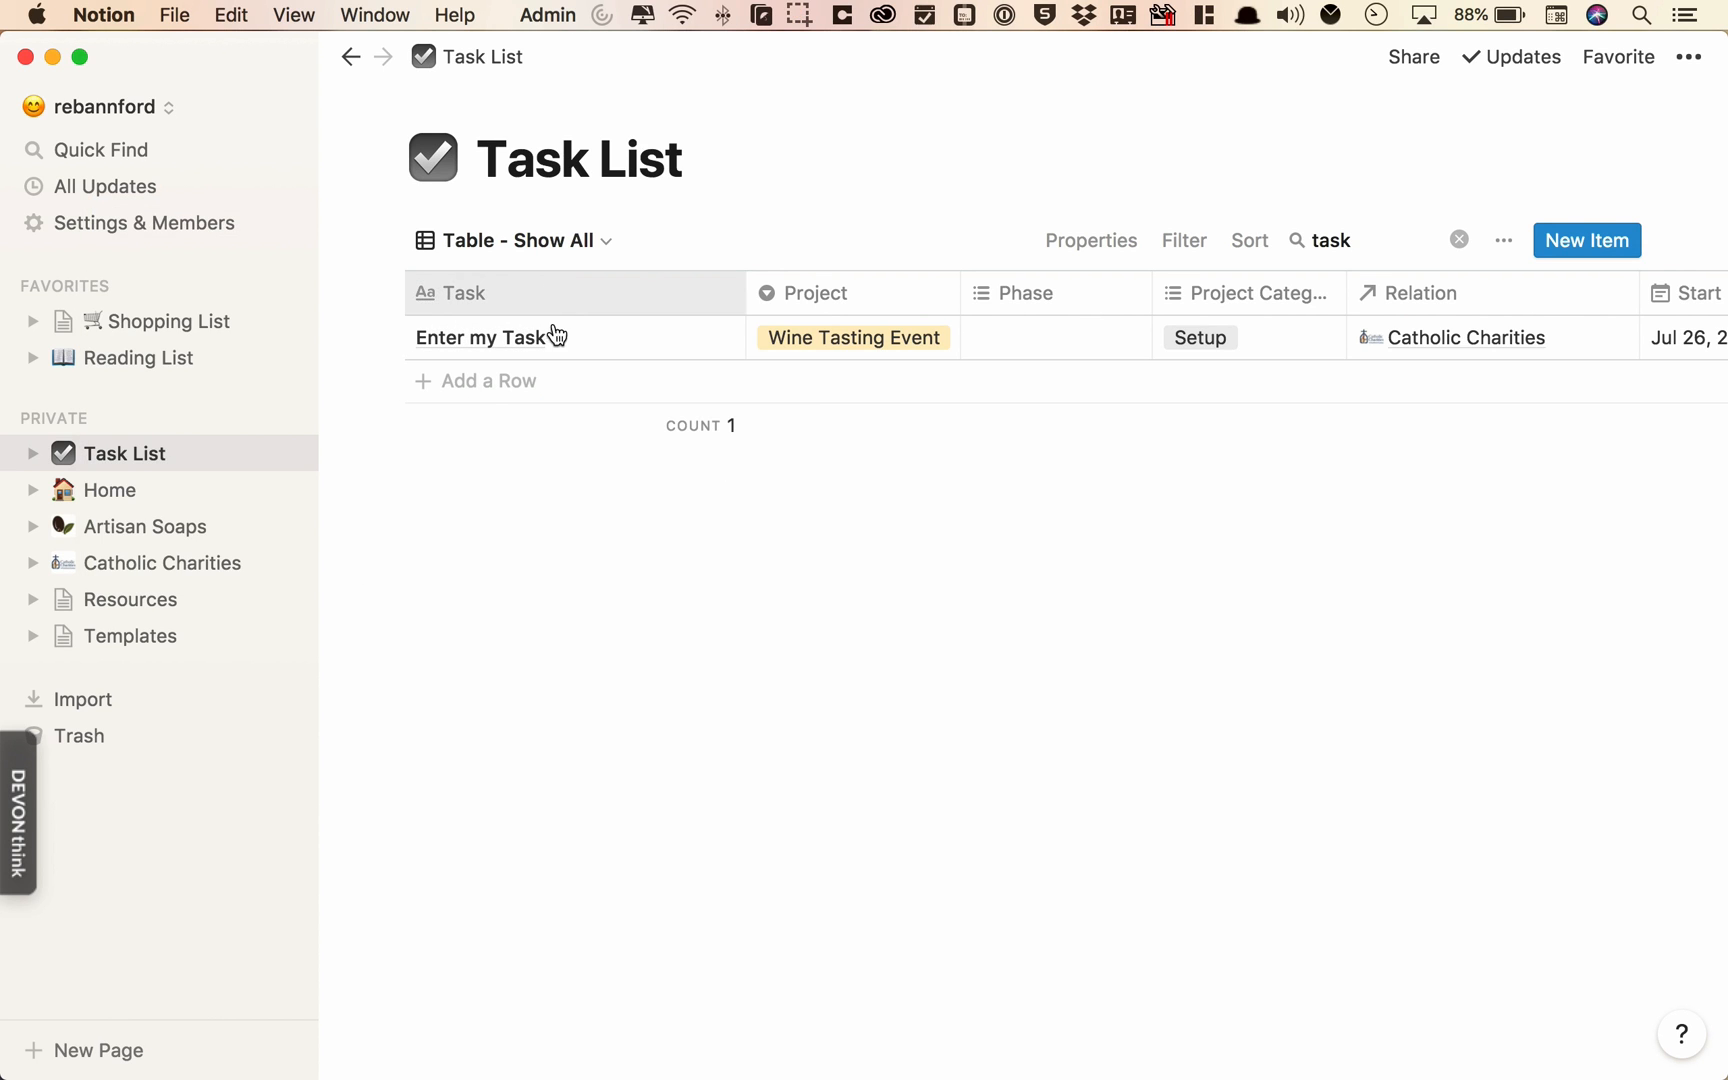
{"action": "left_click", "coordinate": [490, 338]}
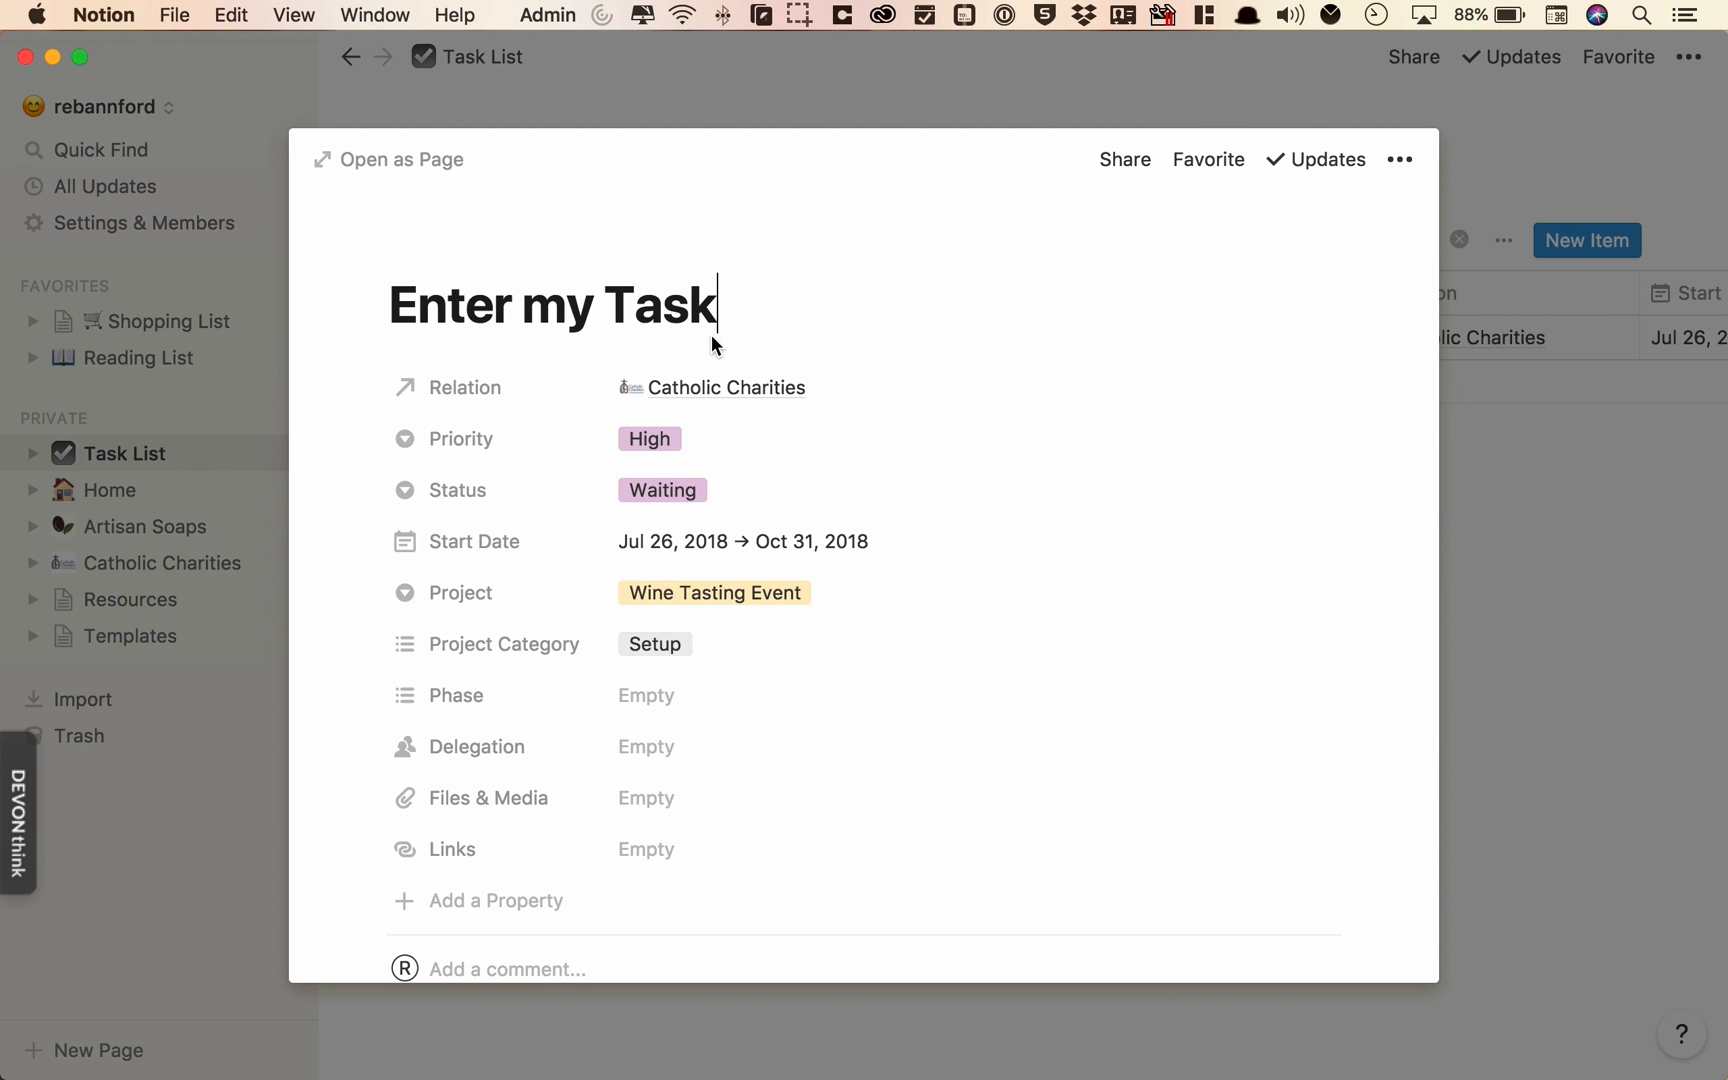
- Close the Enter my Task preview and delete its row, leaving zero matches
{"action": "scroll", "scroll_direction": "down", "scroll_amount": 3}
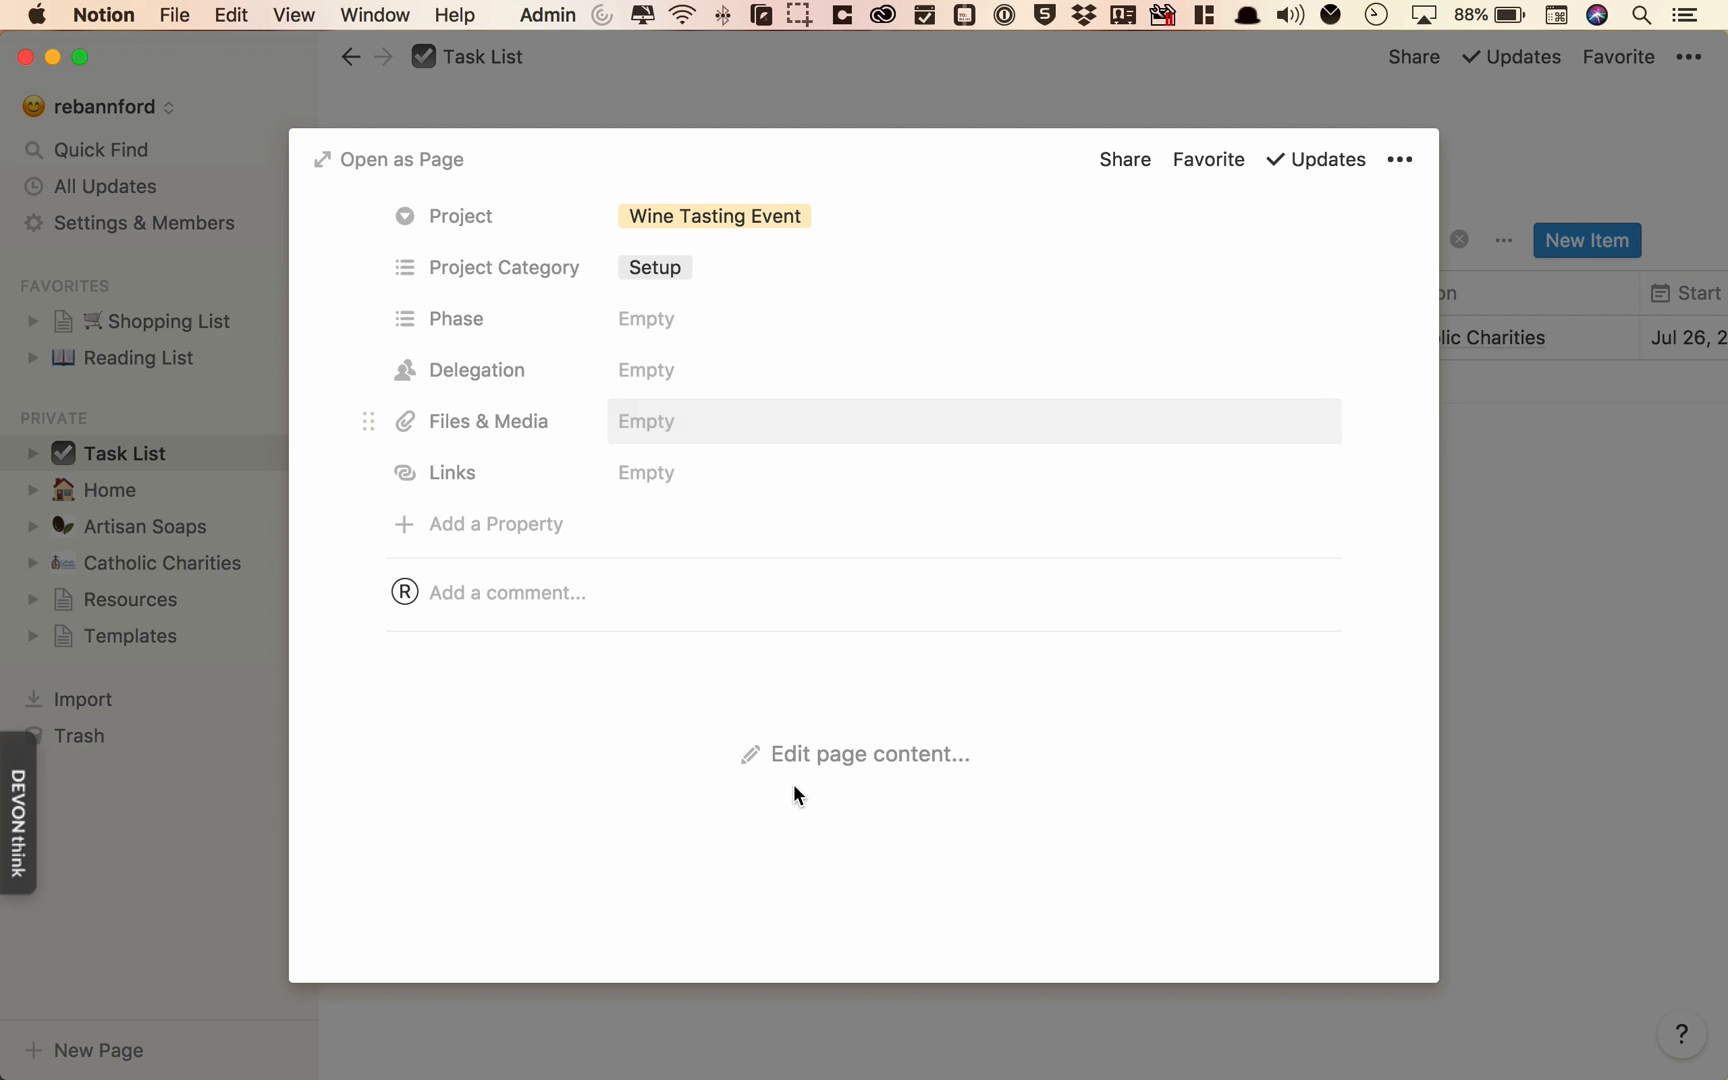
{"action": "left_click", "coordinate": [852, 754]}
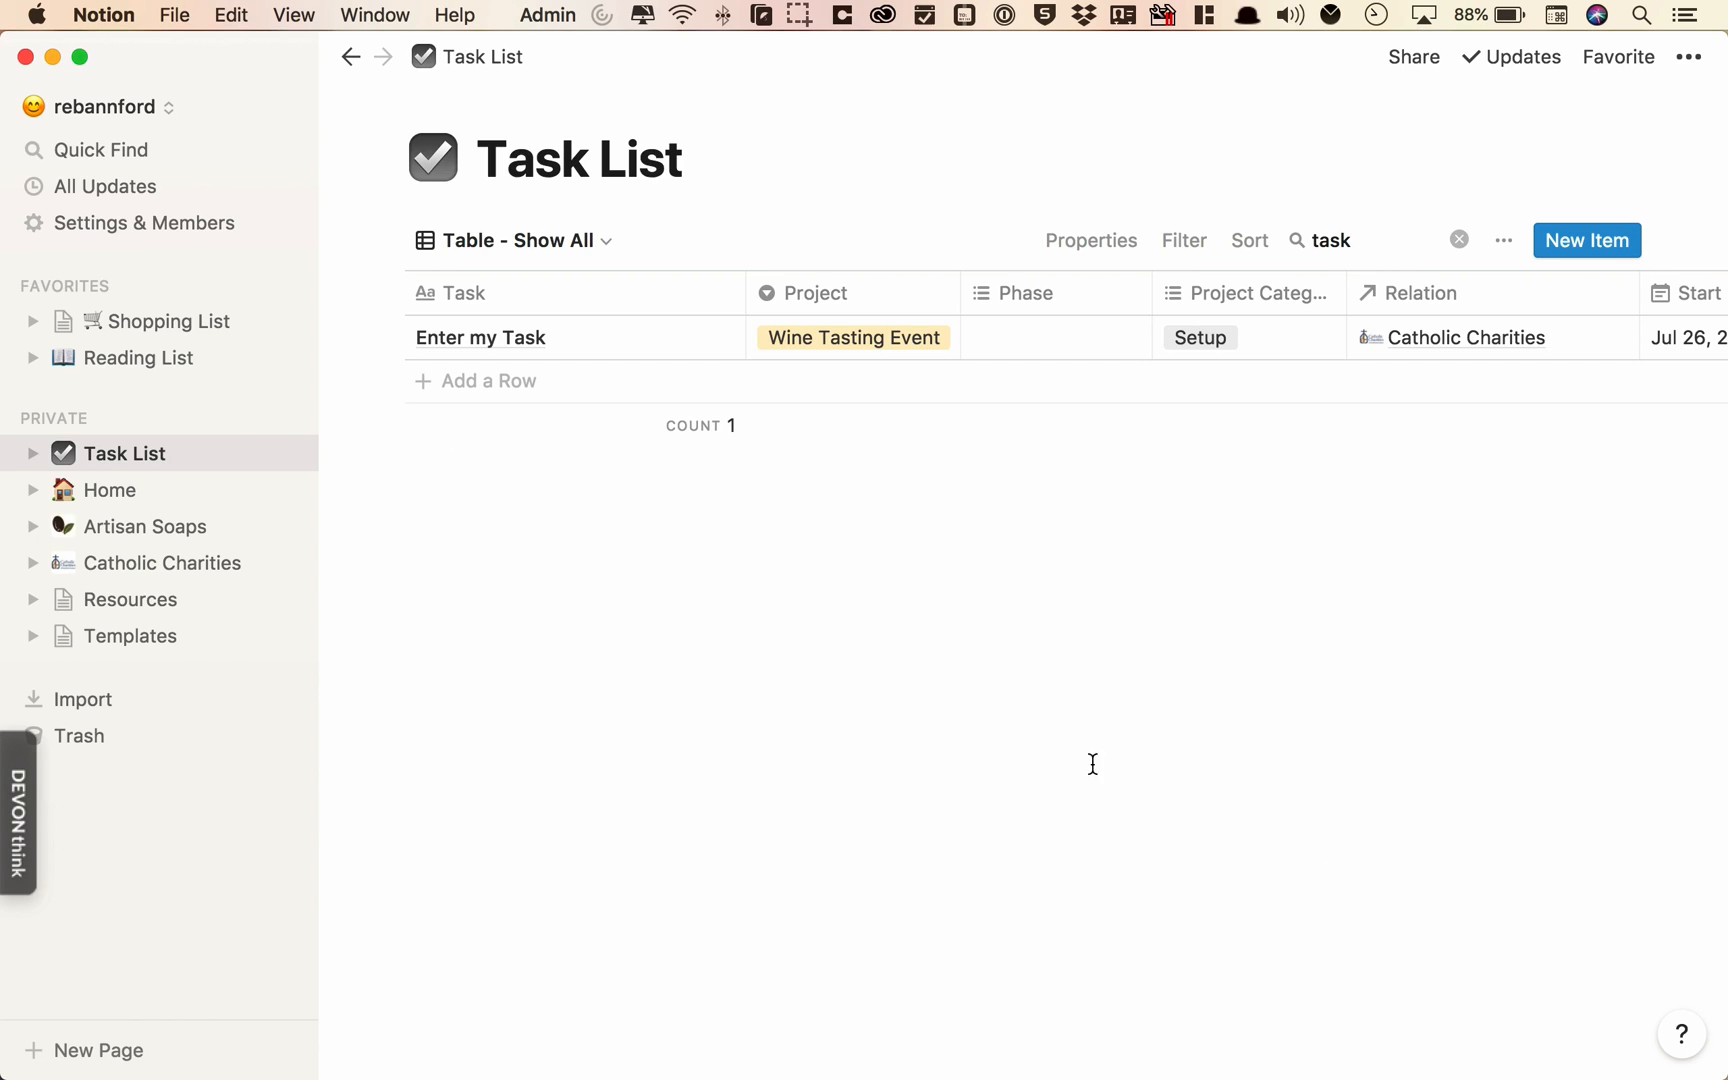
{"action": "mouse_move", "coordinate": [1282, 408]}
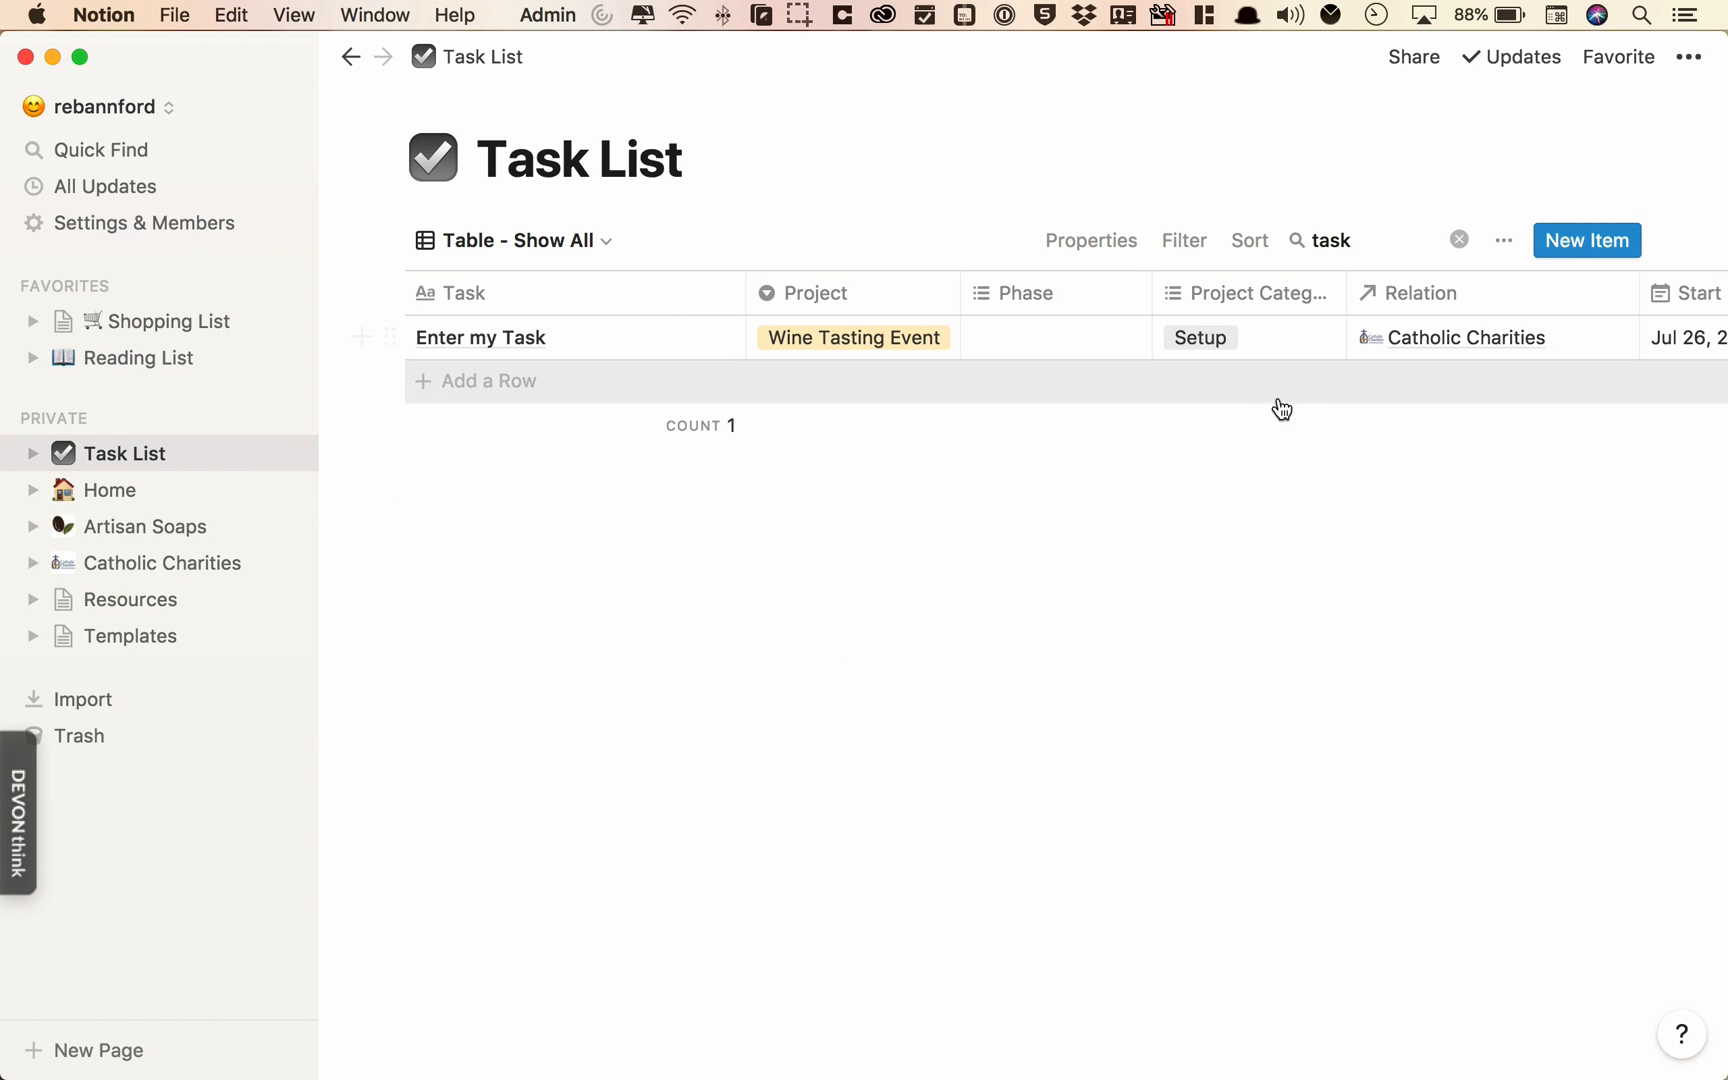
{"action": "mouse_move", "coordinate": [1142, 372]}
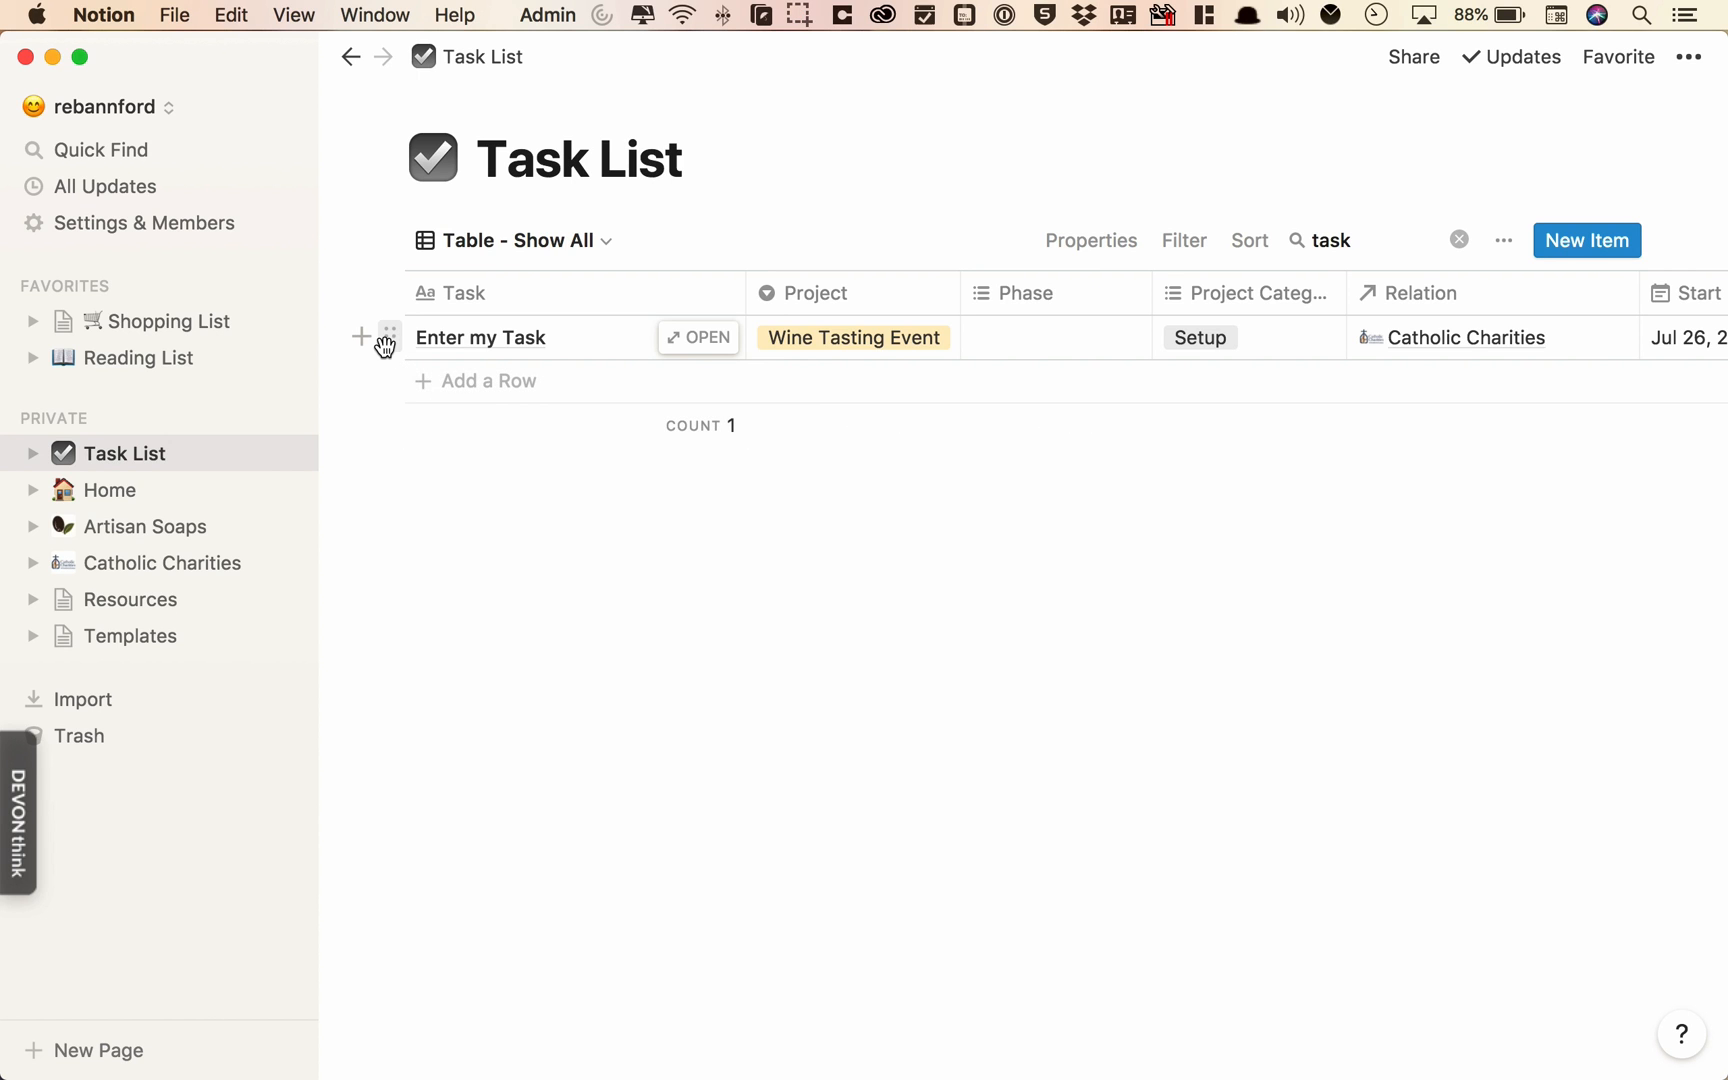
{"action": "left_click", "coordinate": [390, 338]}
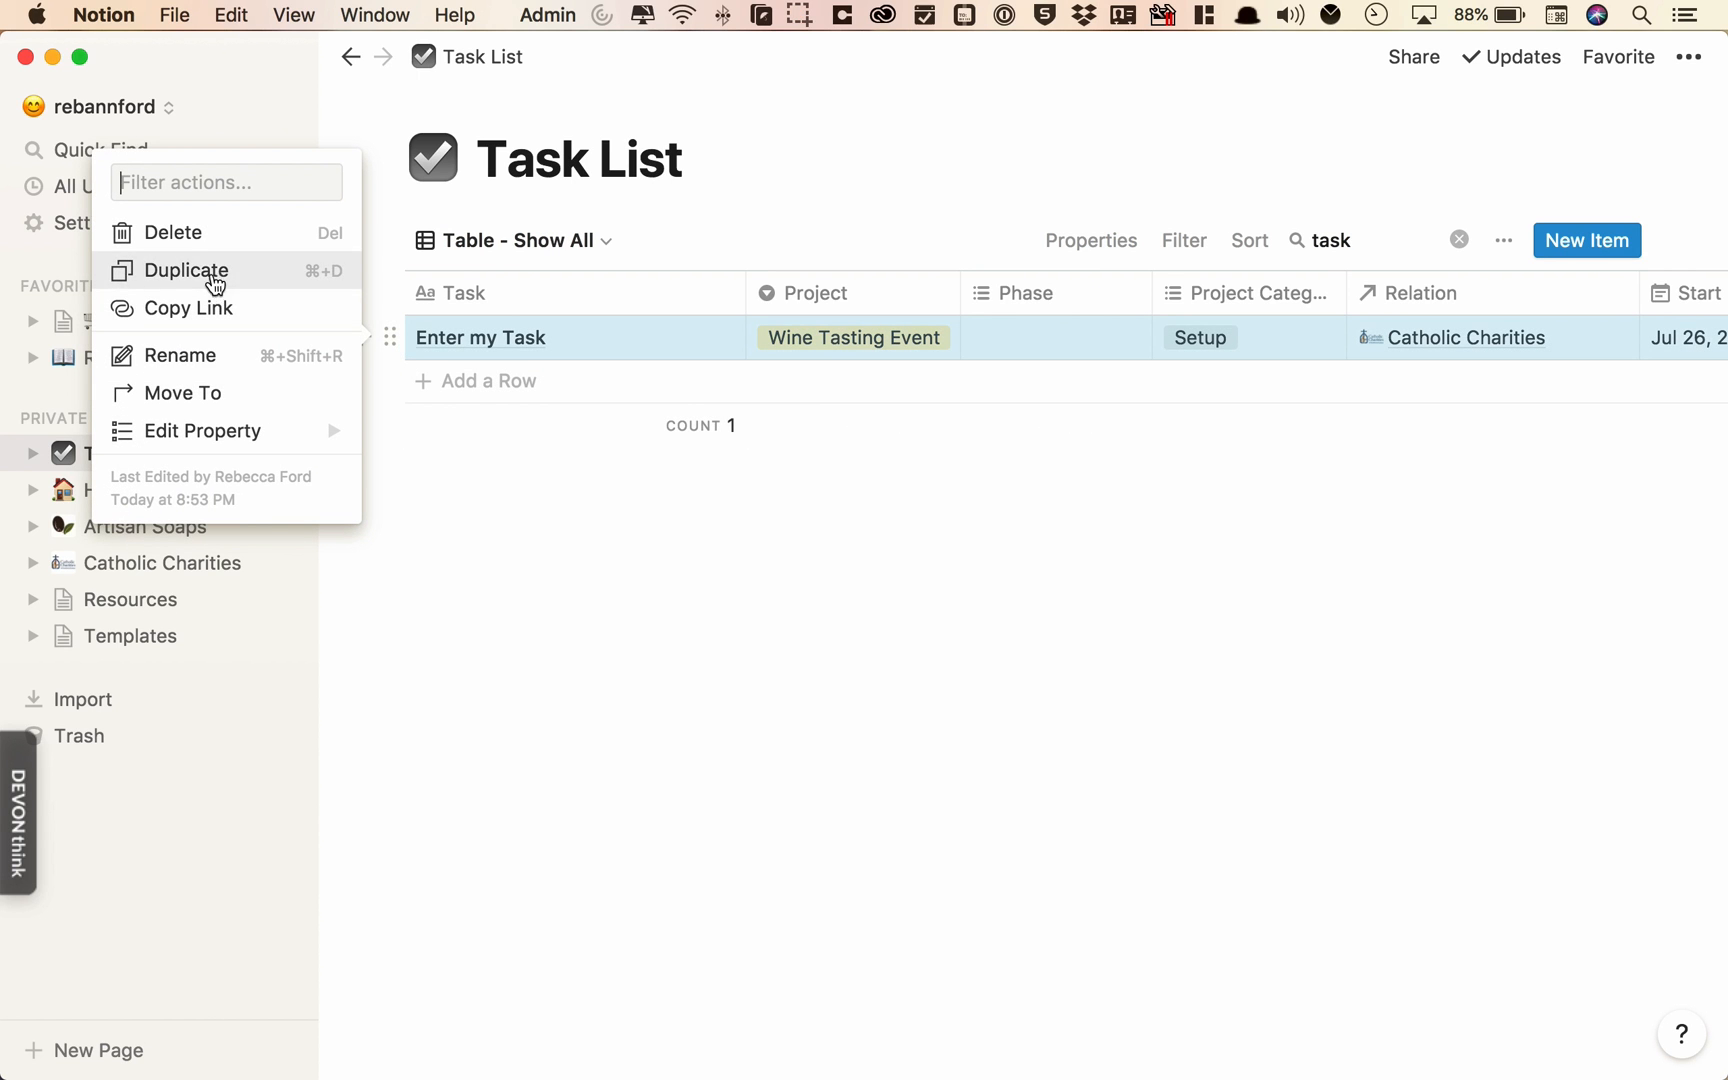
{"action": "left_click", "coordinate": [174, 232]}
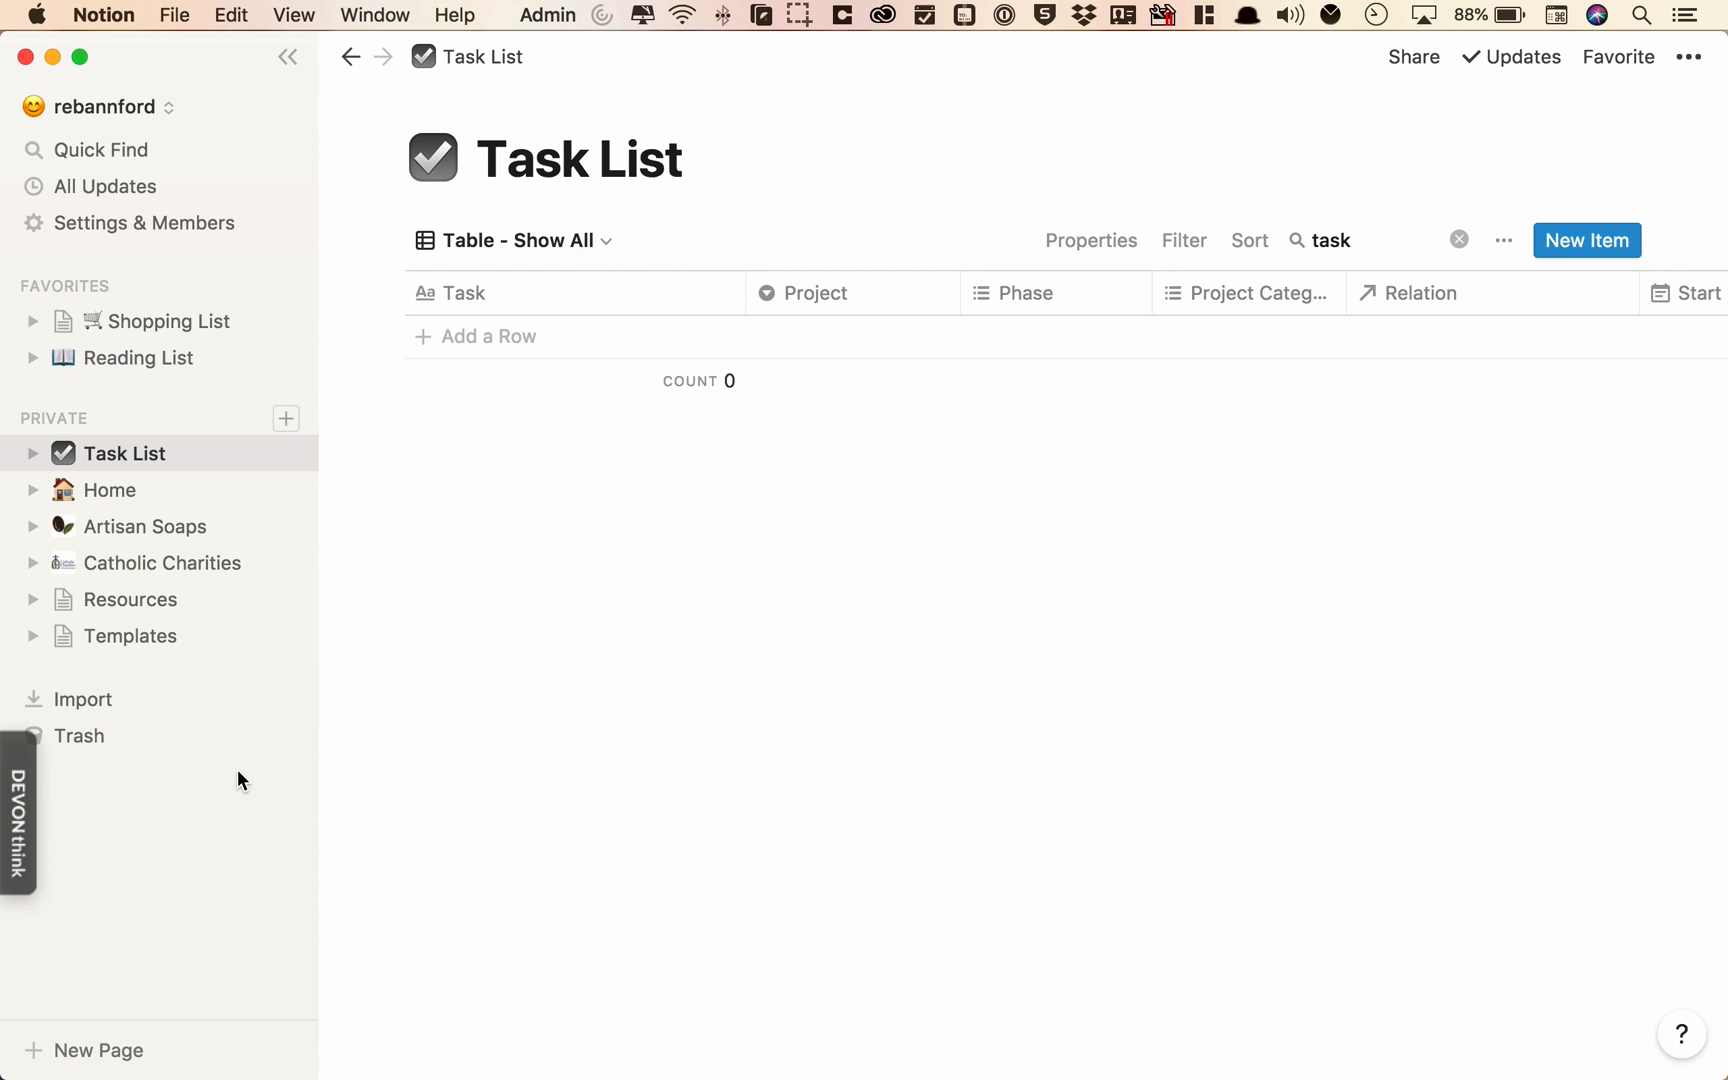
{"action": "mouse_move", "coordinate": [258, 458]}
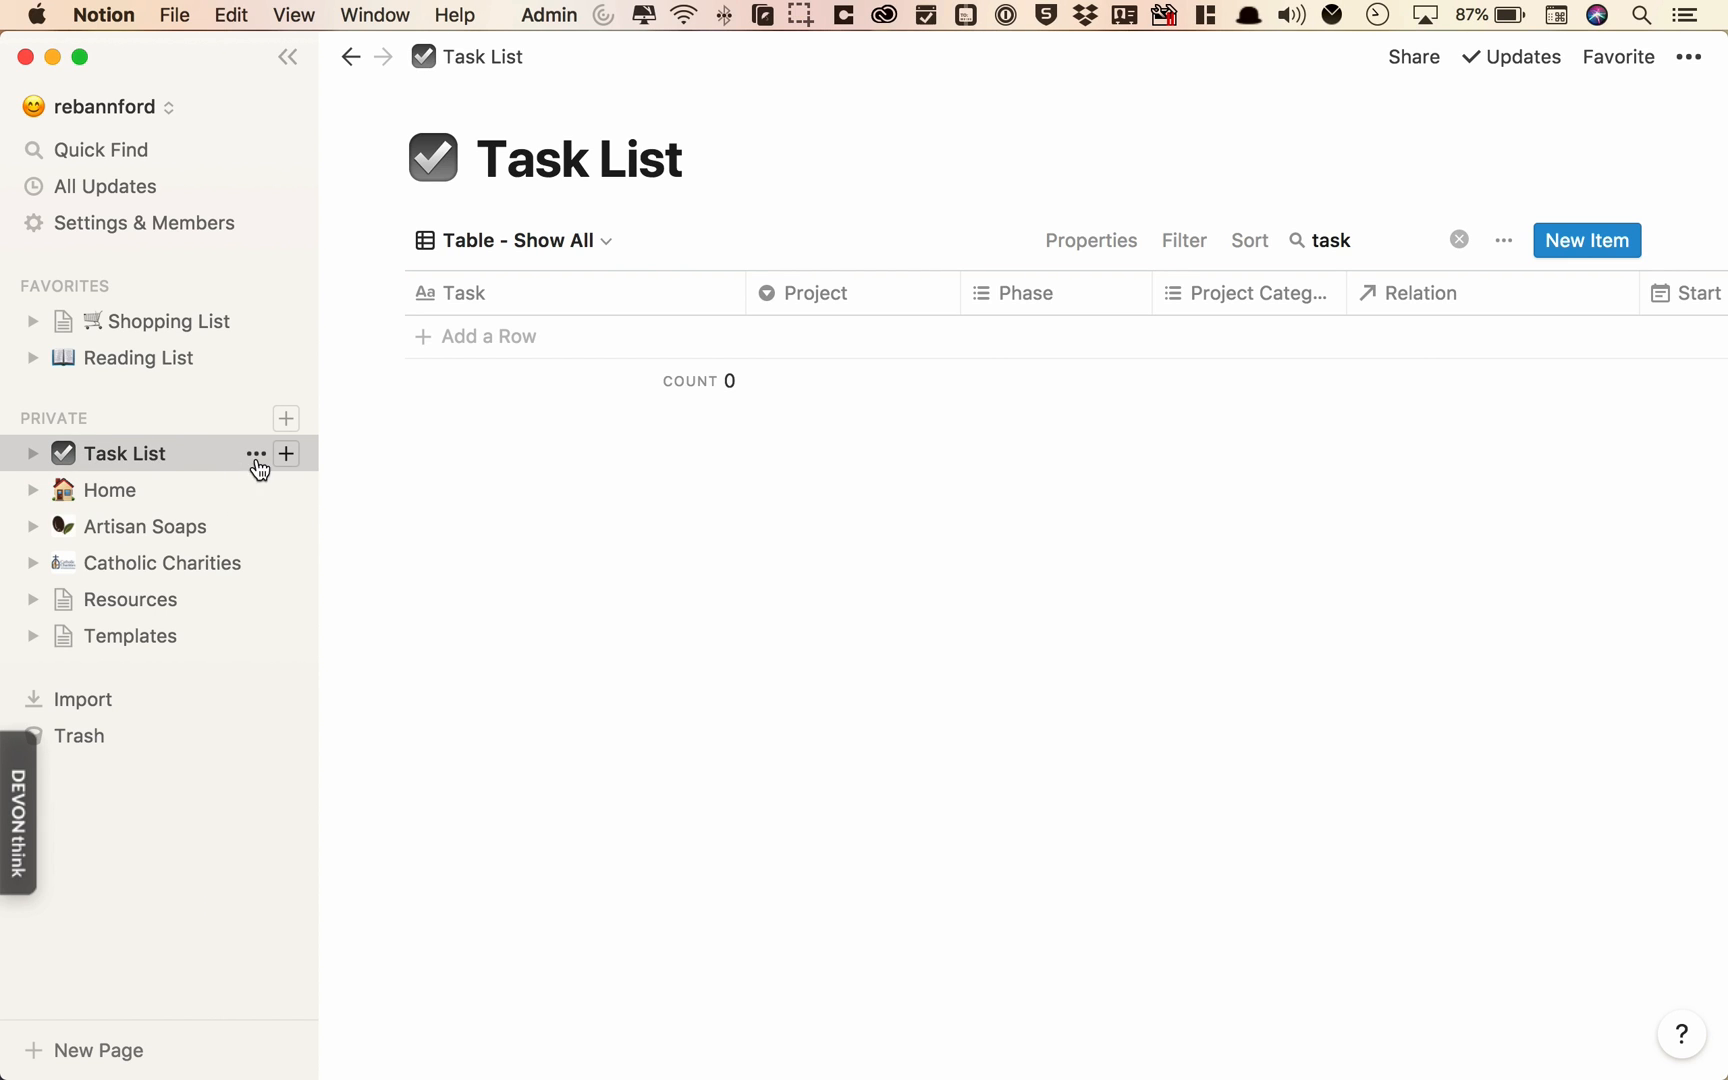
{"action": "mouse_move", "coordinate": [284, 452]}
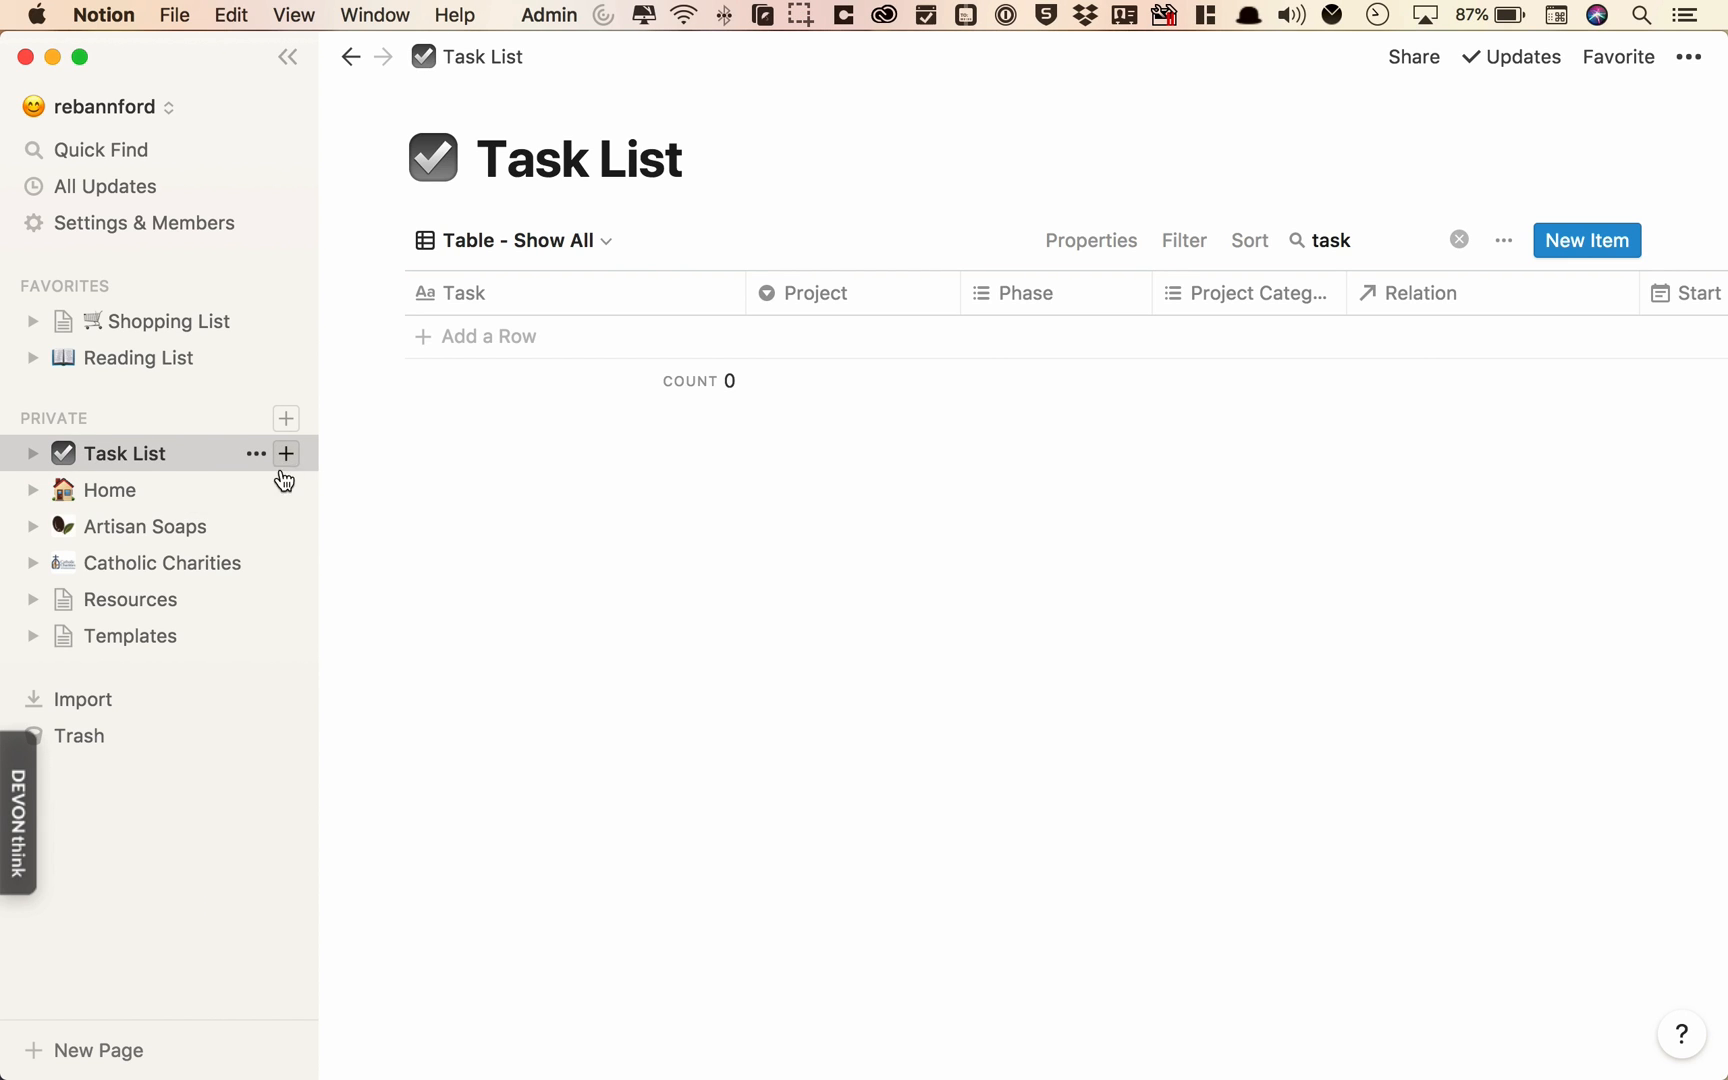
{"action": "mouse_move", "coordinate": [470, 726]}
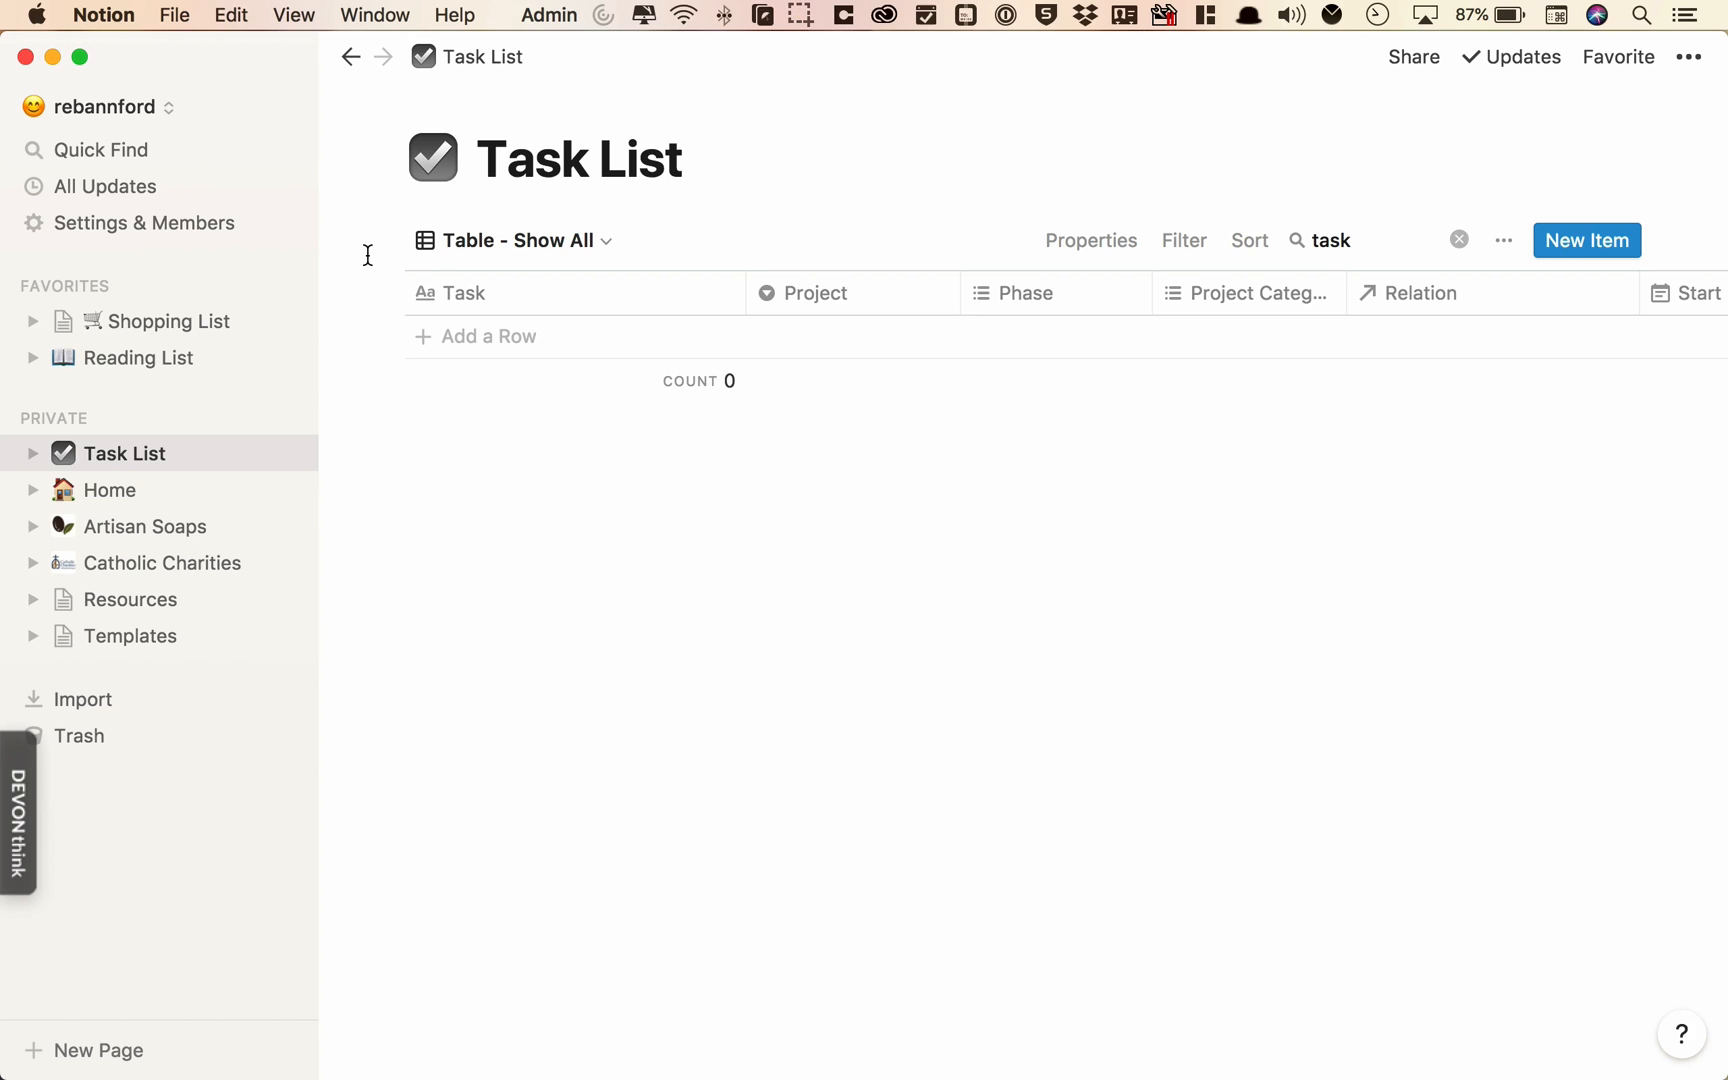
{"action": "mouse_move", "coordinate": [342, 220]}
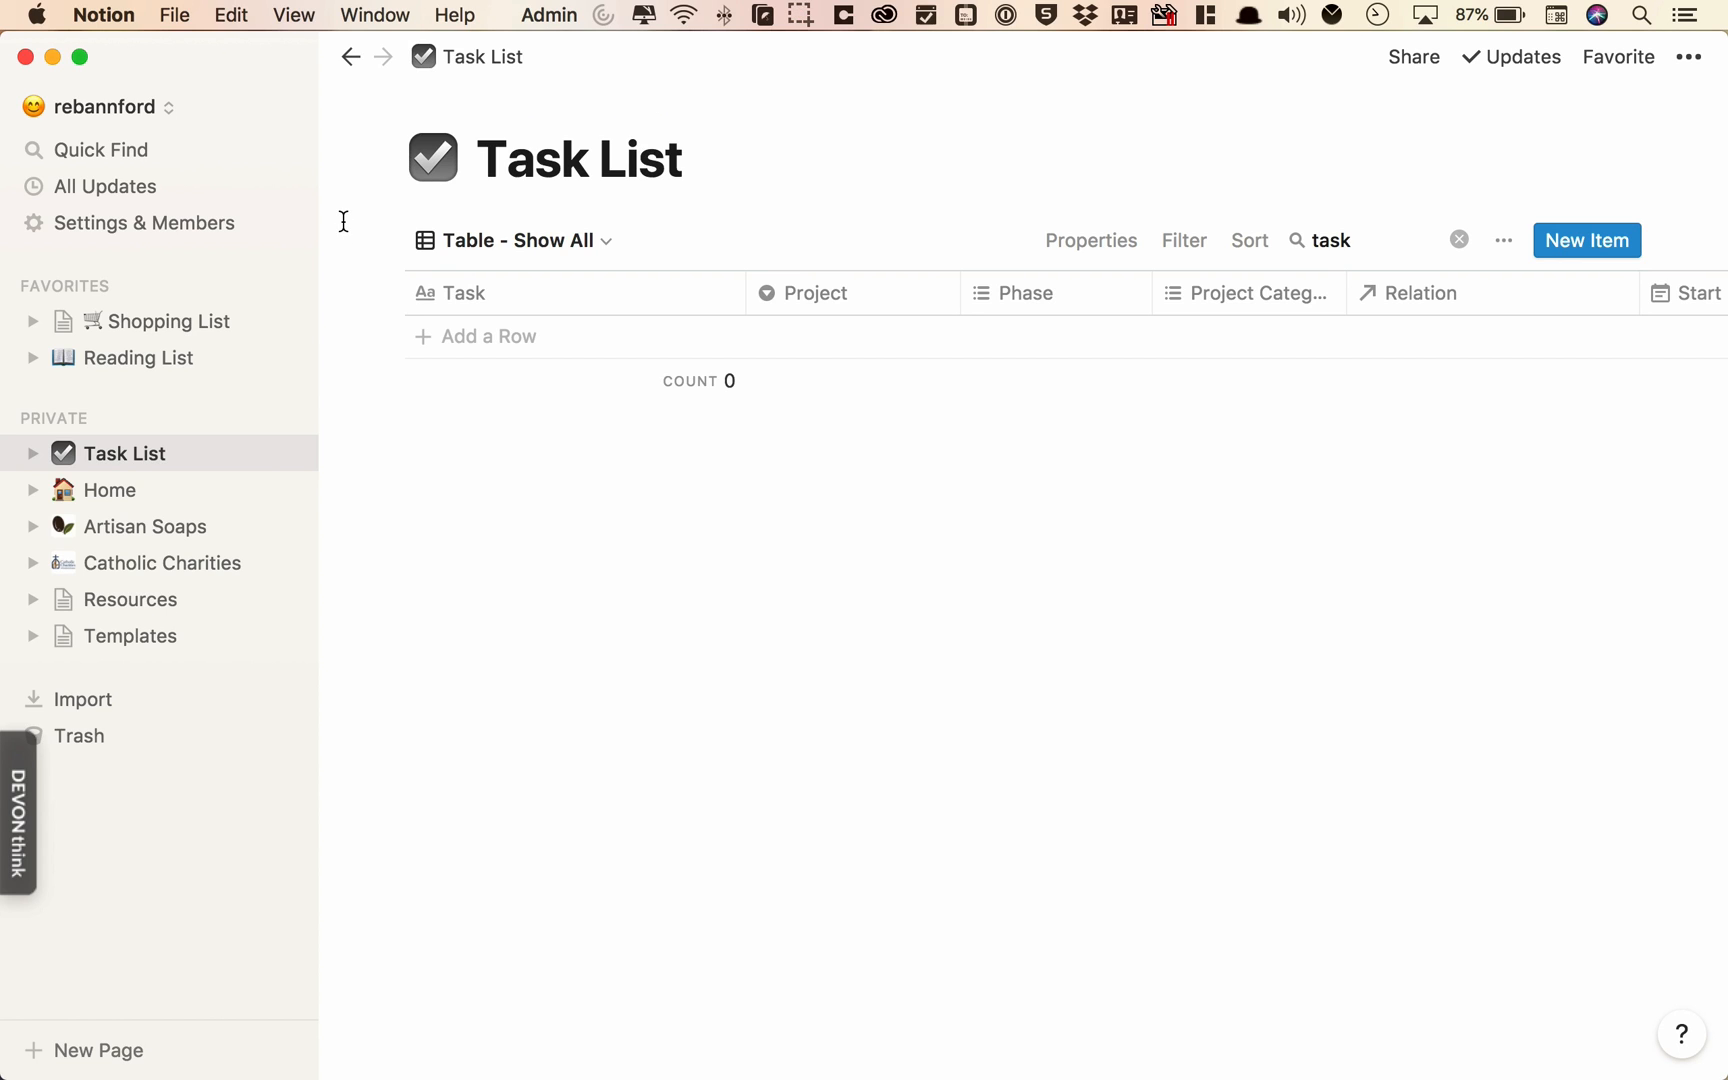